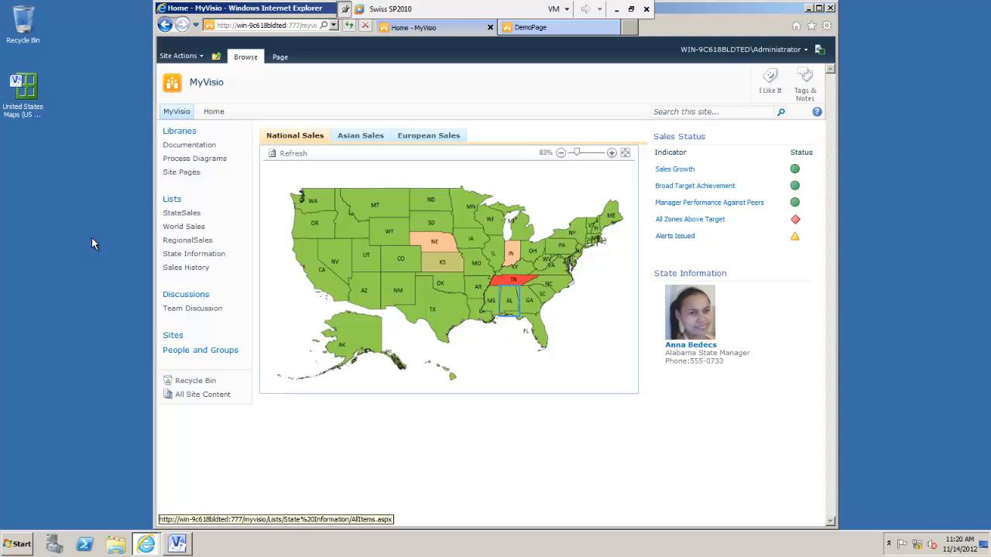
pyautogui.moveTo(301, 318)
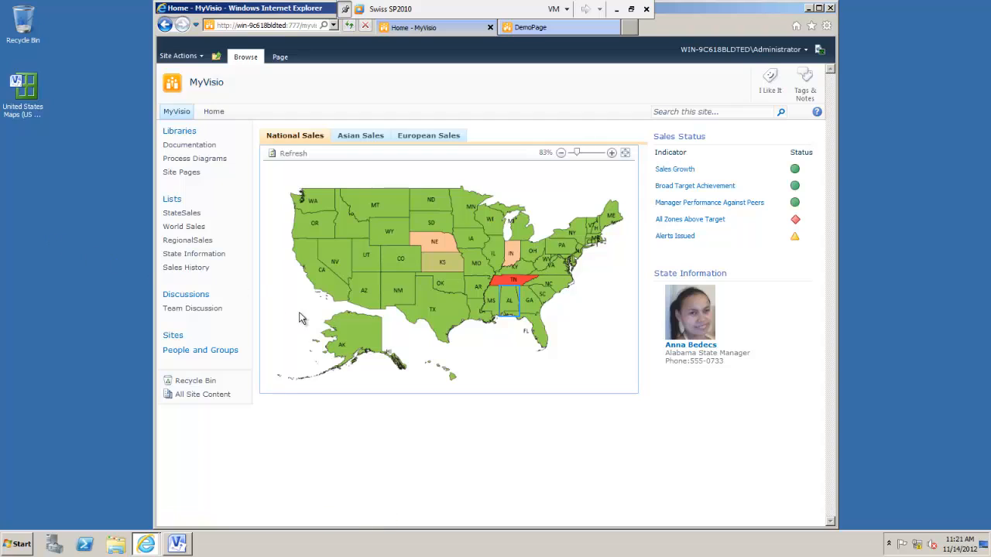
pyautogui.moveTo(348, 184)
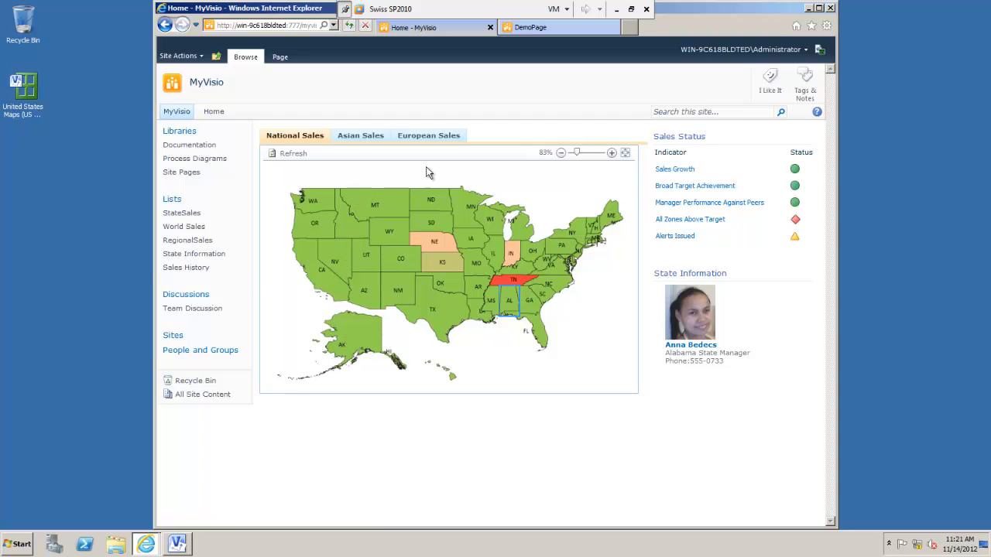
pyautogui.moveTo(456, 172)
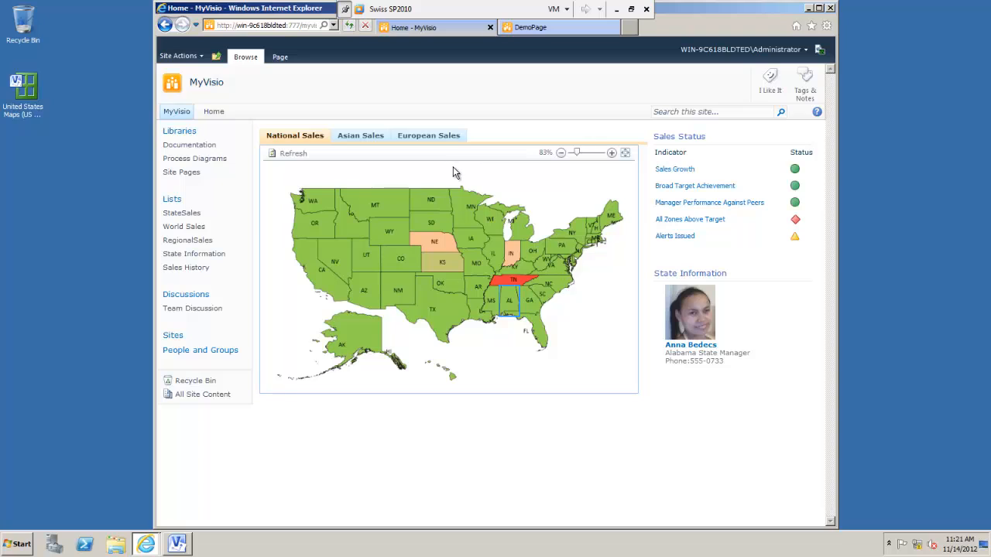
pyautogui.moveTo(462, 171)
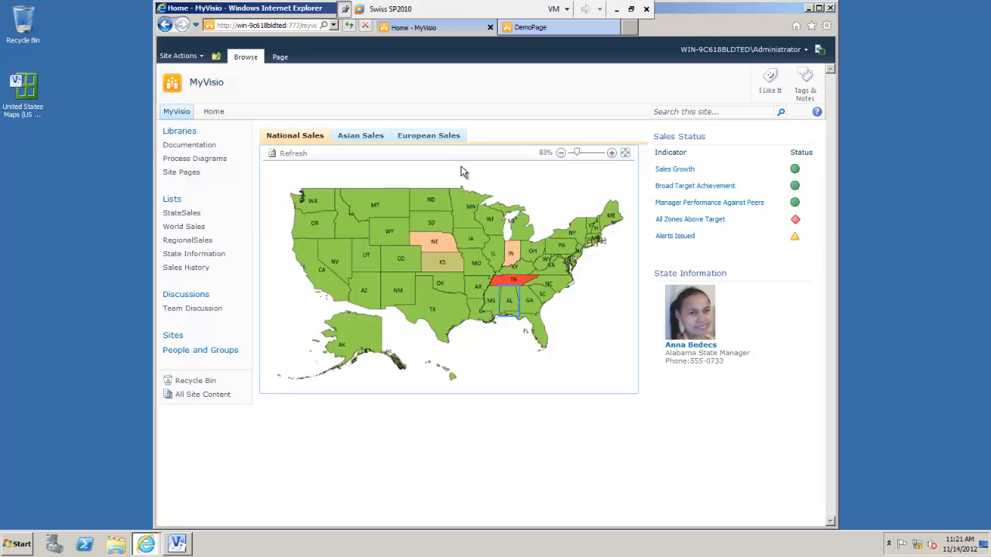
pyautogui.moveTo(468, 329)
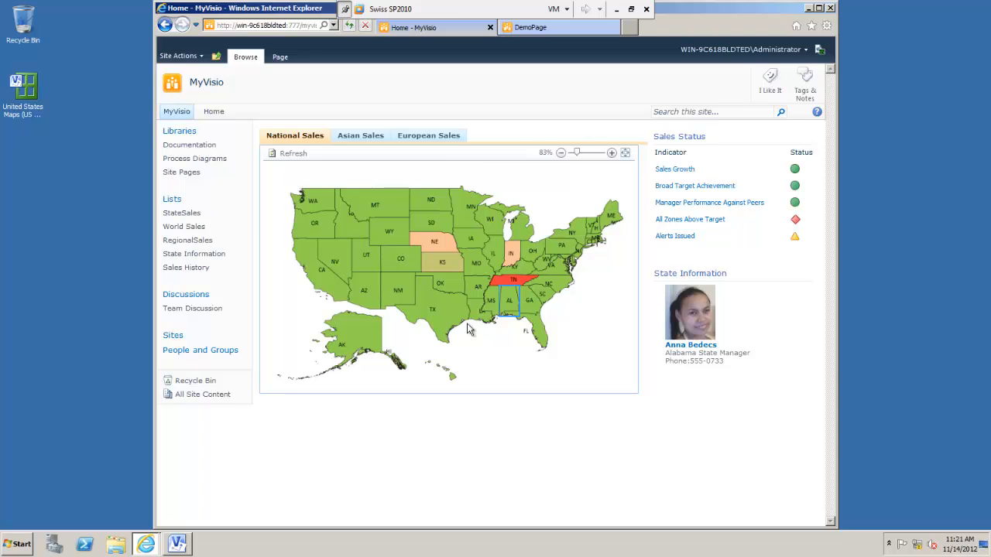
pyautogui.moveTo(352, 294)
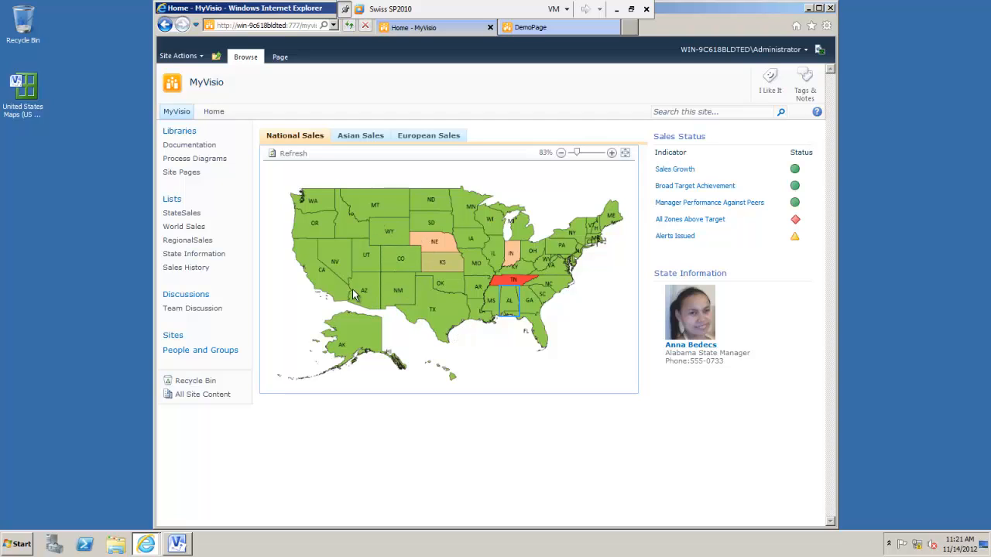
pyautogui.moveTo(420, 285)
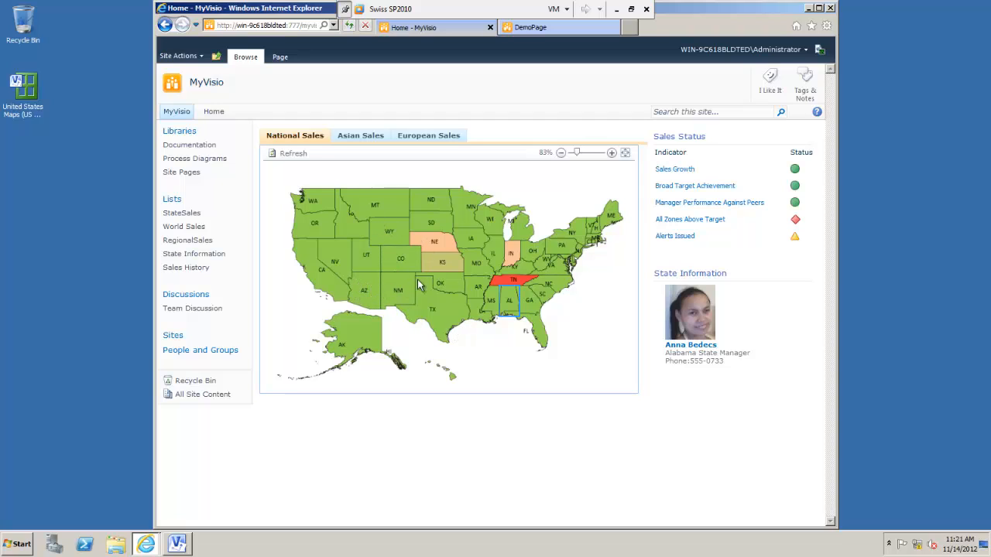
pyautogui.moveTo(440, 312)
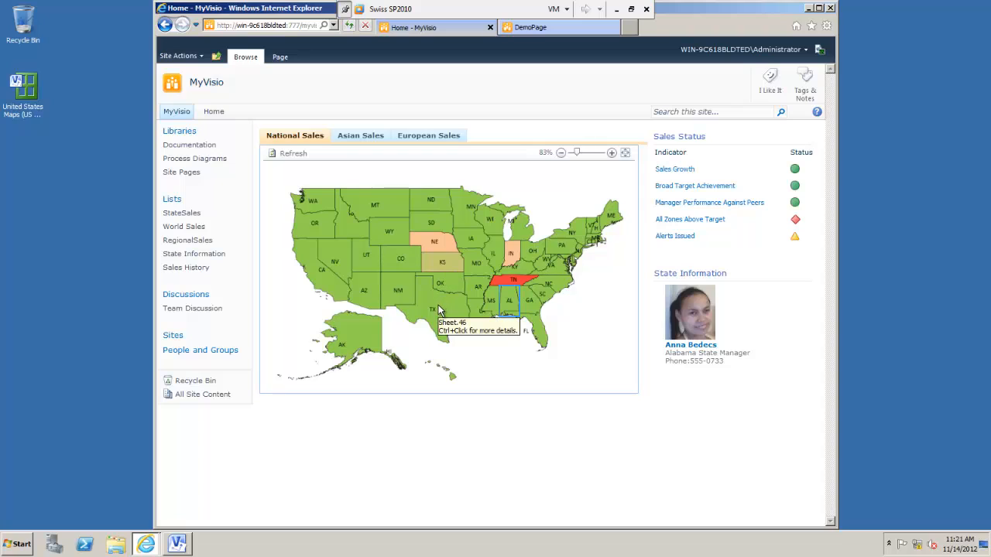
pyautogui.moveTo(503, 170)
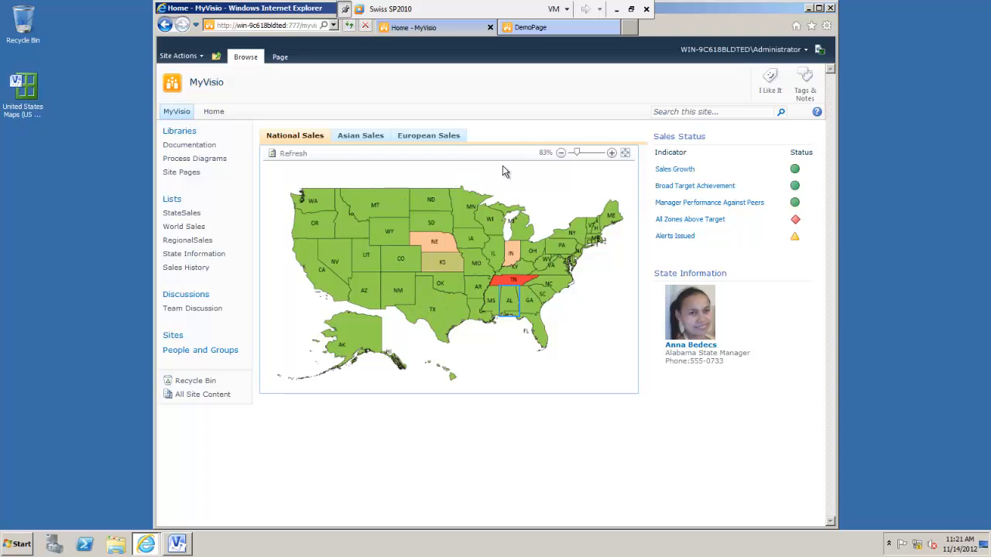
pyautogui.moveTo(497, 224)
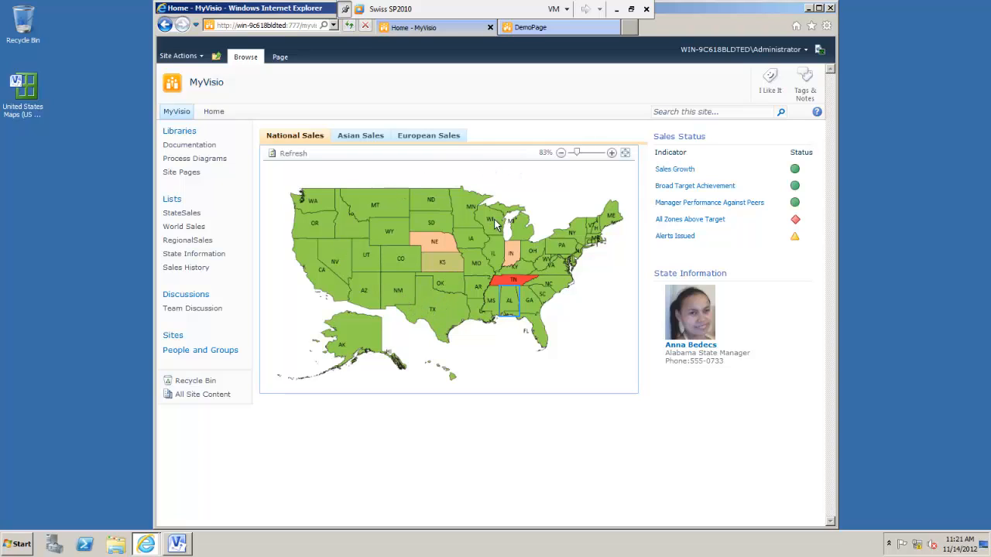
pyautogui.moveTo(564, 174)
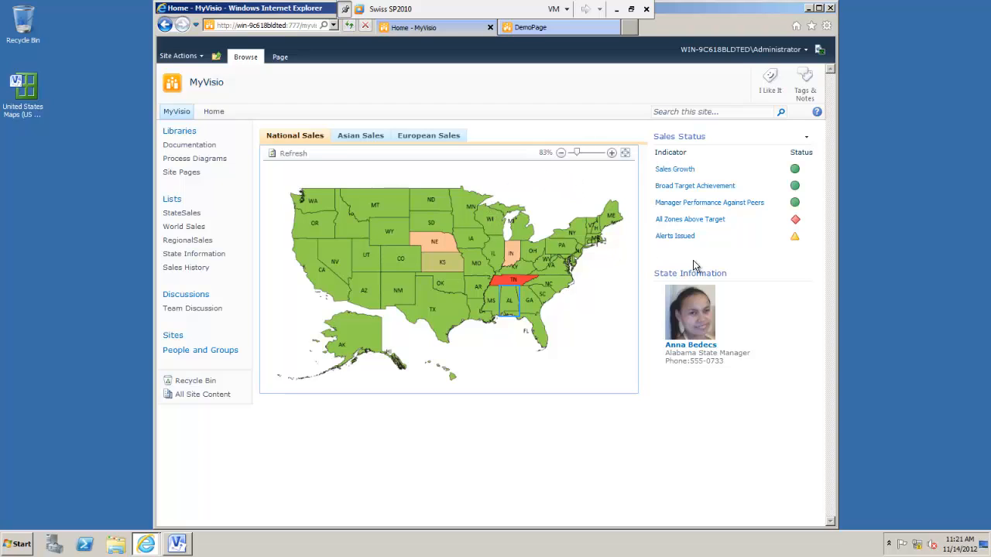
pyautogui.moveTo(646, 306)
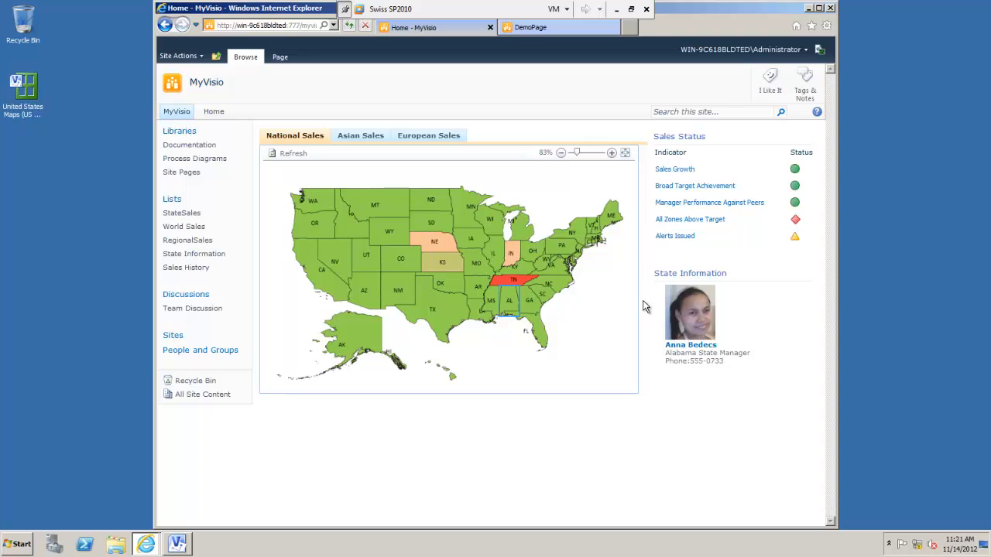
pyautogui.moveTo(602, 364)
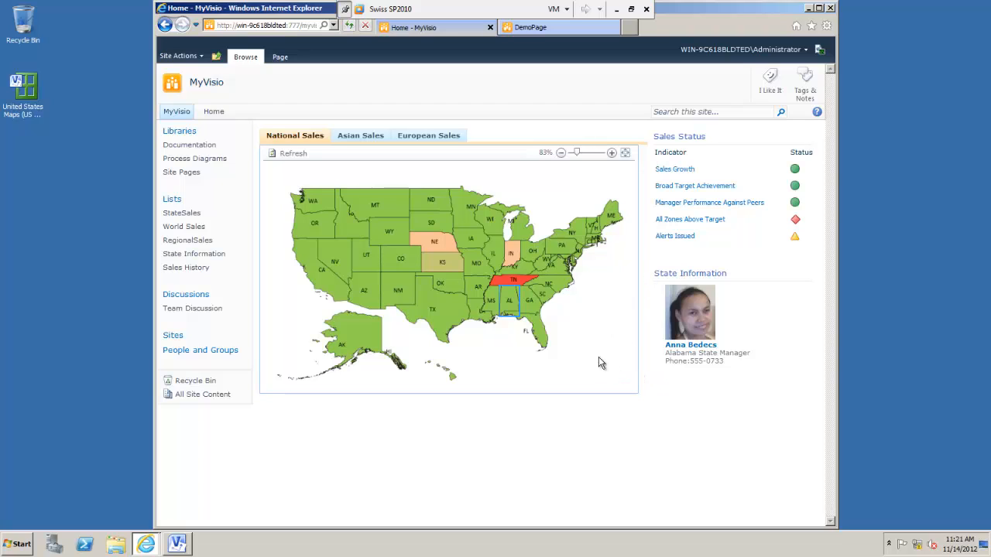
pyautogui.moveTo(509, 281)
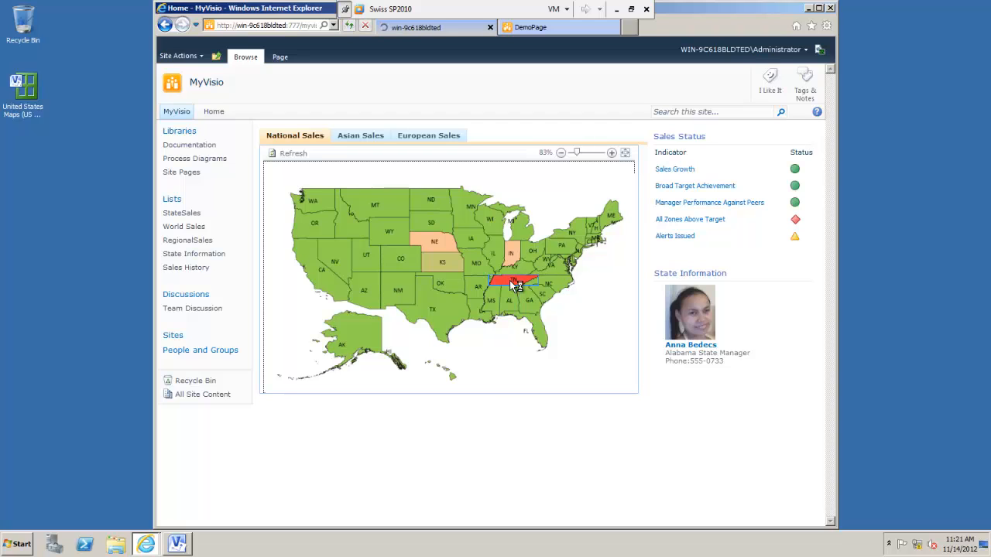
# Select the red Tennessee shape so the State Information panel shows Tennessee's manager.
pyautogui.click(514, 280)
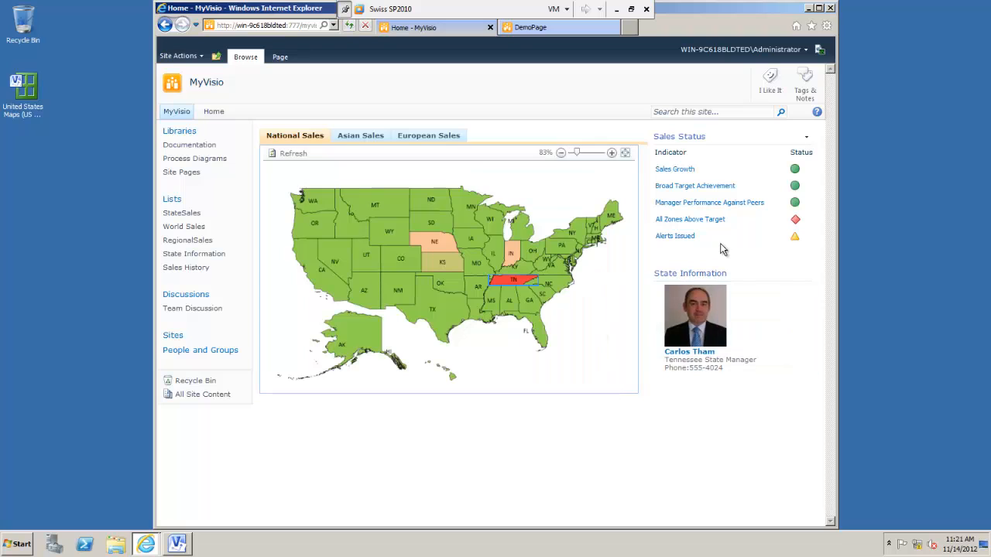
pyautogui.moveTo(680, 257)
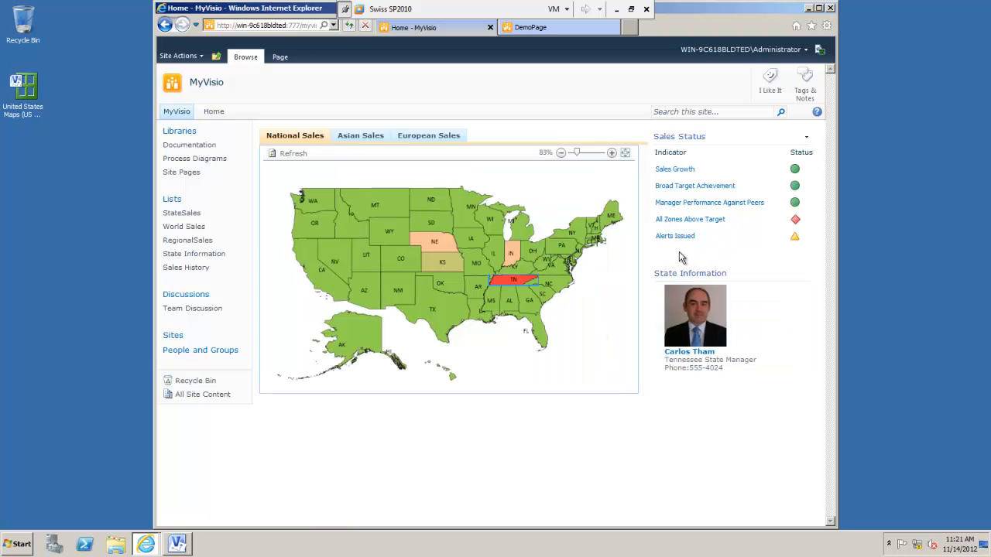
pyautogui.moveTo(654, 259)
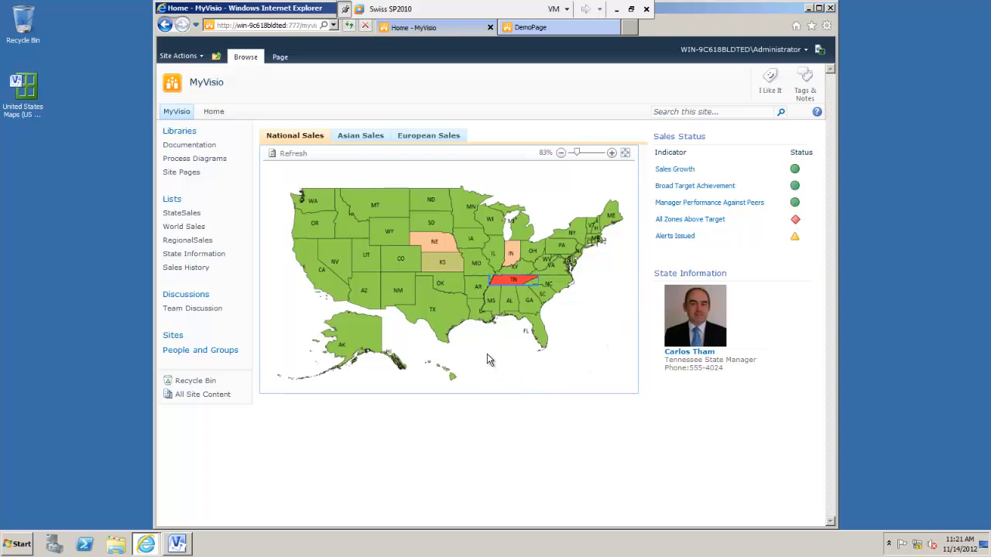
pyautogui.moveTo(495, 354)
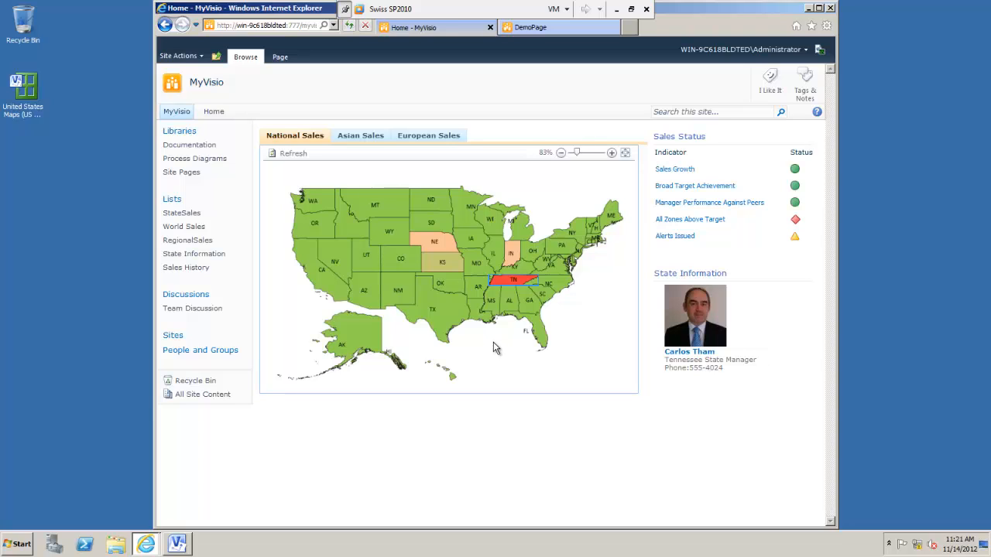
pyautogui.moveTo(498, 352)
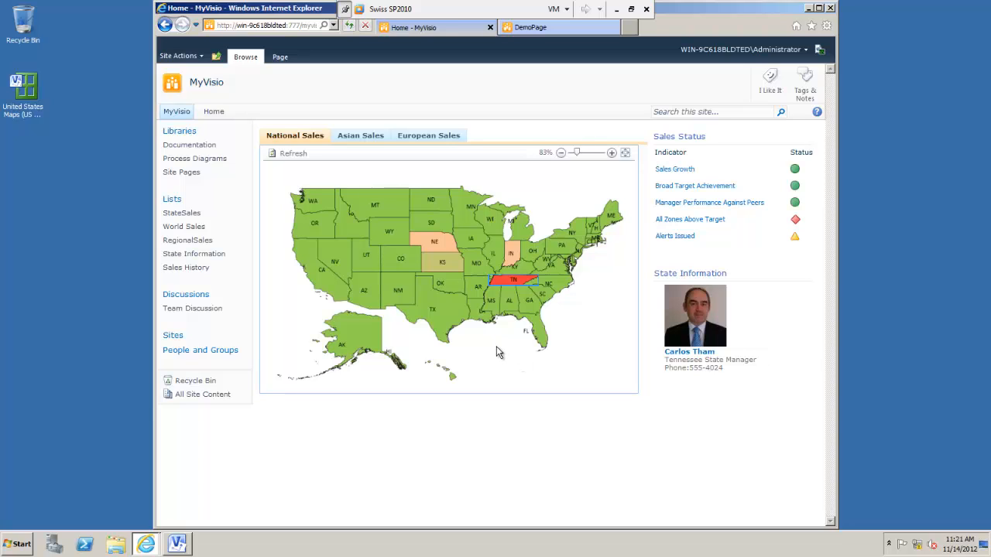
pyautogui.moveTo(431, 366)
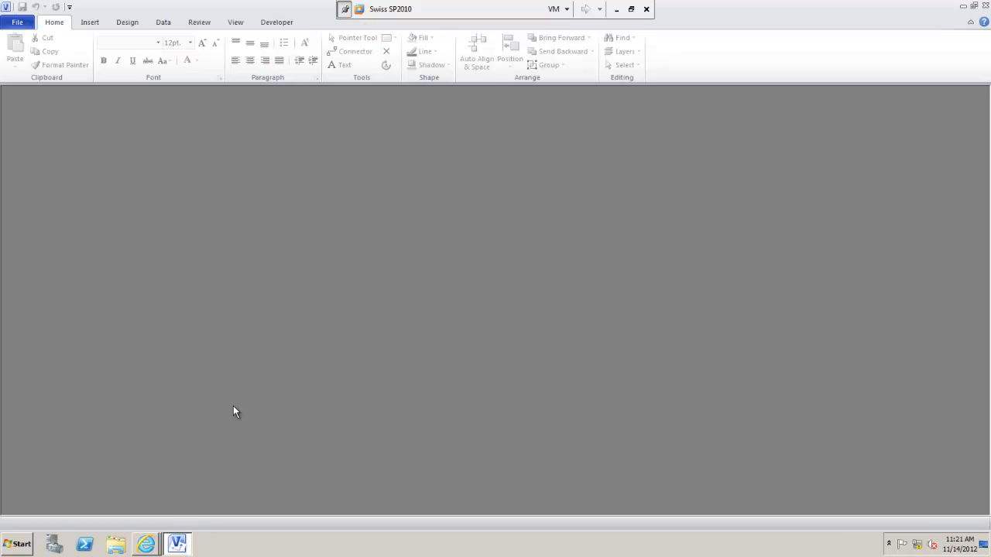
pyautogui.moveTo(215, 150)
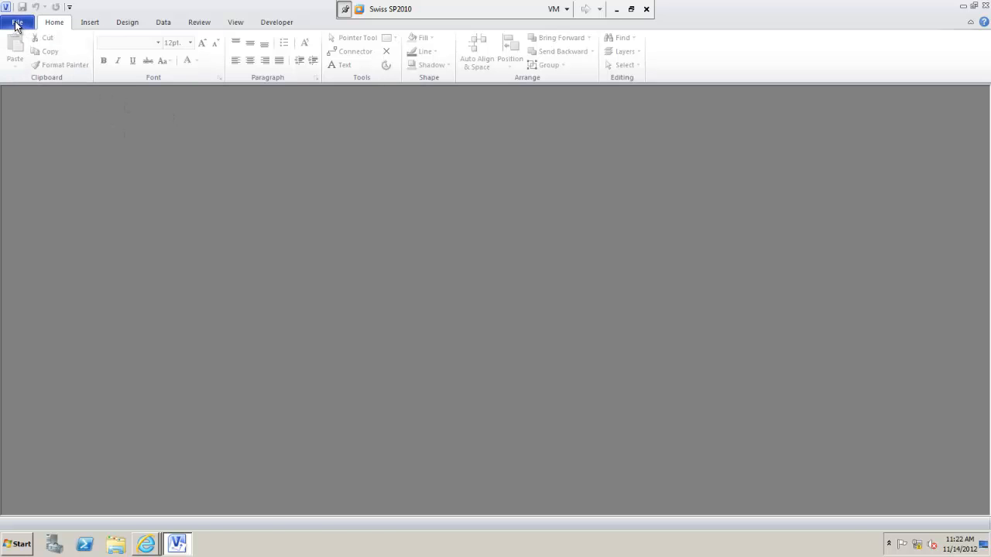
# Create blank drawing Drawing2 and return to its File Info view.
pyautogui.click(17, 21)
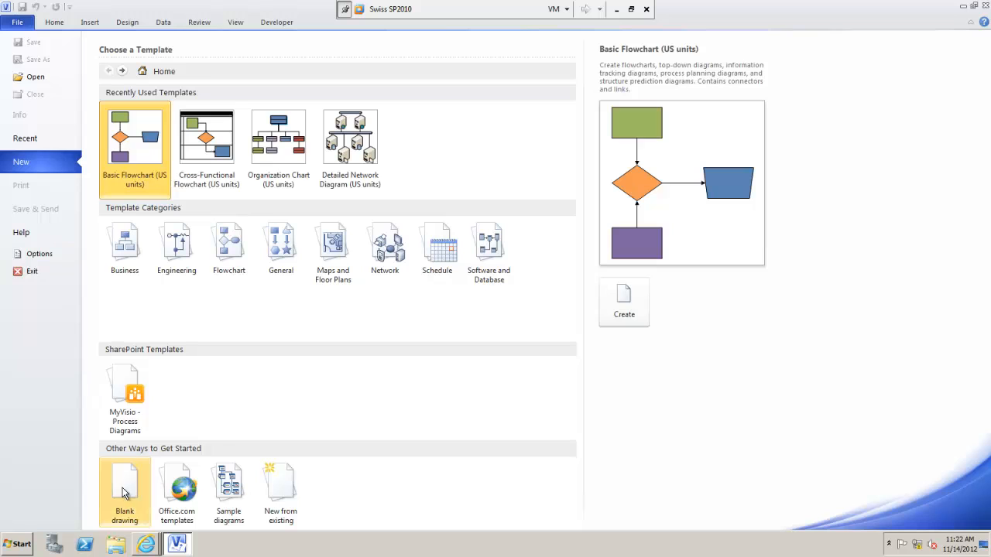
pyautogui.click(124, 480)
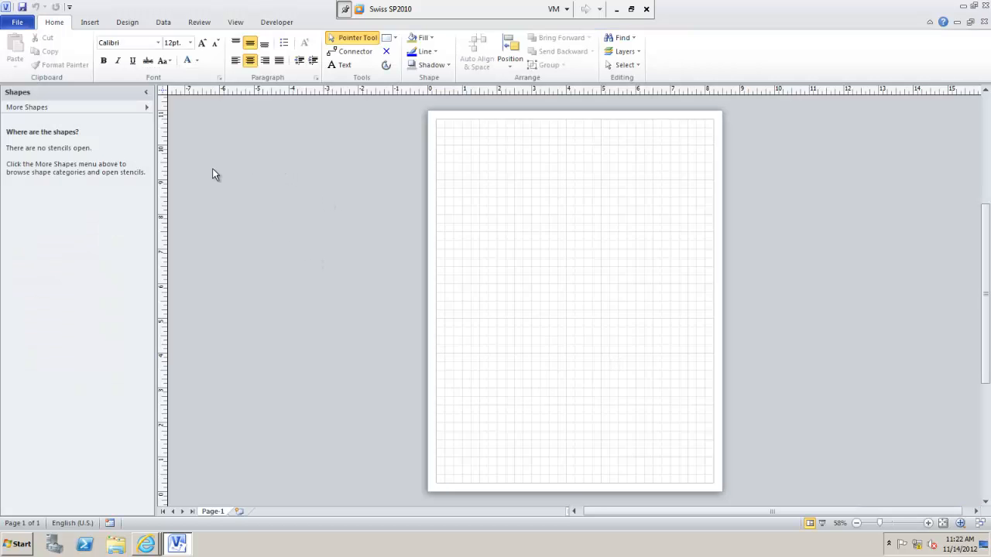
pyautogui.moveTo(128, 199)
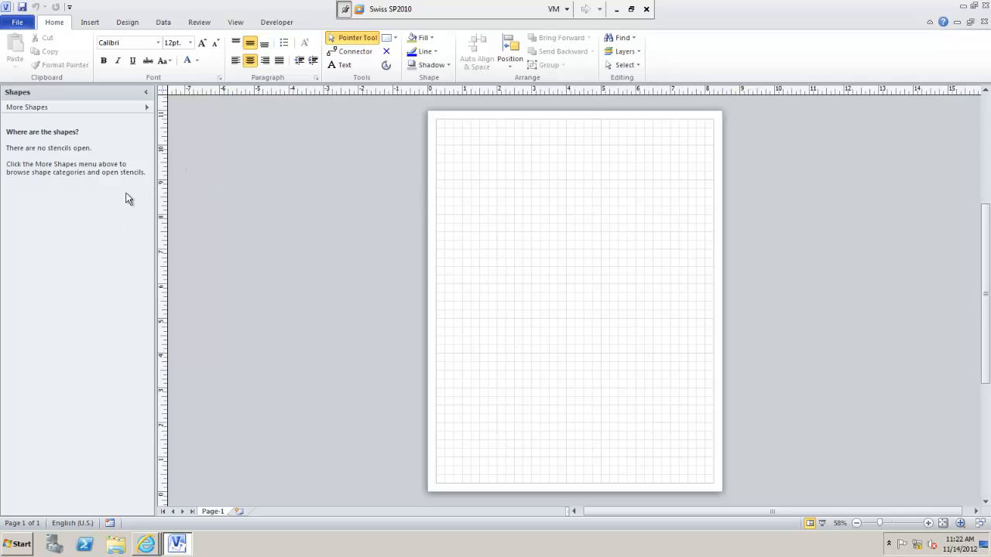
pyautogui.moveTo(45, 138)
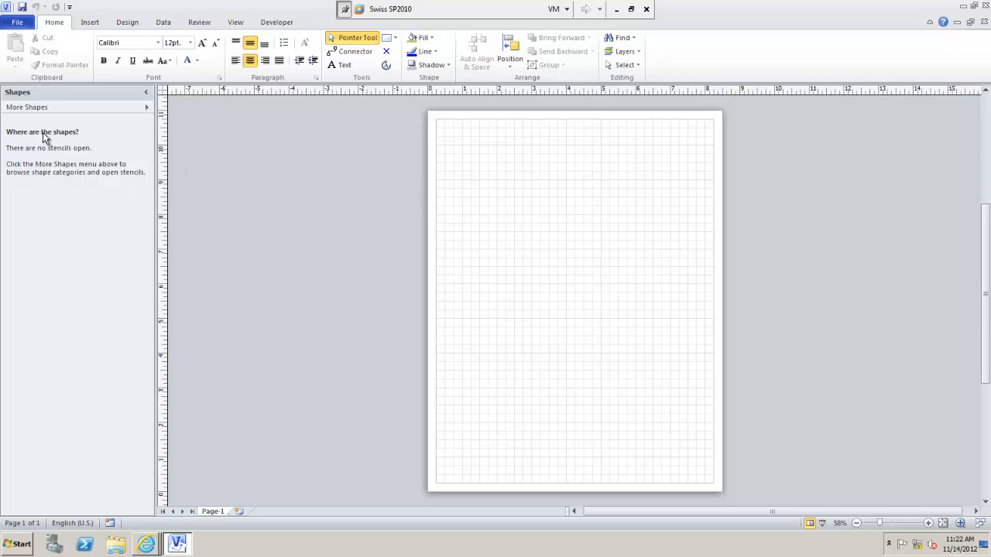
pyautogui.click(17, 22)
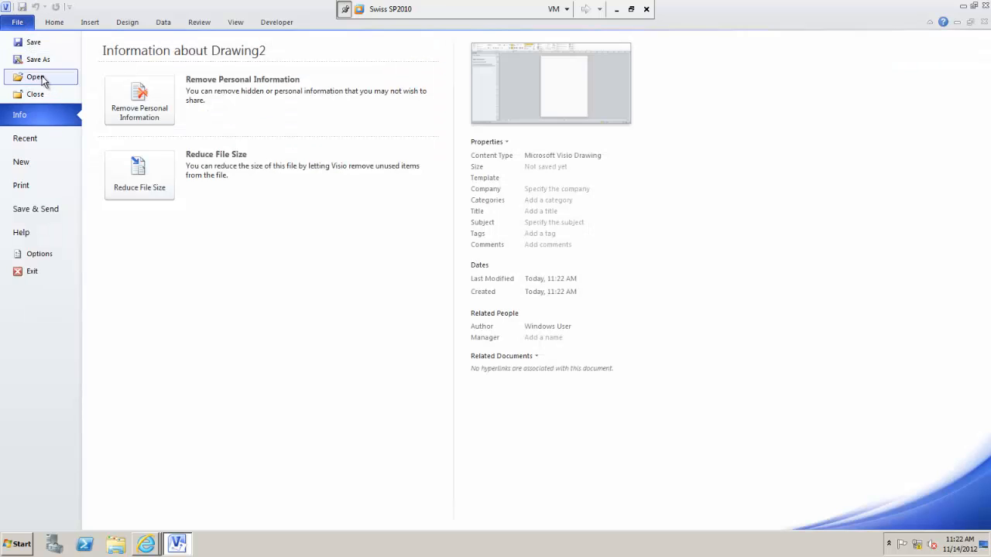
# Open the United States Maps (US units) stencil from the Desktop.
pyautogui.click(36, 76)
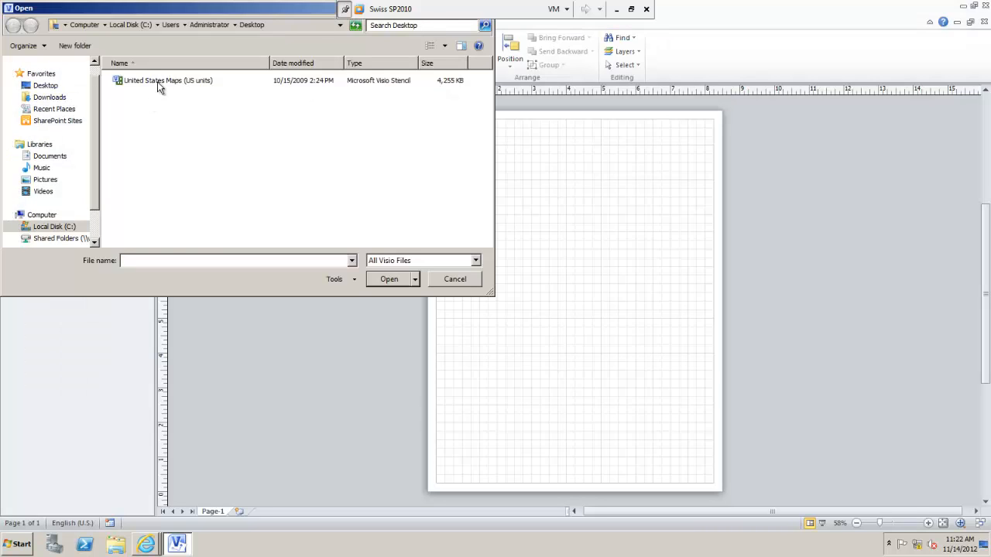
pyautogui.click(167, 80)
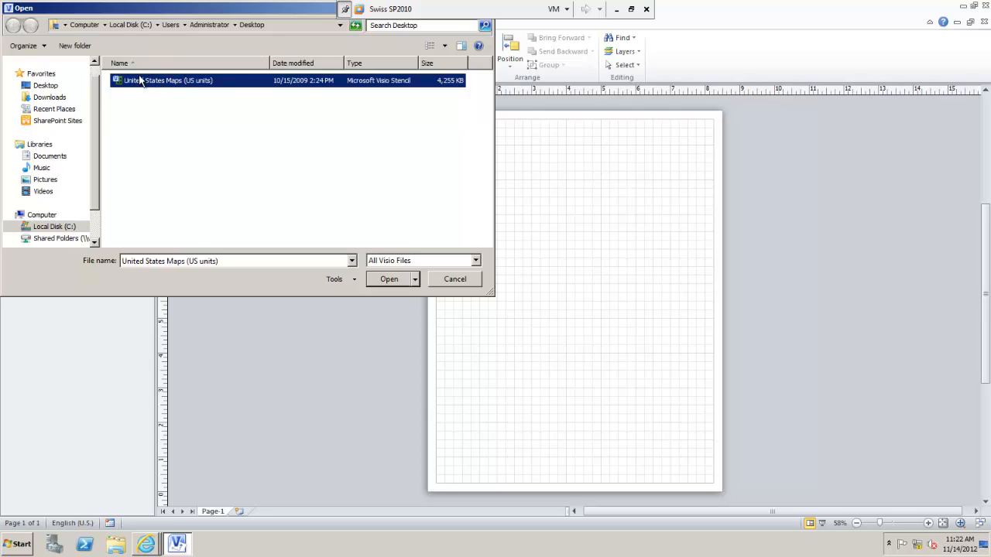
pyautogui.click(388, 278)
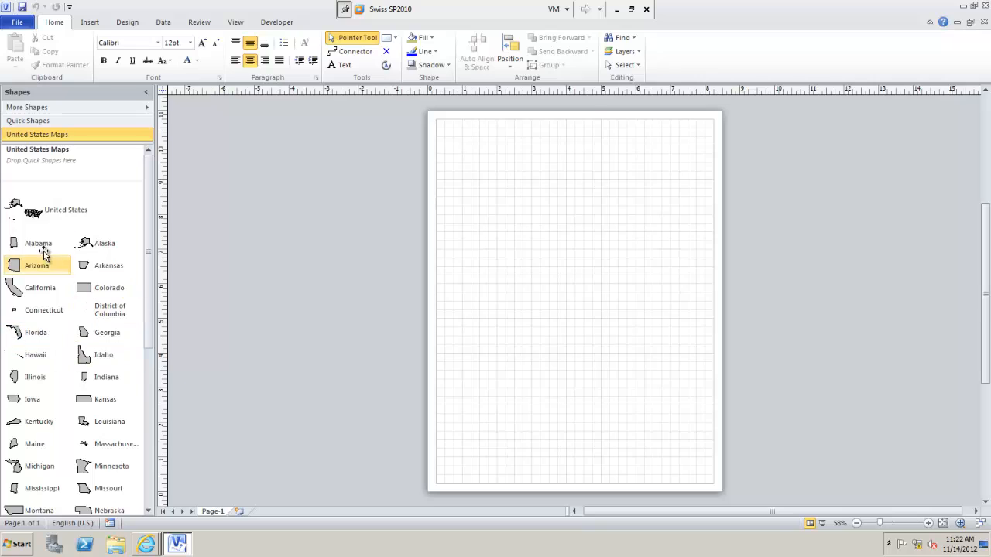
pyautogui.moveTo(62, 213)
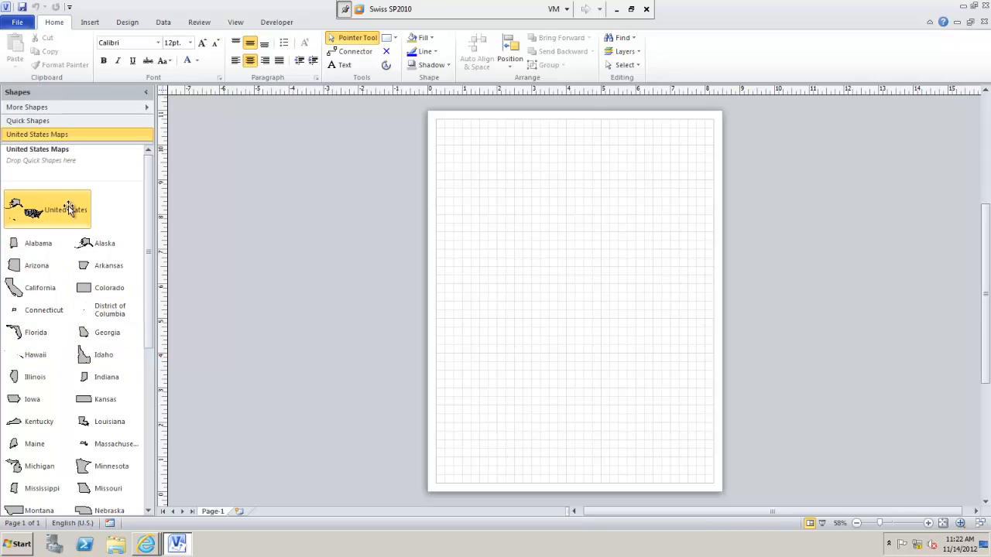
# Drag the United States map master from the stencil onto the page.
pyautogui.moveTo(48, 209); pyautogui.dragTo(534, 182)
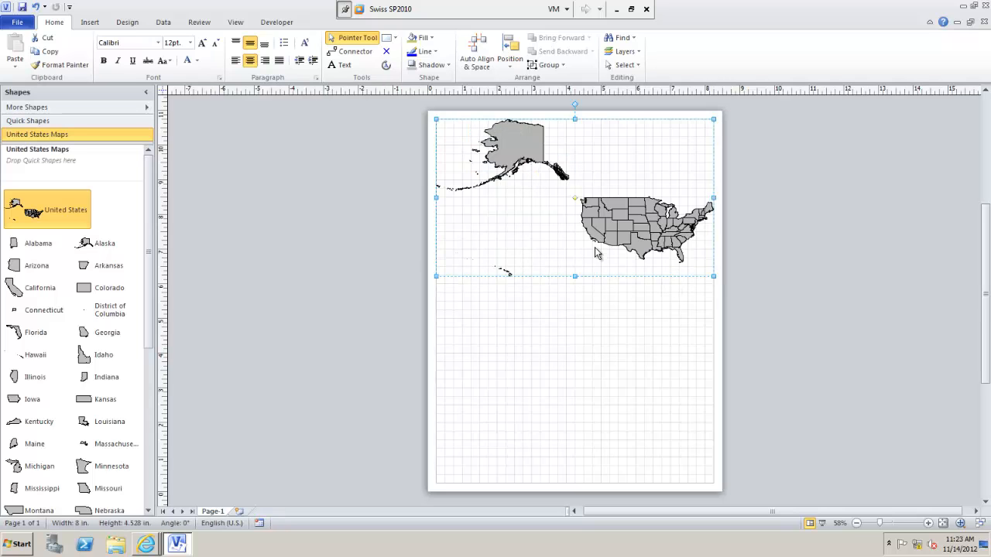
pyautogui.moveTo(675, 187)
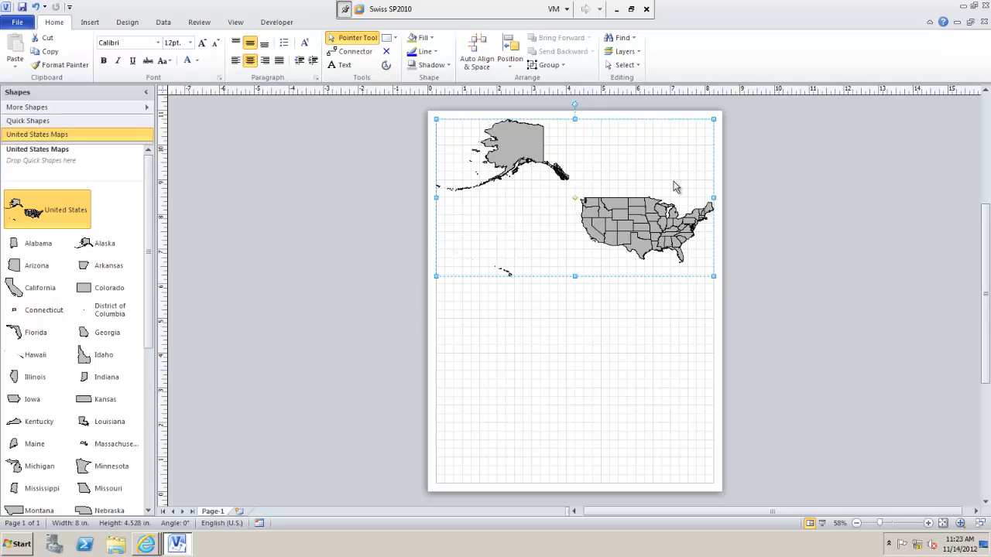
pyautogui.moveTo(656, 172)
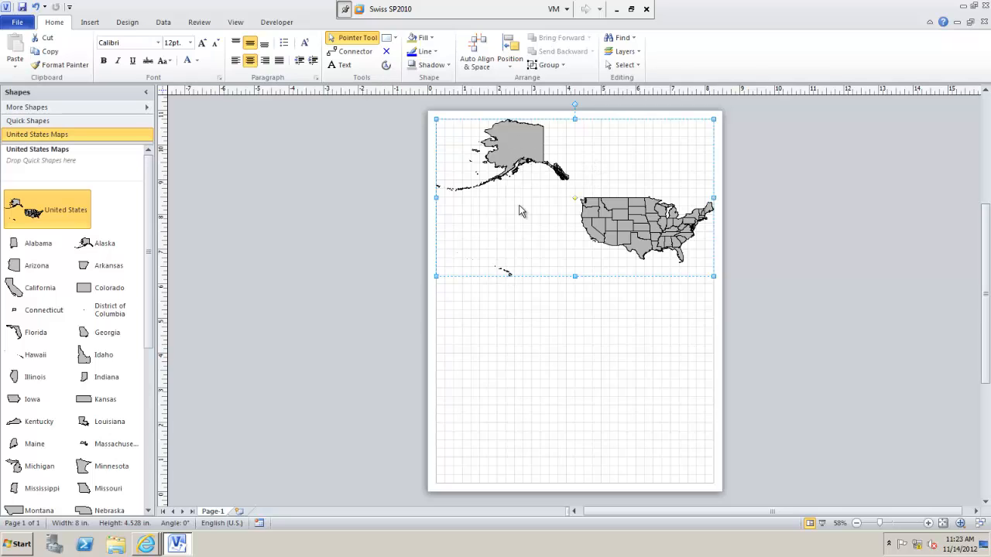
pyautogui.moveTo(532, 234)
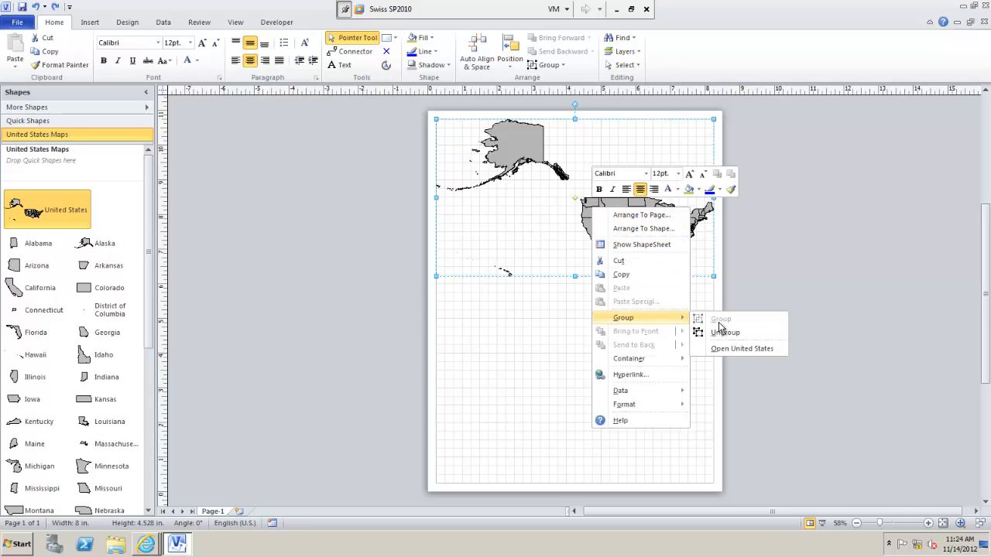
# Ungroup the US map into individual state shapes and delete Alaska.
pyautogui.click(724, 332)
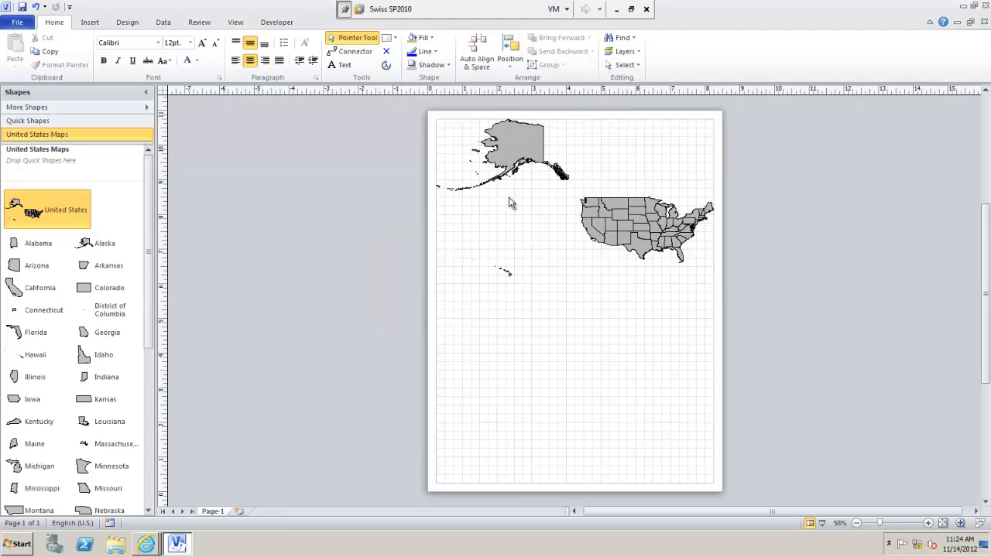
pyautogui.moveTo(511, 159)
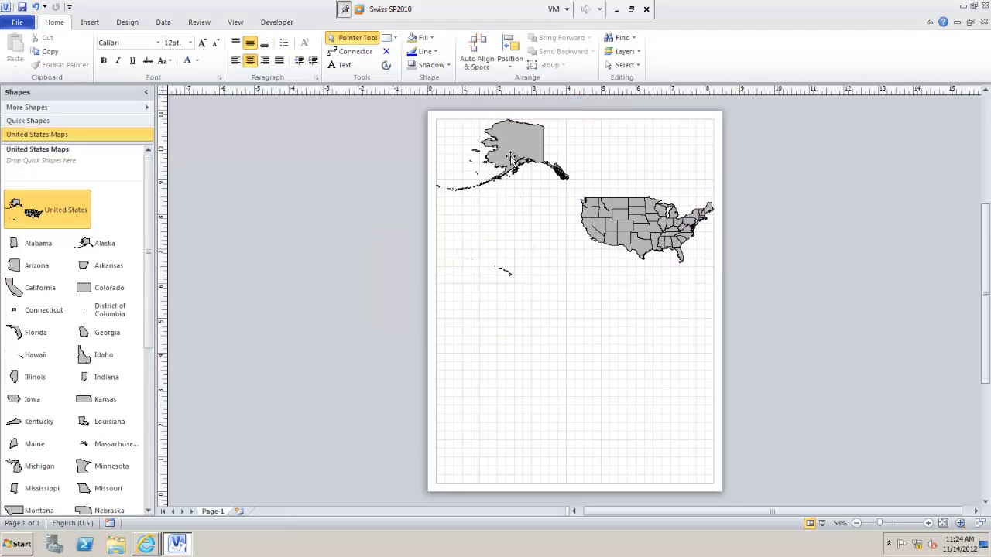
pyautogui.click(503, 155)
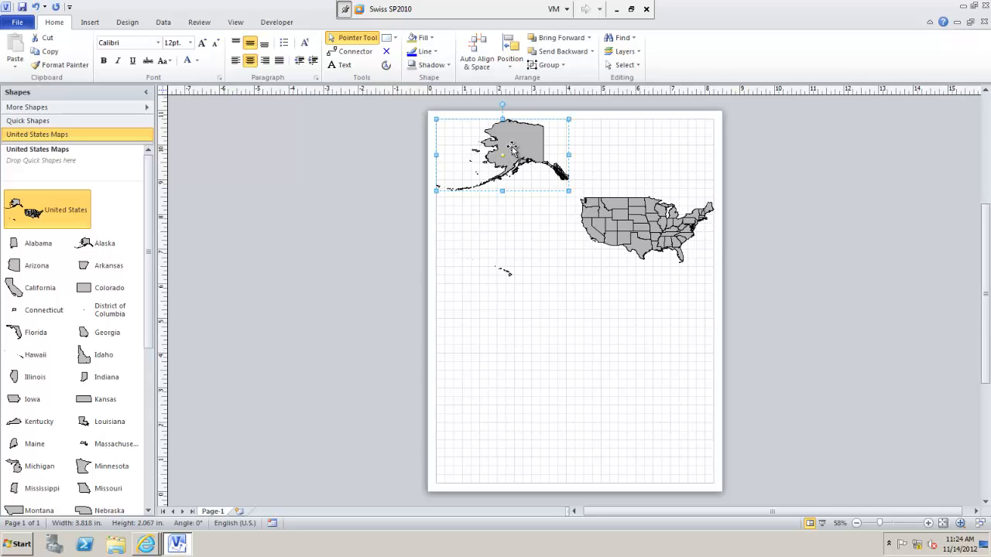
pyautogui.press('Delete')
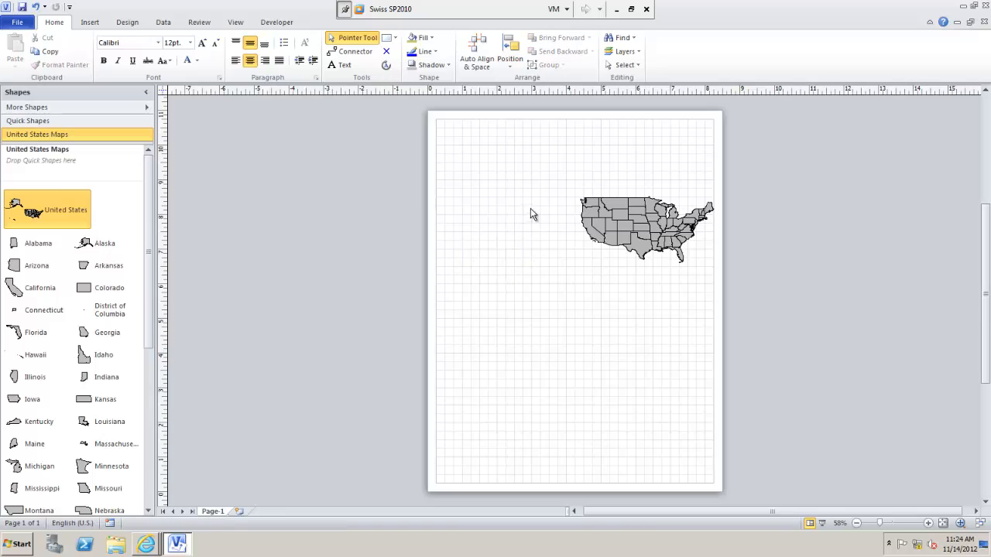
pyautogui.moveTo(511, 172)
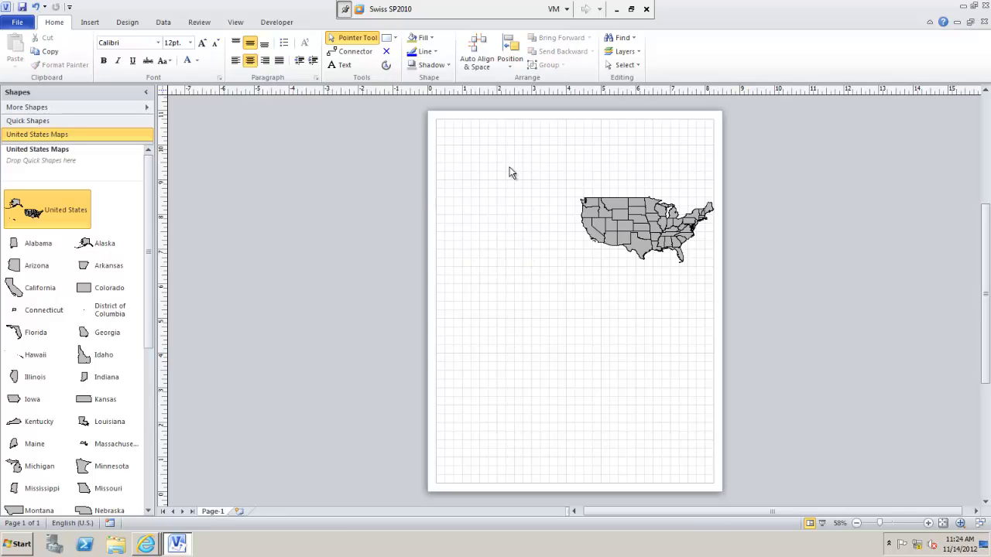
# Auto Size the page to fit the contiguous US map, then select a state.
pyautogui.click(127, 22)
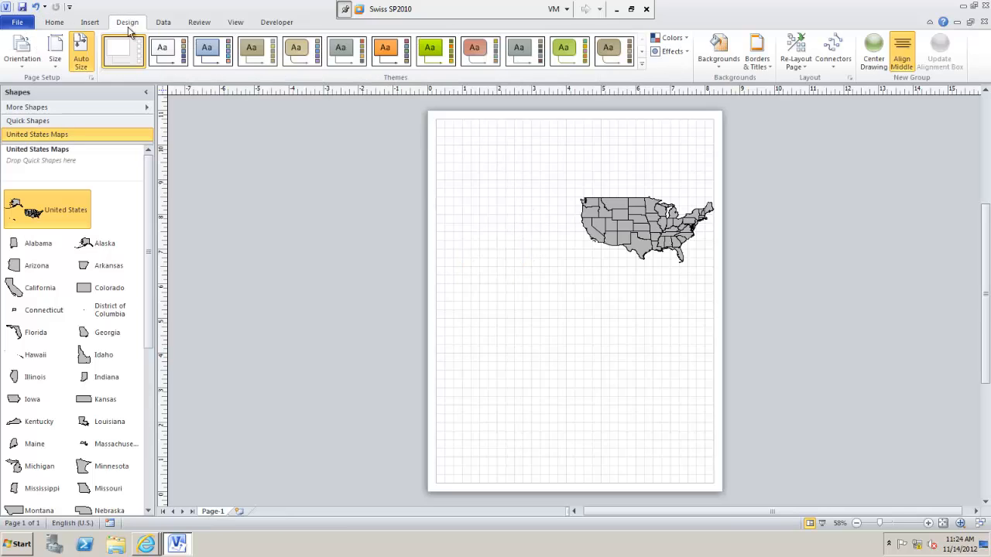
pyautogui.click(55, 52)
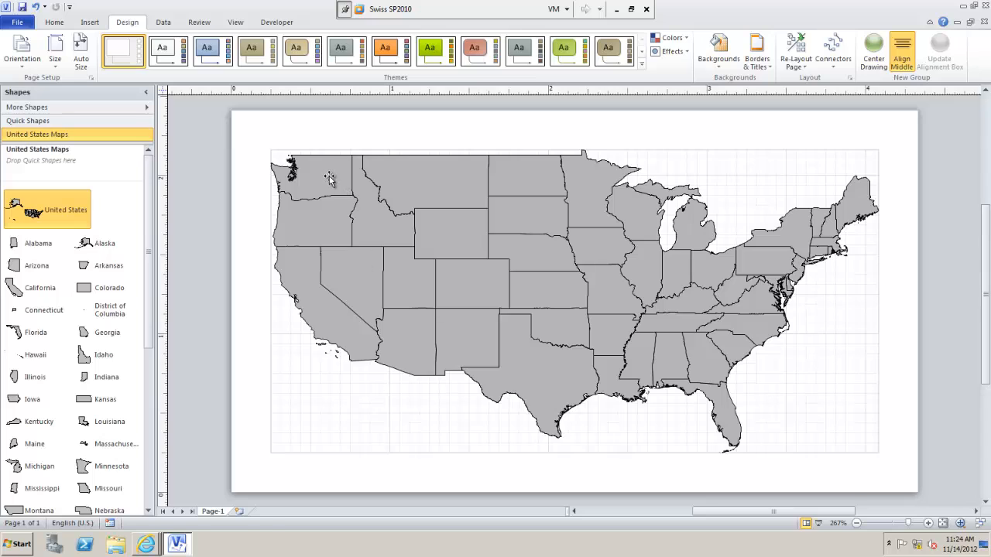
pyautogui.moveTo(360, 418)
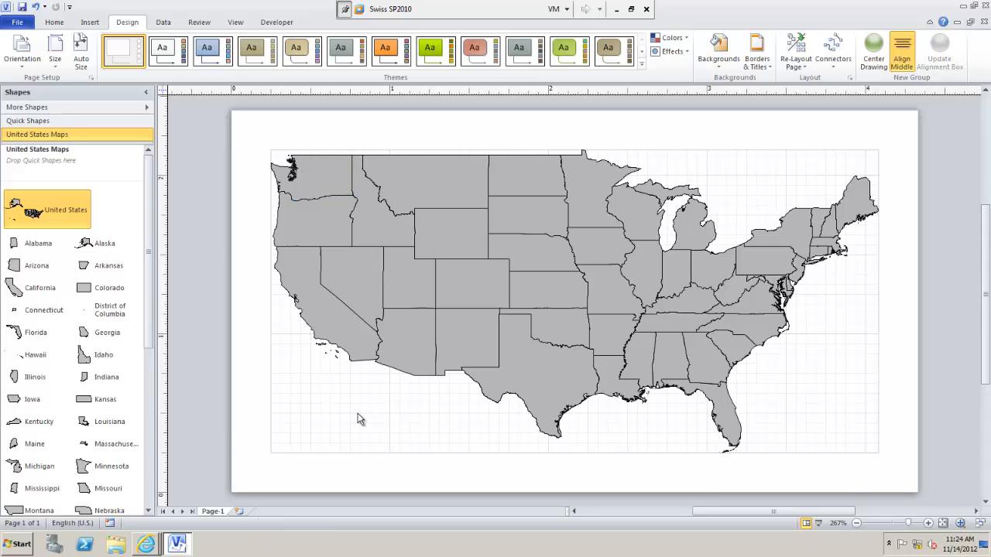
pyautogui.moveTo(416, 228)
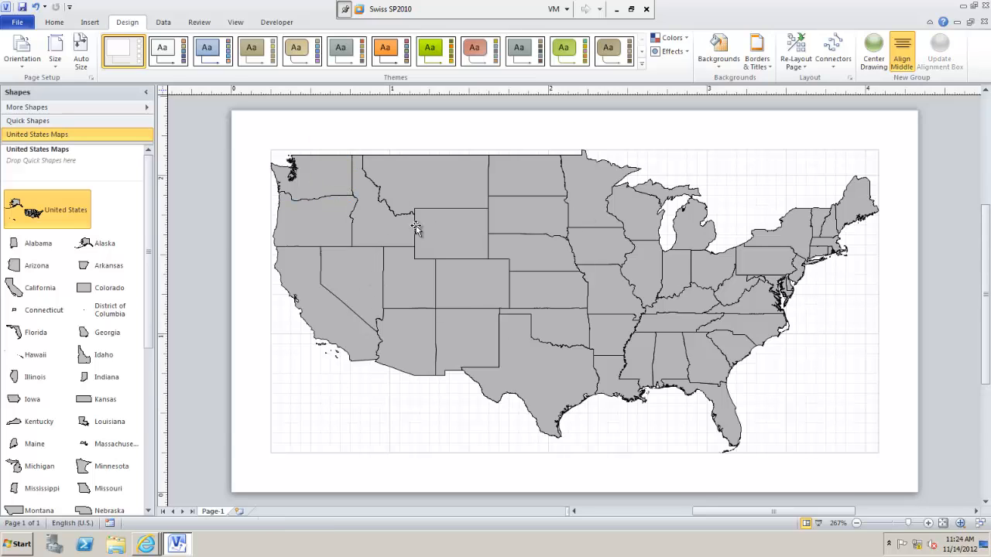
pyautogui.click(459, 338)
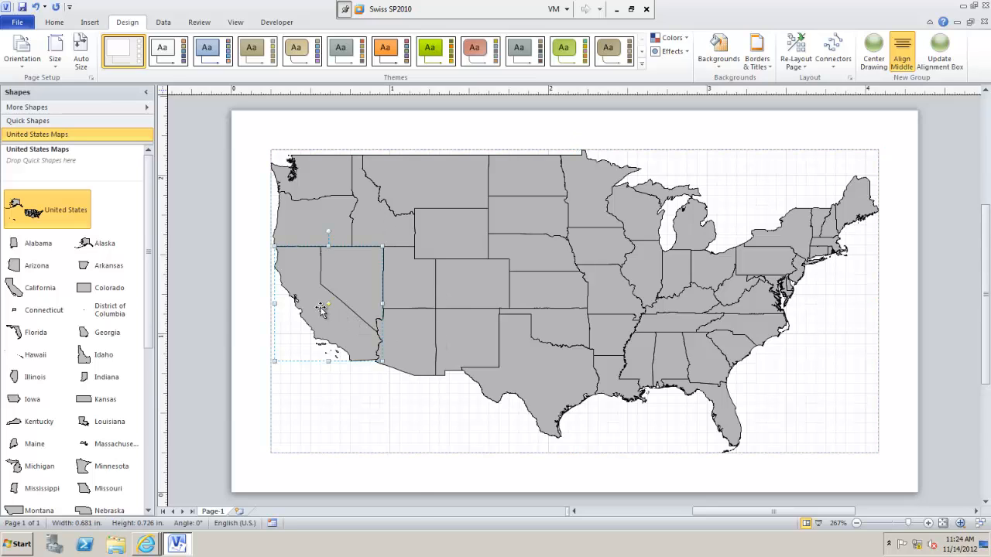
pyautogui.rightClick(325, 310)
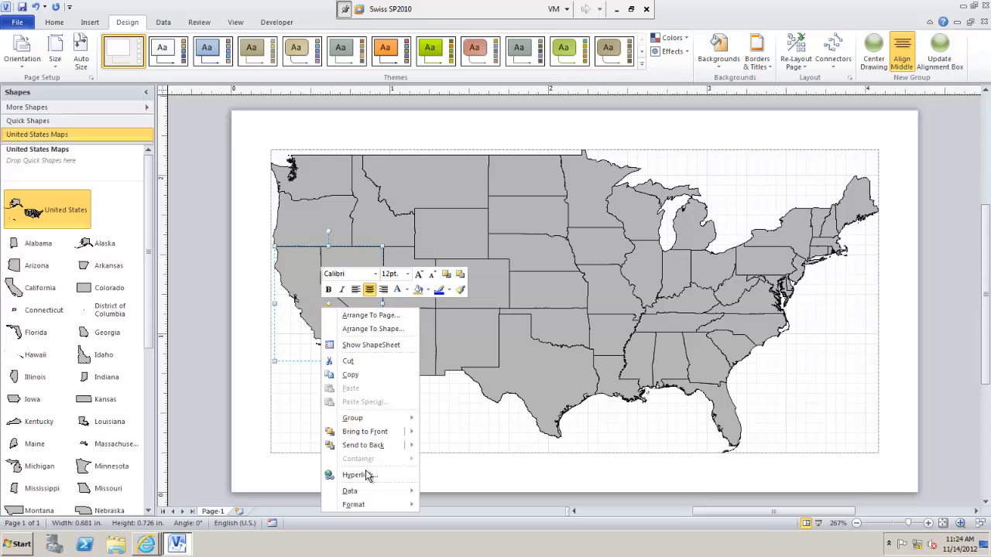
pyautogui.click(349, 490)
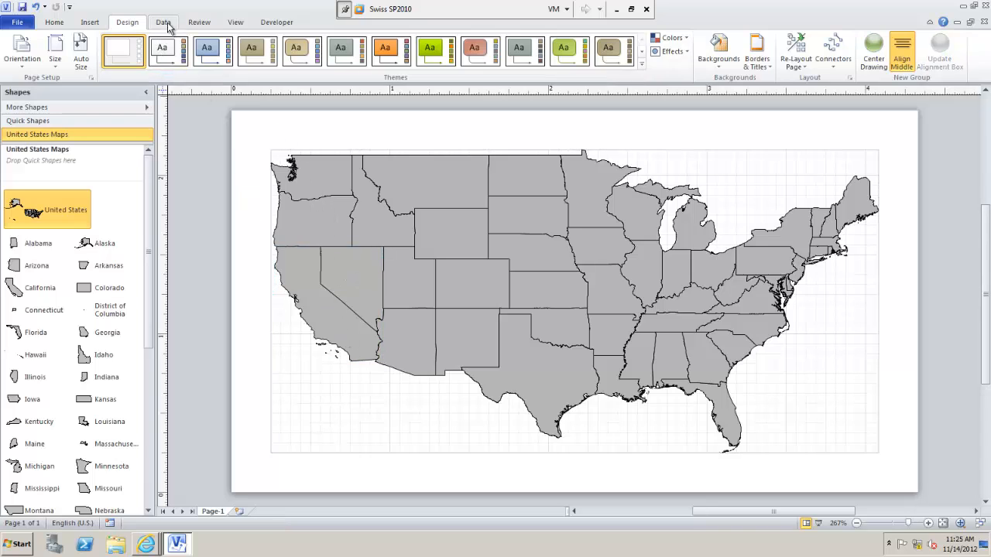
# Link Data to Shapes from the StateSales SharePoint Foundation list on the MyVisio site.
pyautogui.click(163, 22)
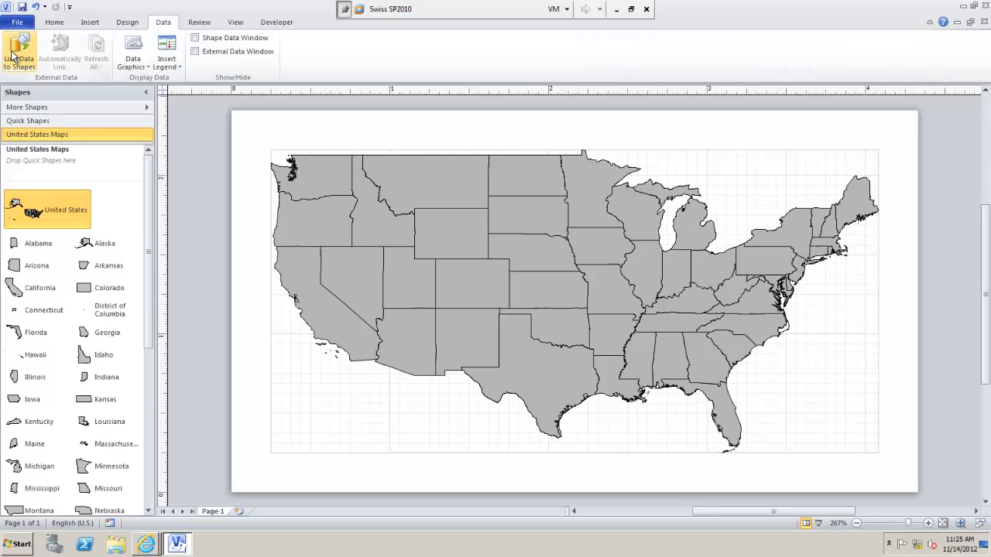
pyautogui.click(19, 54)
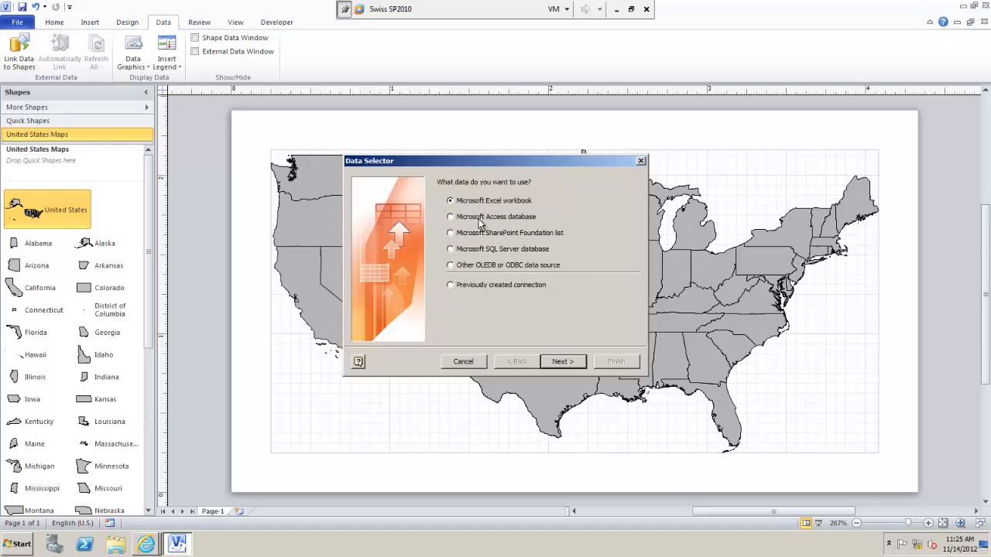
pyautogui.moveTo(465, 248)
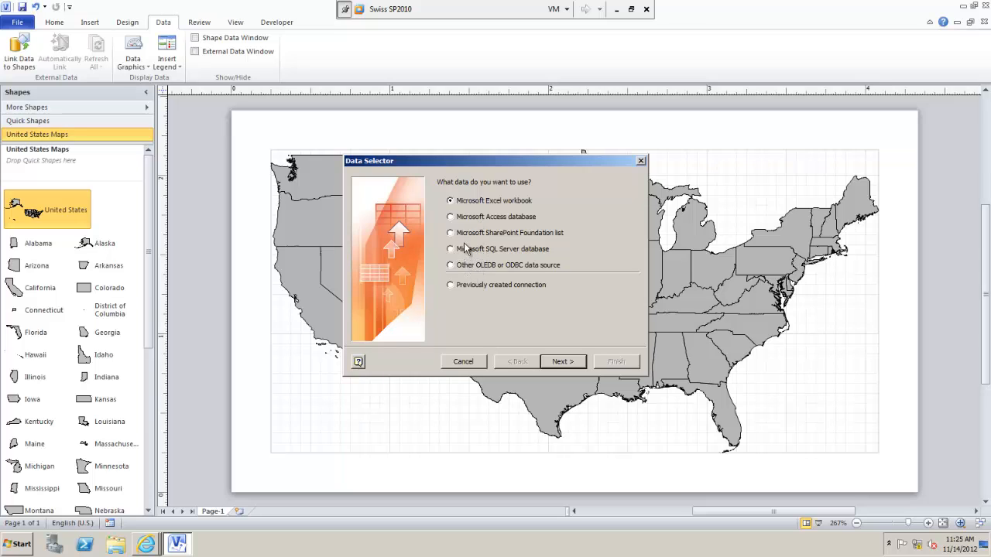
pyautogui.moveTo(455, 234)
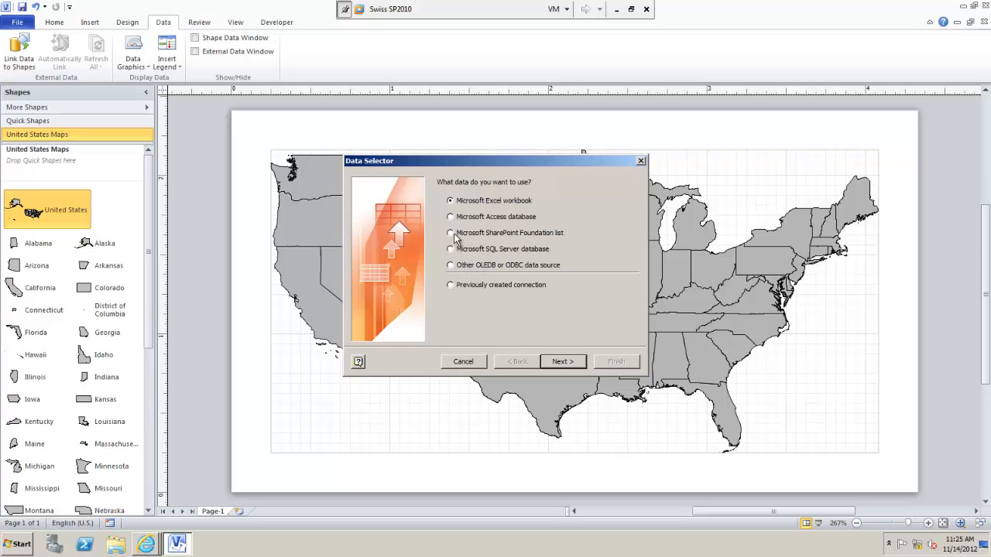
pyautogui.click(450, 233)
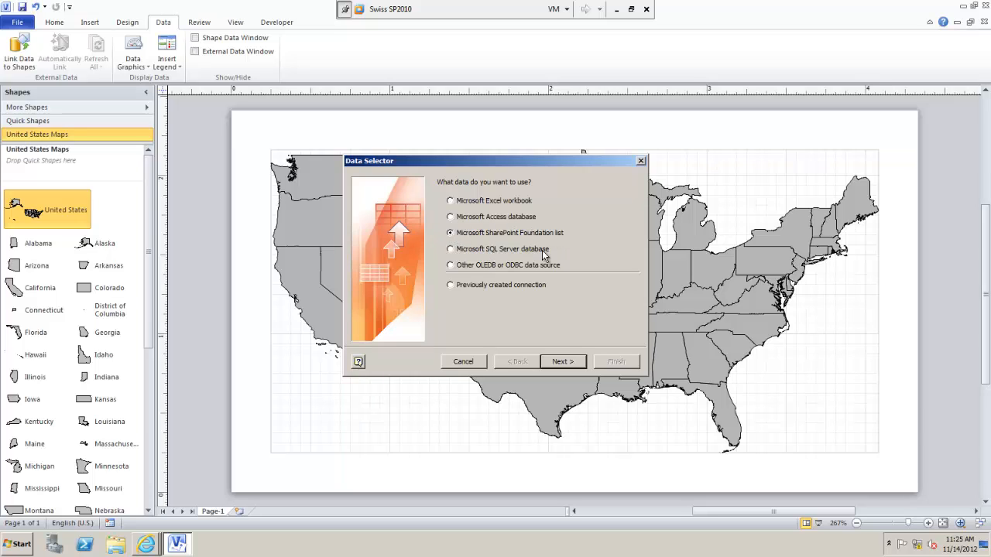
pyautogui.moveTo(542, 242)
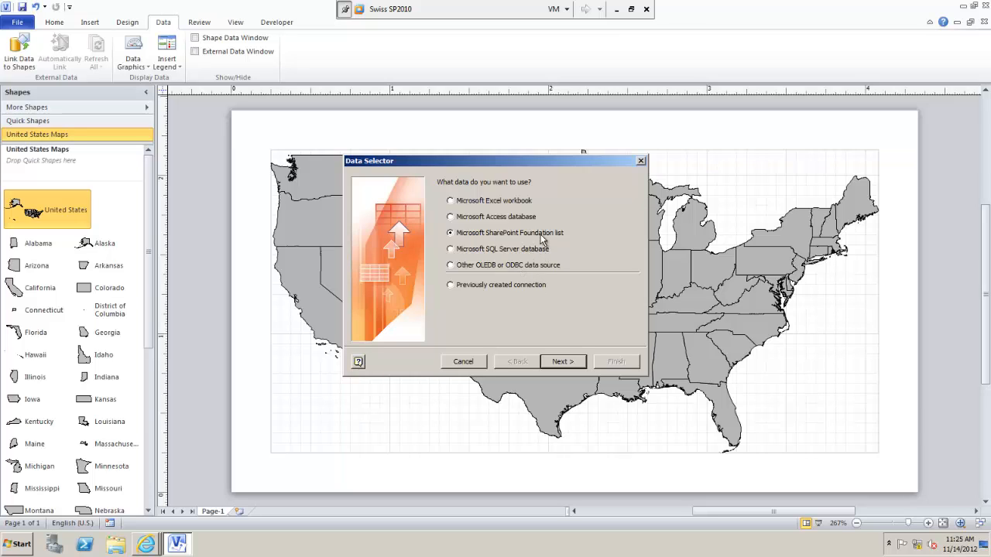
pyautogui.moveTo(549, 236)
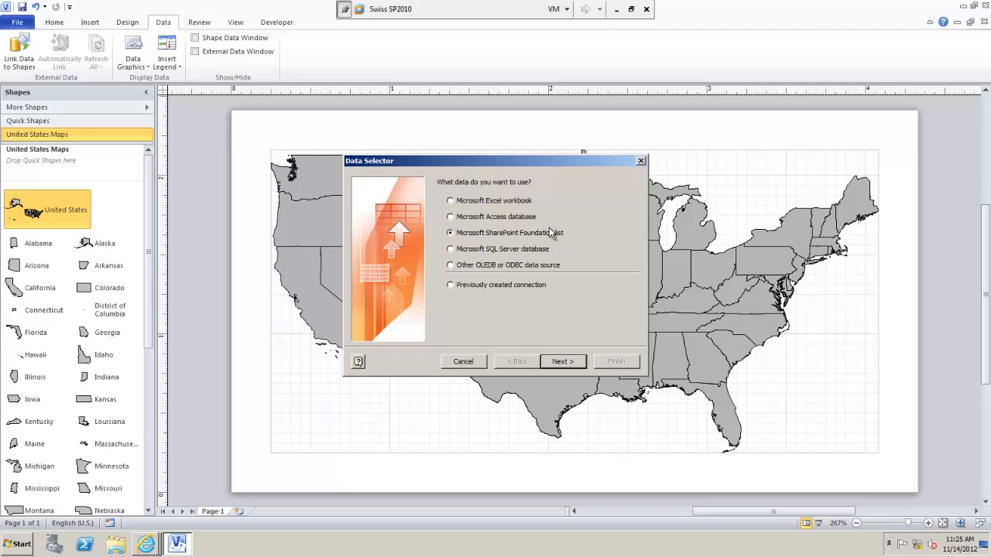
pyautogui.moveTo(552, 321)
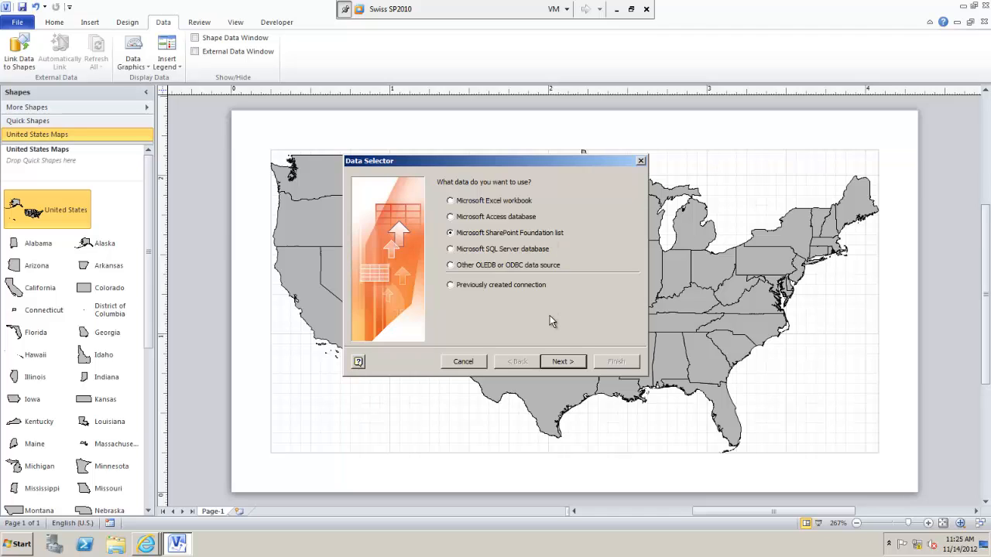
pyautogui.click(563, 362)
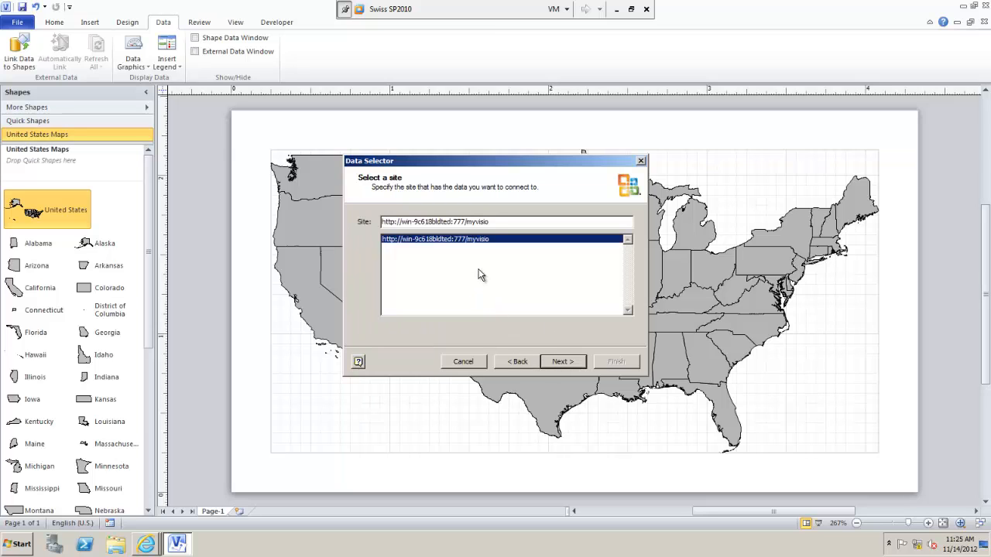
pyautogui.click(562, 361)
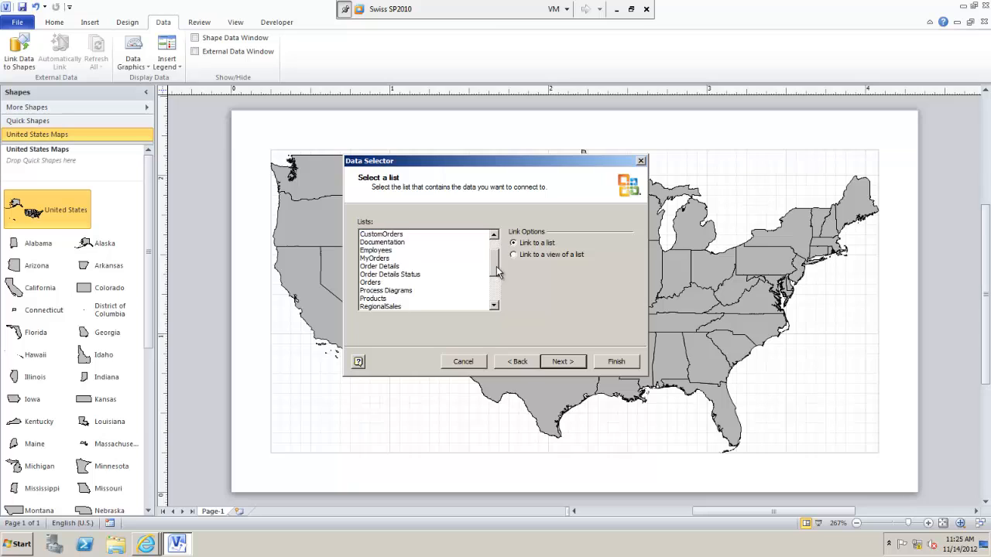
pyautogui.click(493, 305)
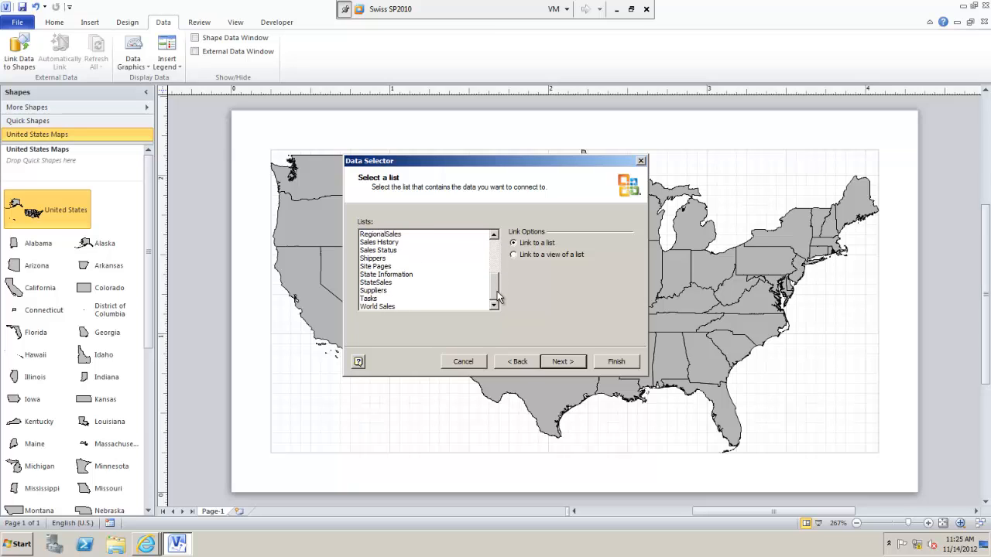
pyautogui.click(376, 282)
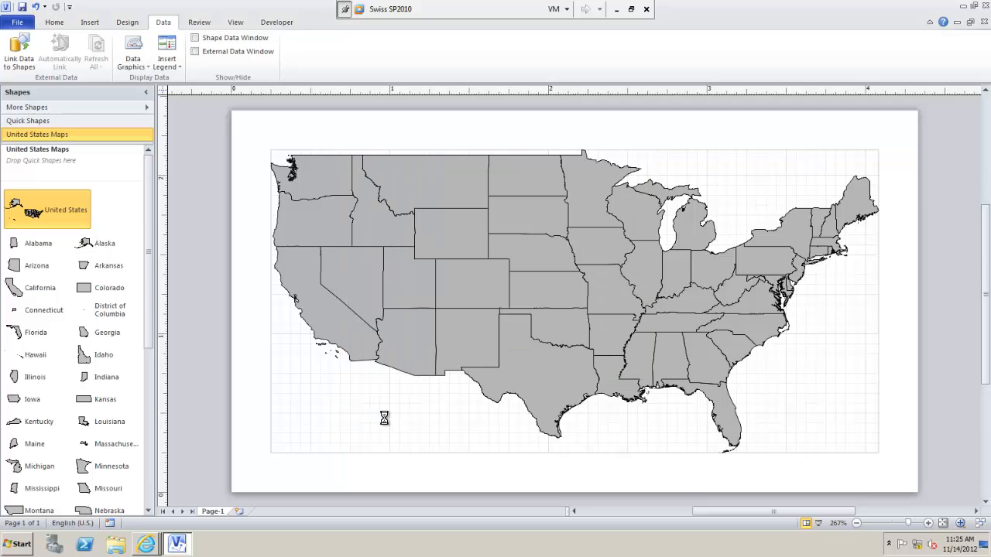
# Select California's row in the External Data window for automatic linking.
pyautogui.click(195, 51)
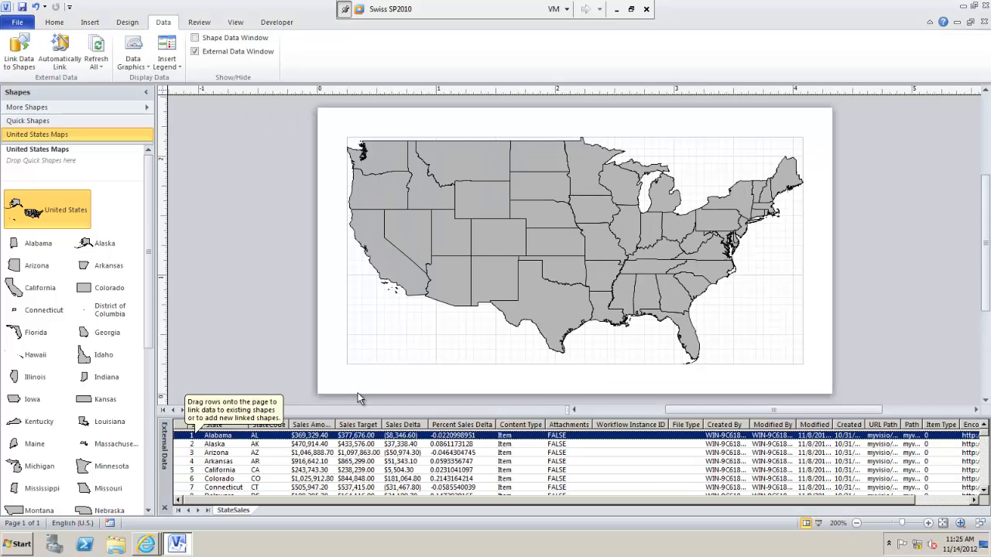
pyautogui.moveTo(615, 453)
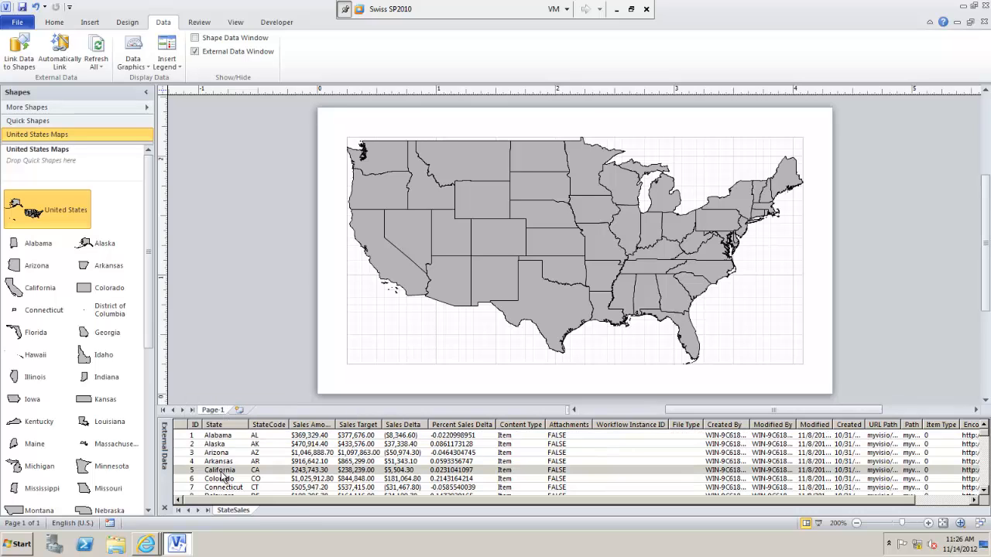
pyautogui.moveTo(356, 328)
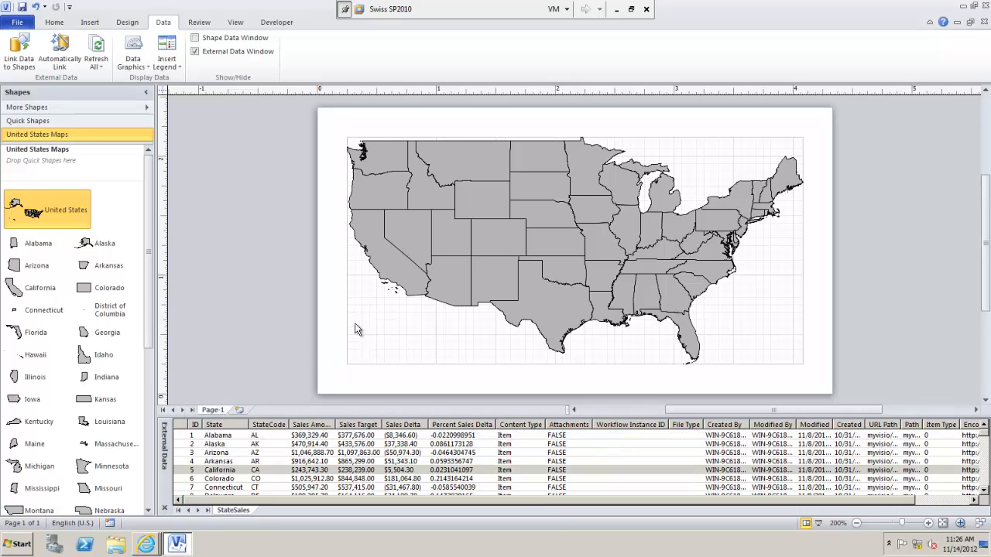
pyautogui.moveTo(220, 476)
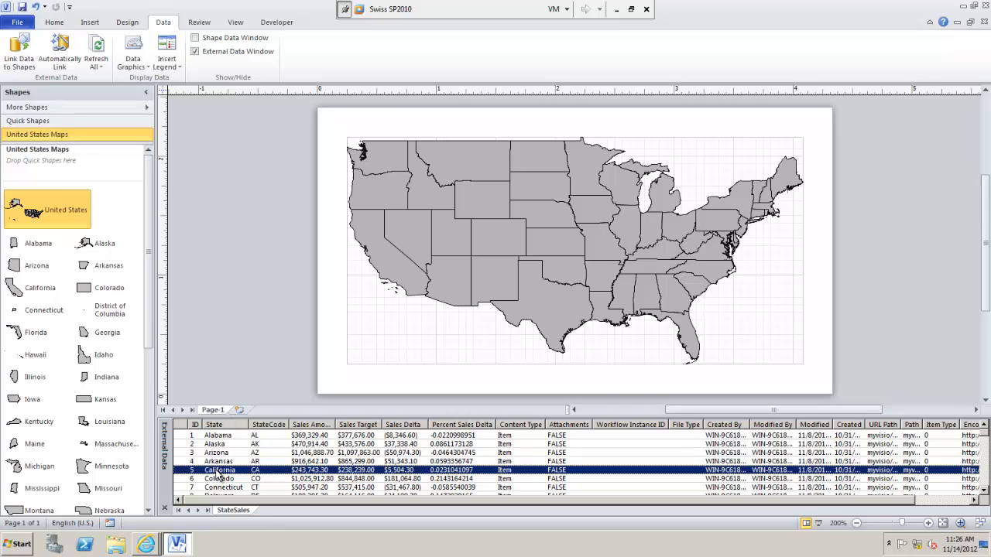
pyautogui.click(391, 274)
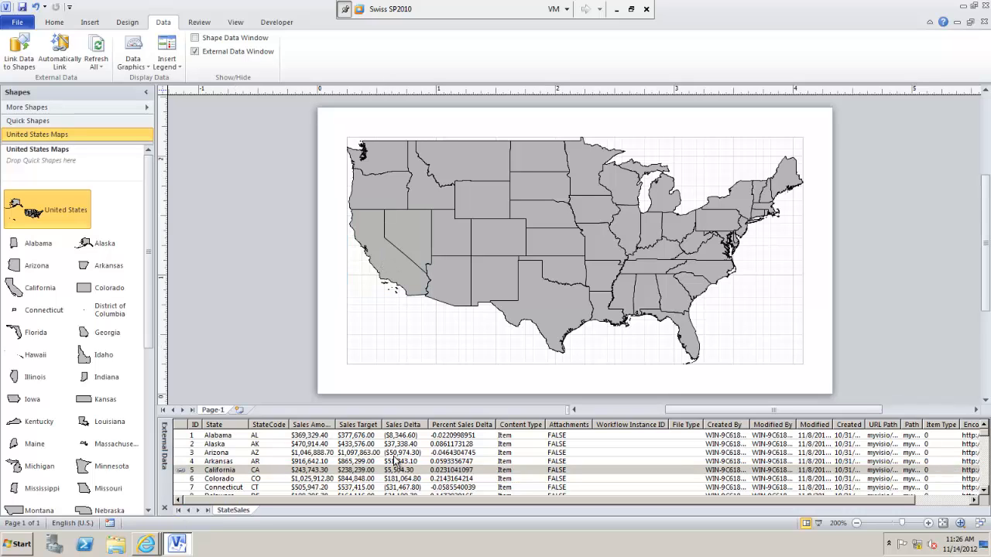
pyautogui.moveTo(234, 477)
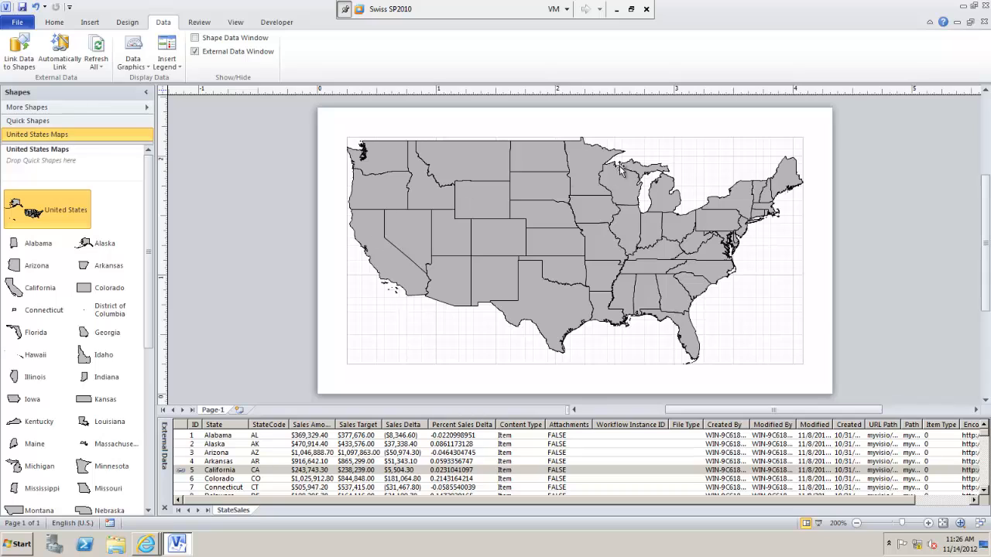
pyautogui.moveTo(424, 205)
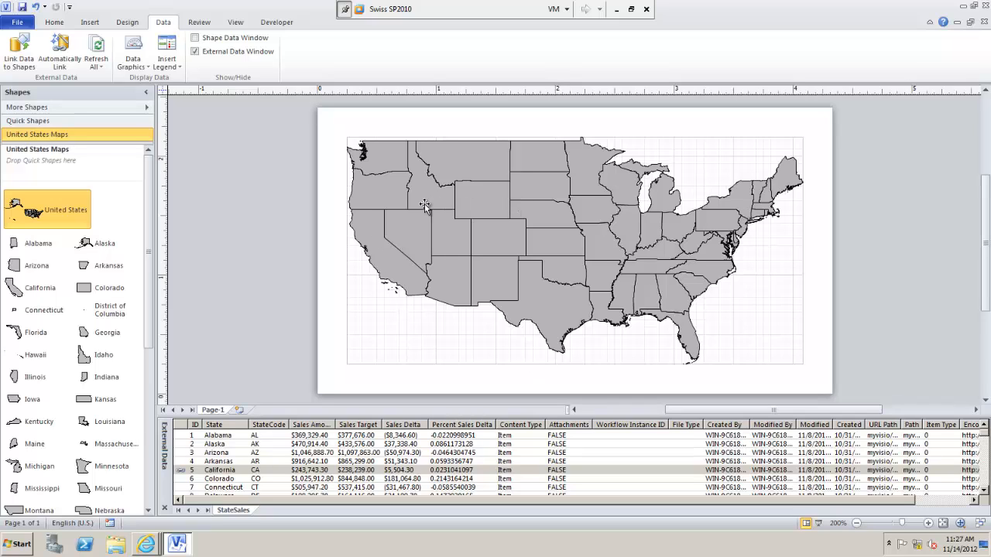
pyautogui.moveTo(242, 217)
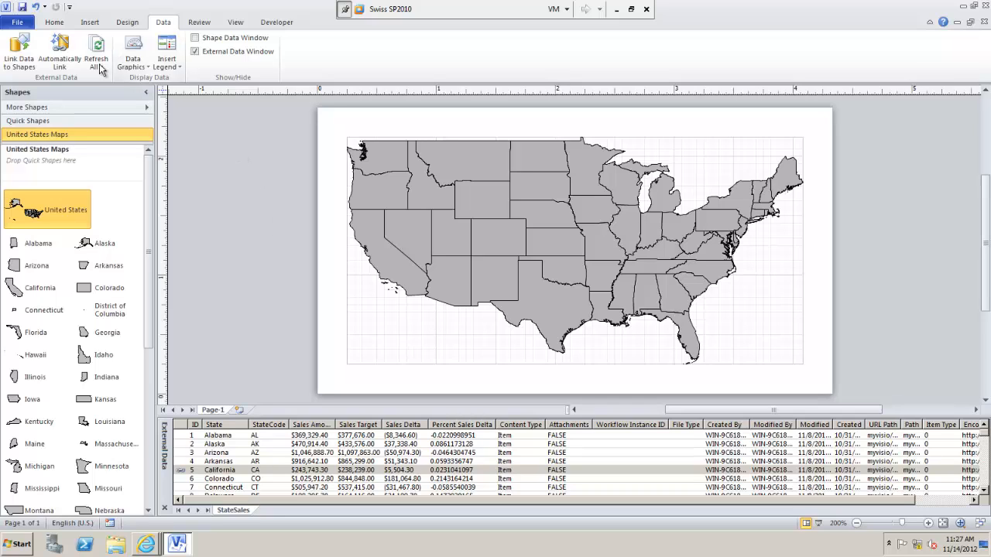
pyautogui.moveTo(59, 54)
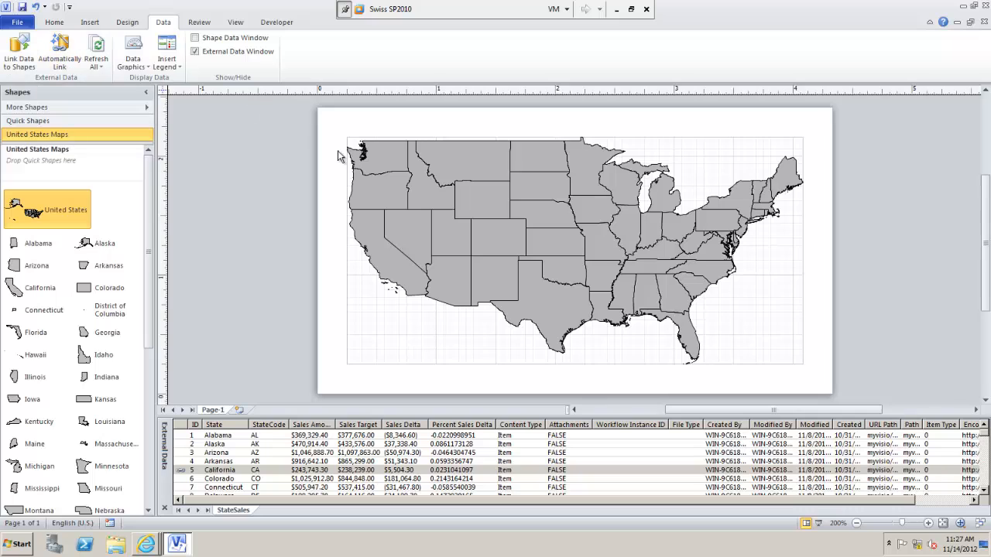
pyautogui.moveTo(542, 164)
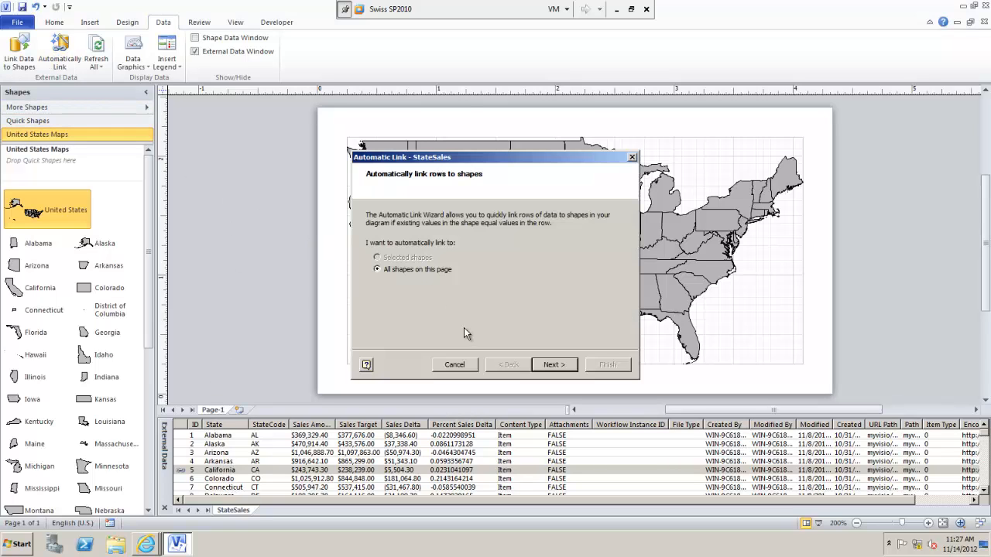
pyautogui.moveTo(536, 325)
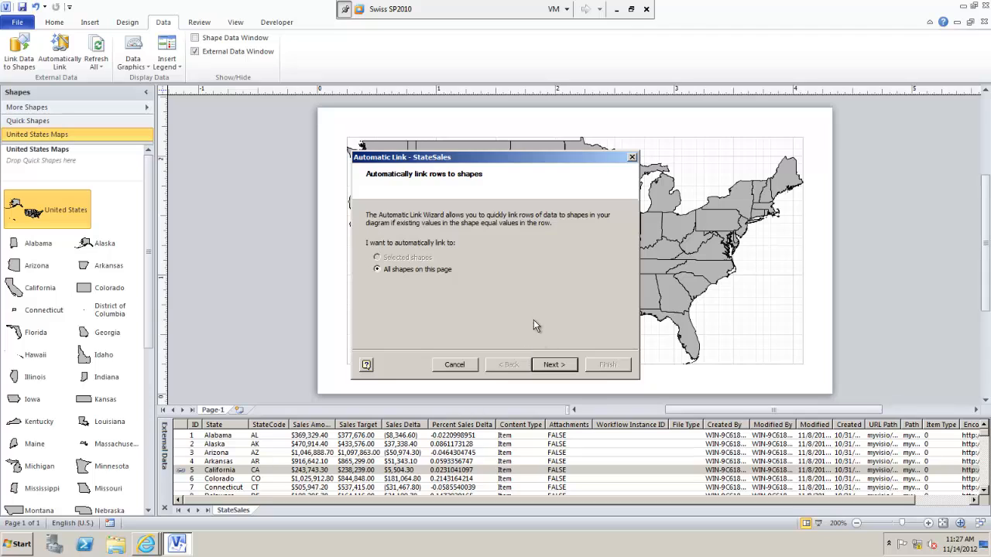
# Auto-link all shapes by matching the State data column to the shape Name field.
pyautogui.click(553, 365)
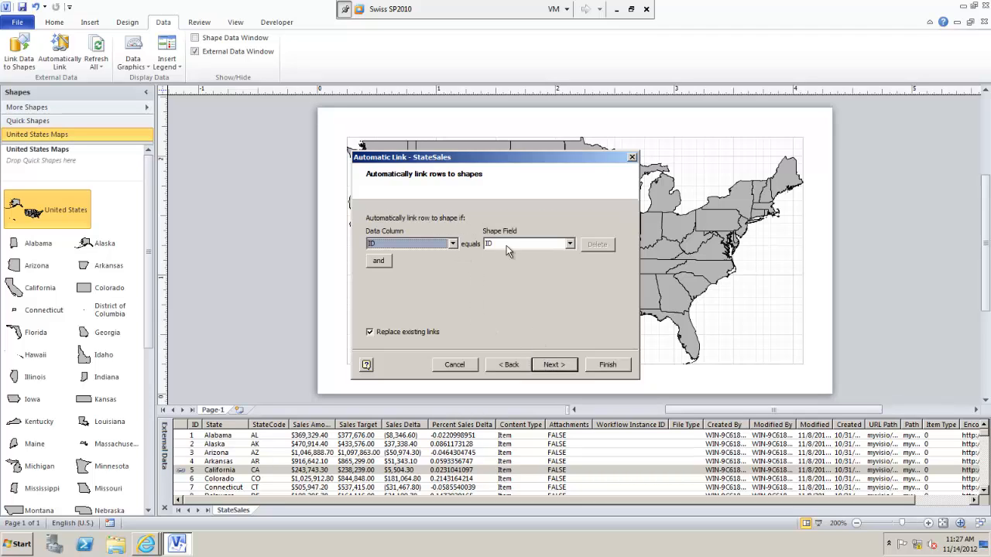
pyautogui.click(569, 244)
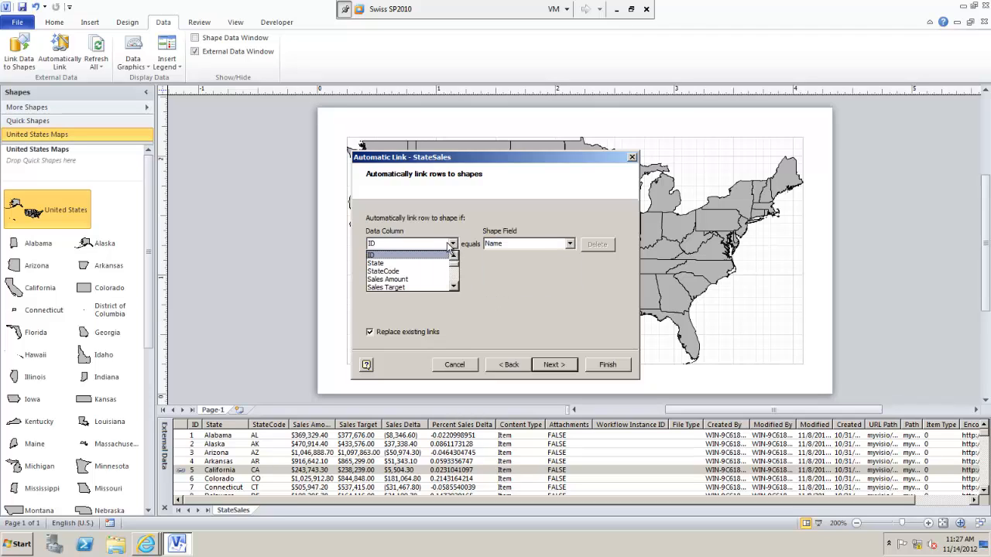
pyautogui.click(375, 263)
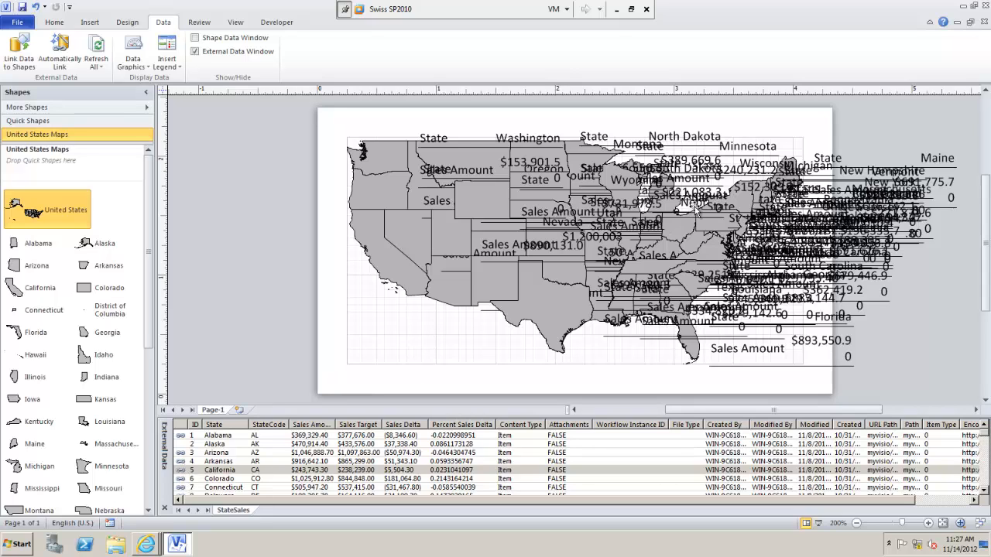
# Open Edit Data Graphic on the California shape to show the State and Sales Amount items.
pyautogui.click(389, 253)
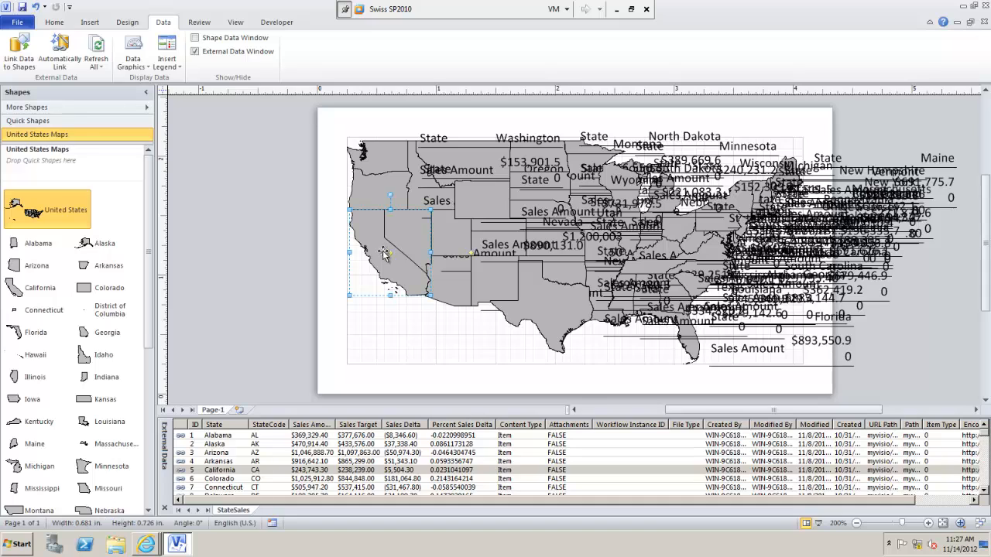
pyautogui.moveTo(383, 254)
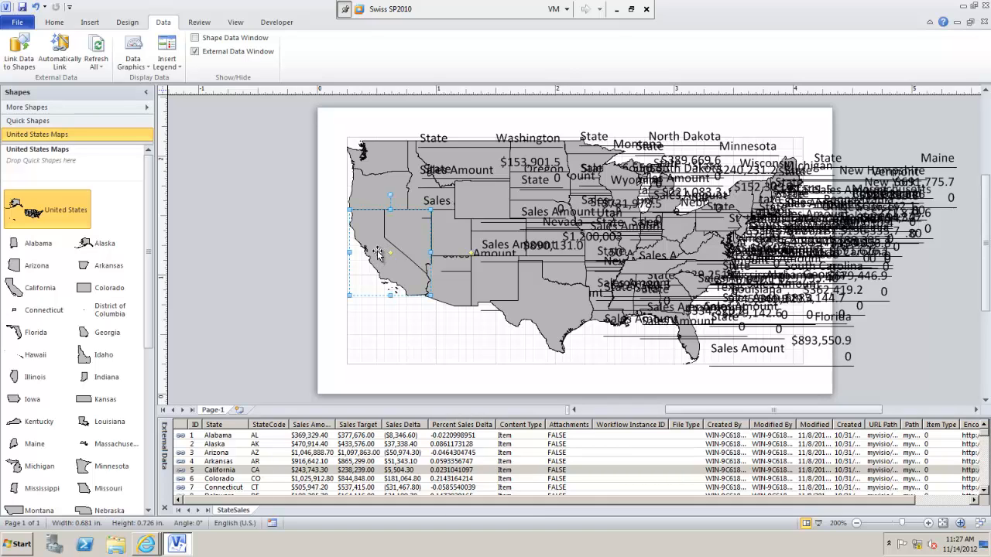
pyautogui.rightClick(379, 252)
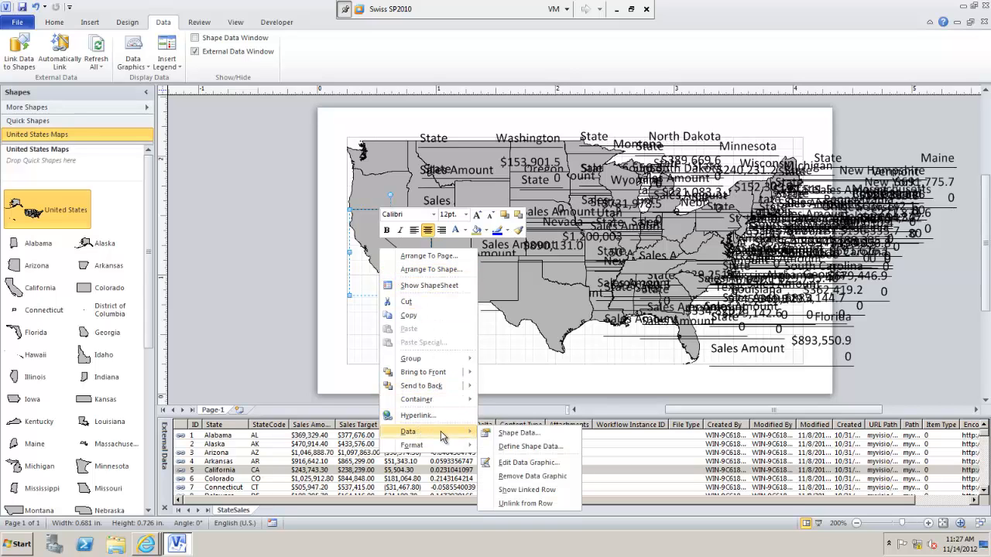
pyautogui.moveTo(530, 445)
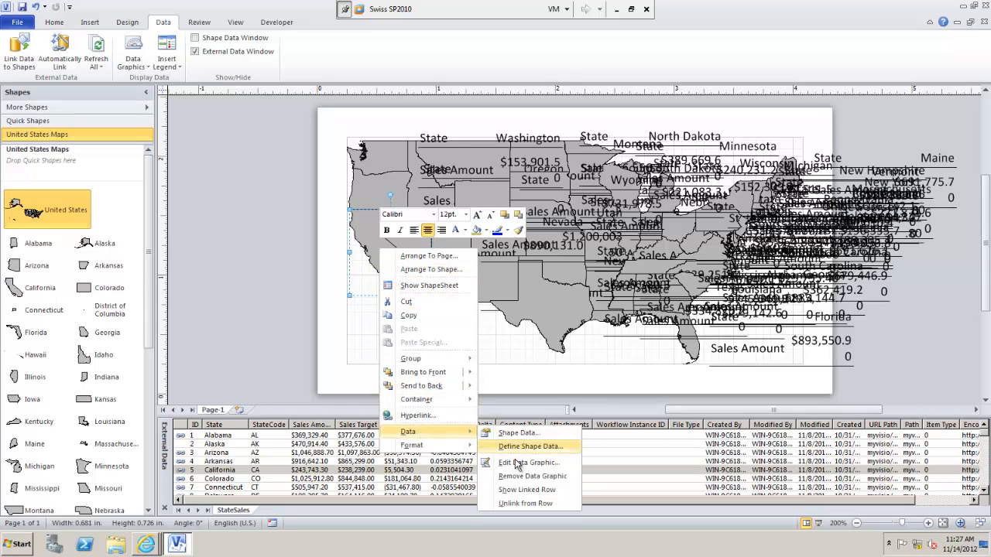
pyautogui.moveTo(530, 462)
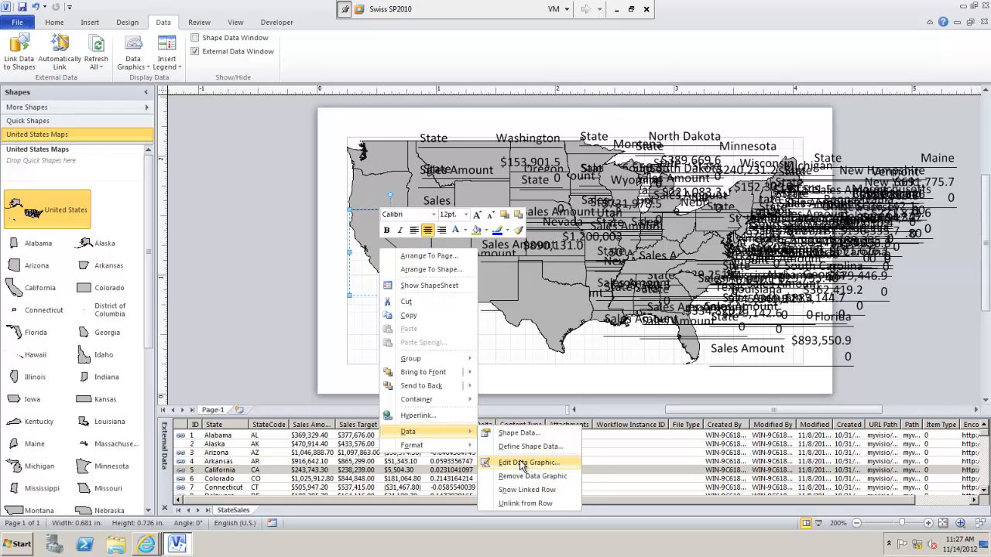
pyautogui.click(529, 462)
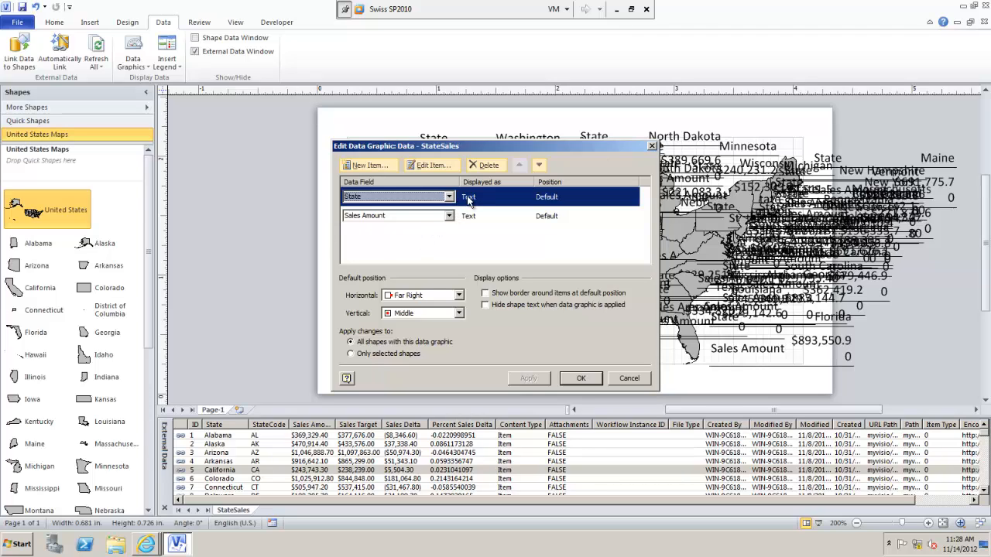
# Label states by StateCode in Heading 2 style, with no border, horizontally centered.
pyautogui.click(448, 196)
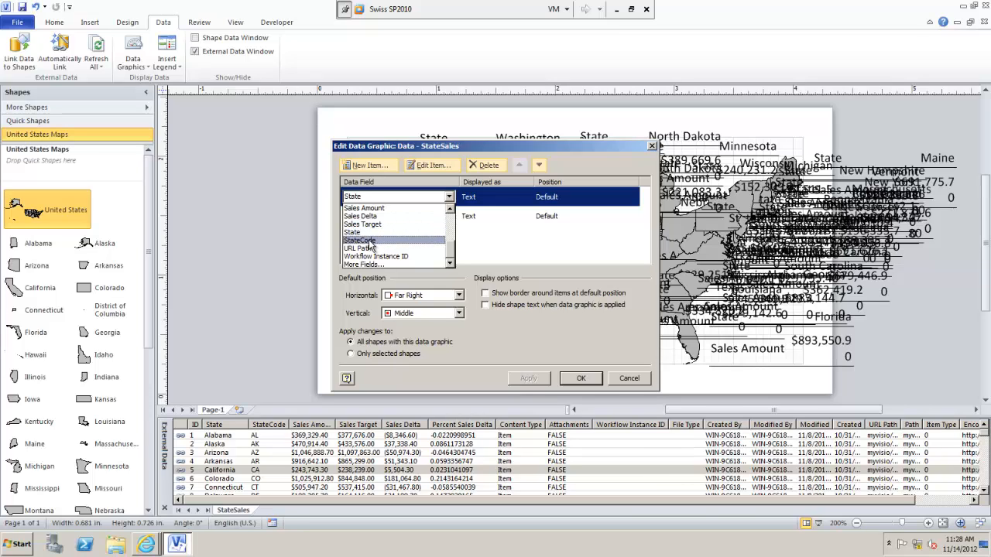
pyautogui.click(358, 238)
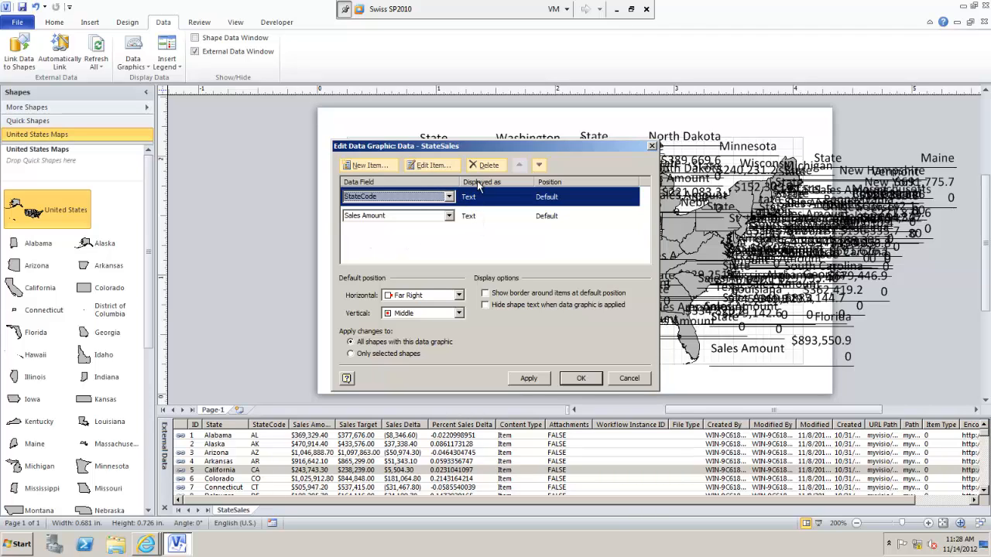
pyautogui.click(431, 165)
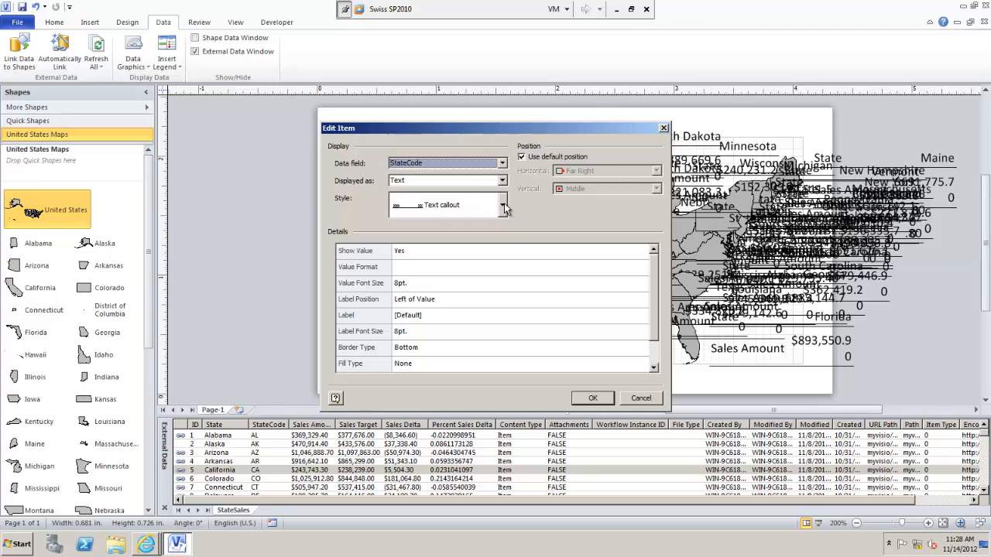
pyautogui.click(502, 205)
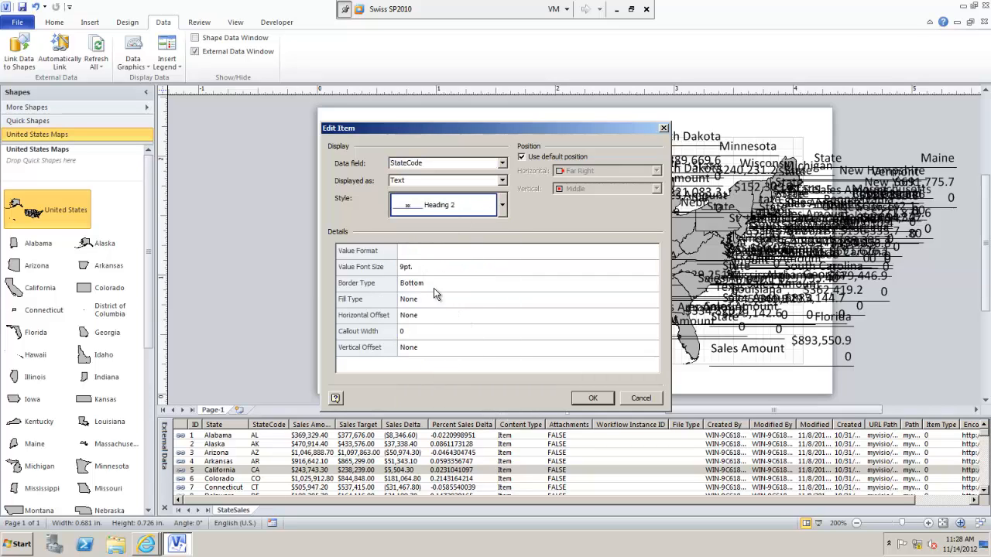
pyautogui.click(526, 283)
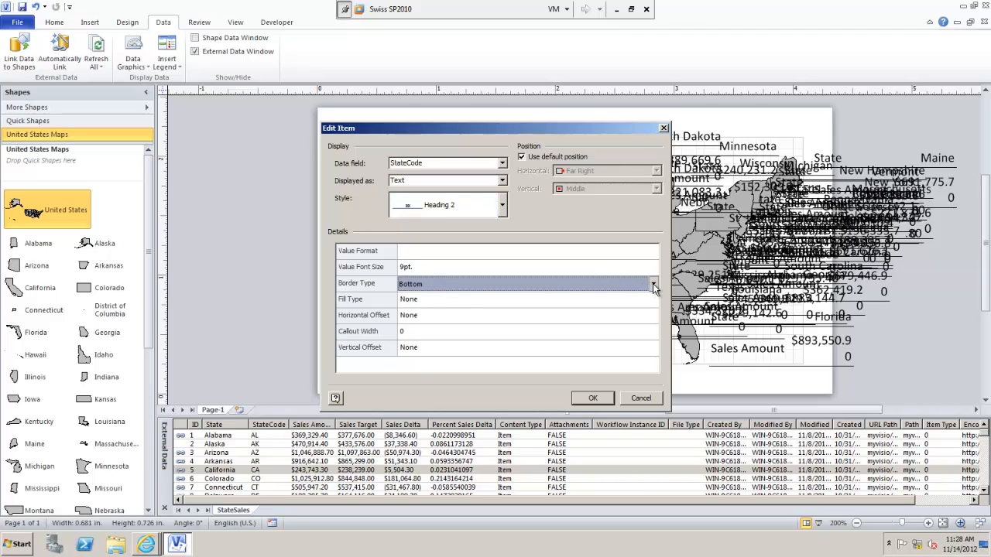
pyautogui.click(526, 284)
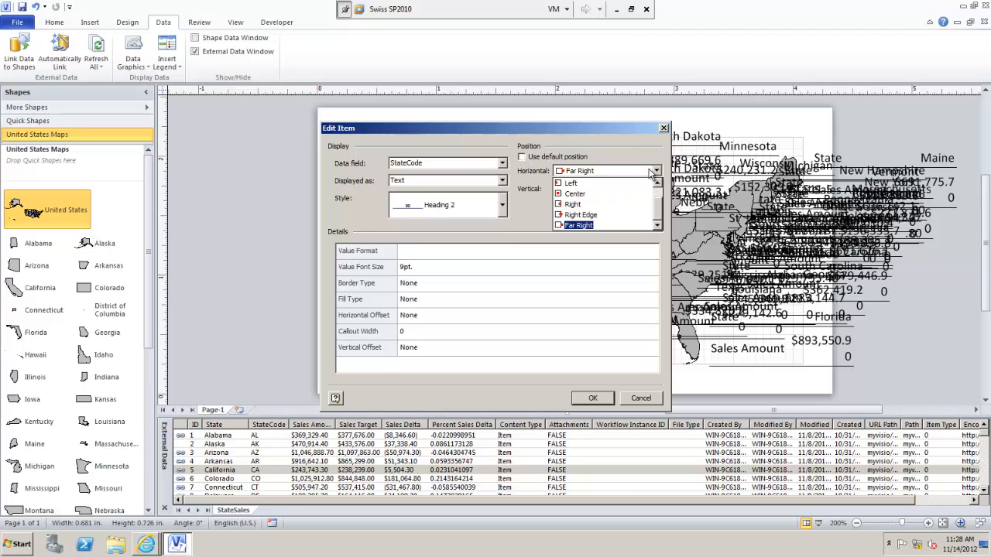
pyautogui.click(574, 193)
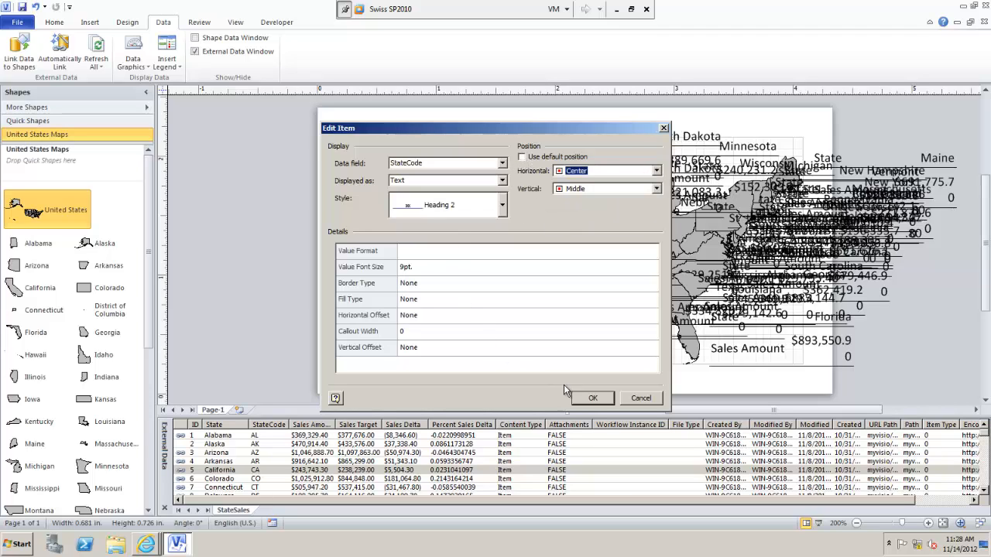
pyautogui.click(592, 397)
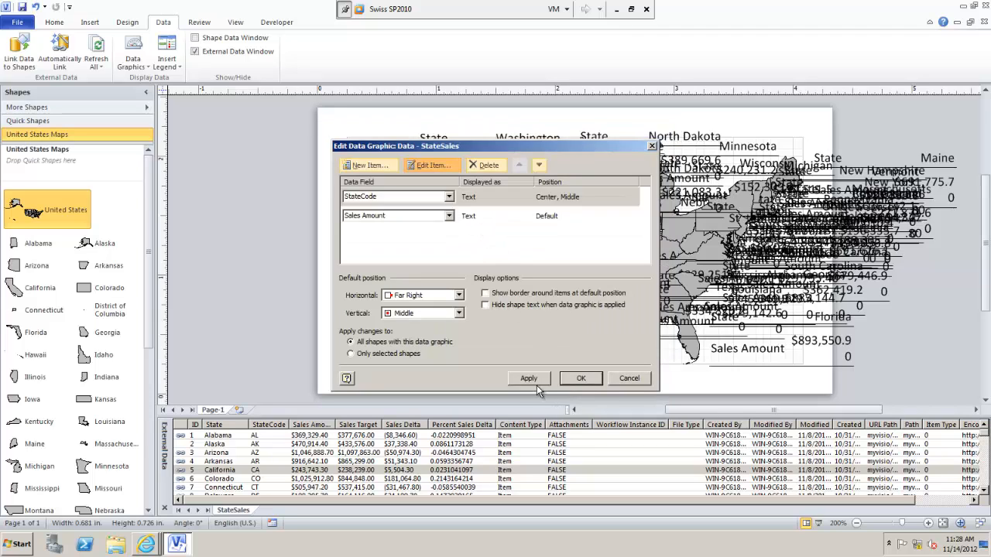
pyautogui.click(528, 378)
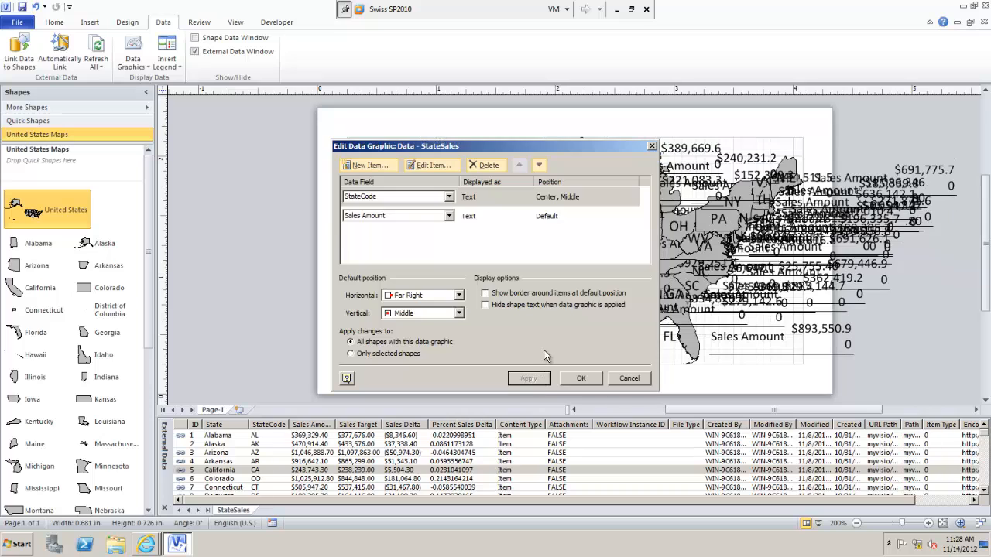
pyautogui.moveTo(553, 153)
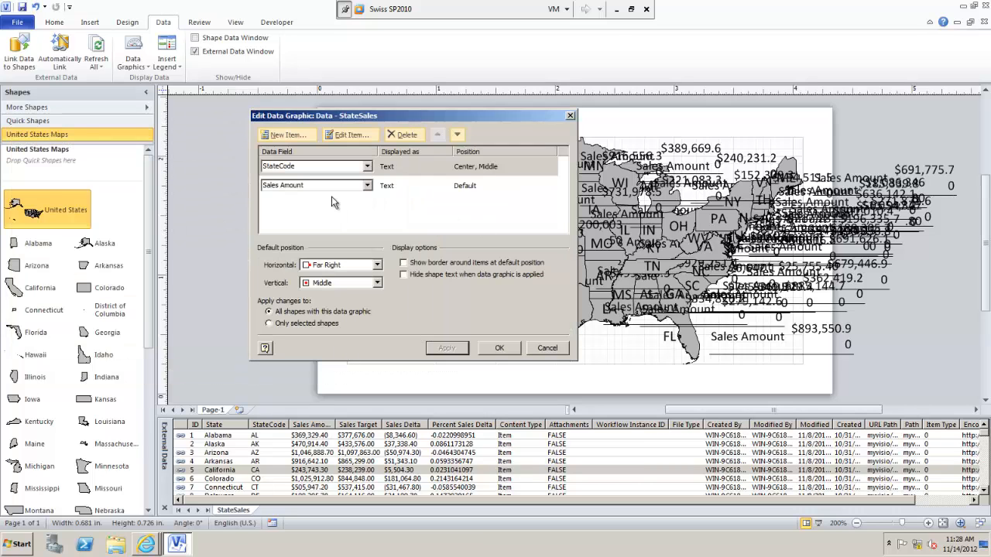
# Change the second data graphic item from Sales Amount to Sales Delta and edit it.
pyautogui.click(369, 185)
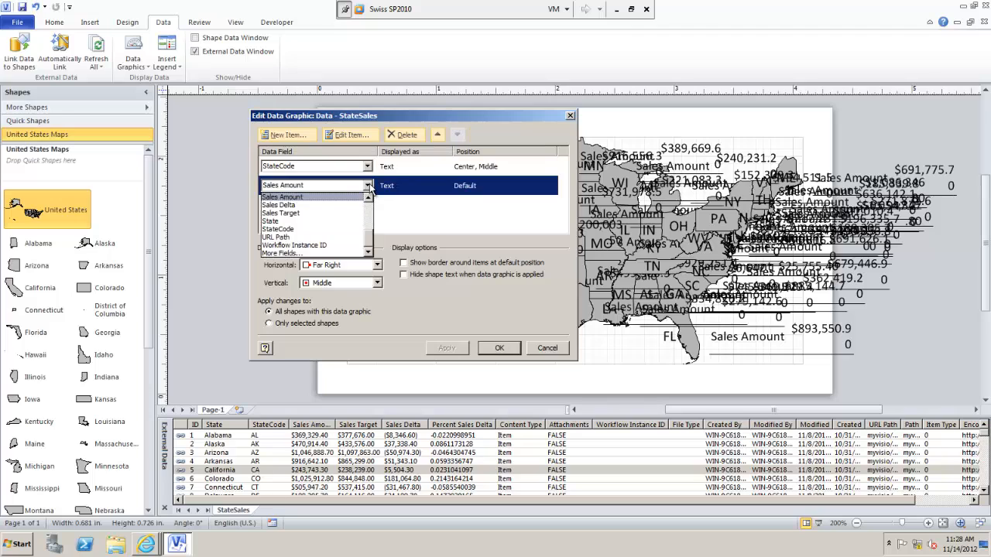
pyautogui.moveTo(368, 188)
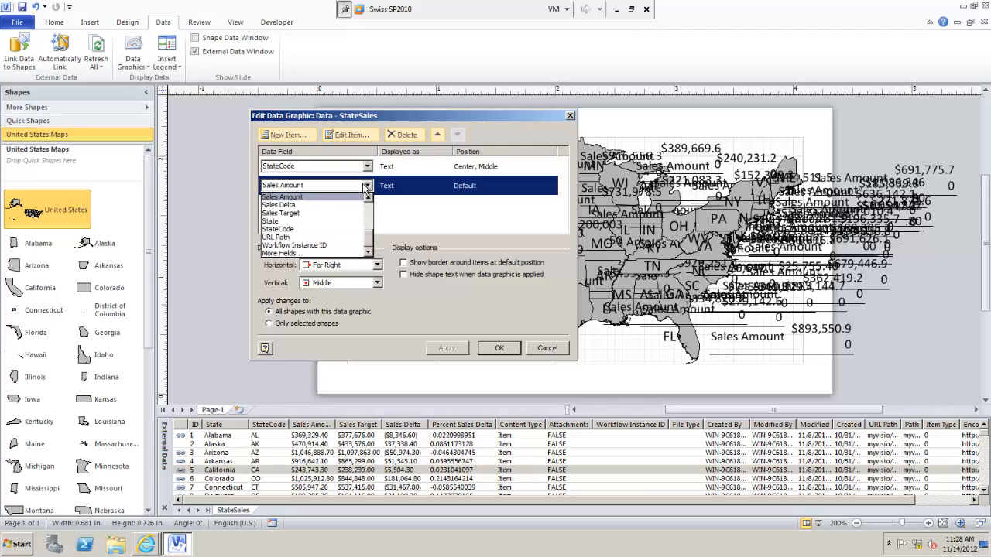
pyautogui.moveTo(374, 219)
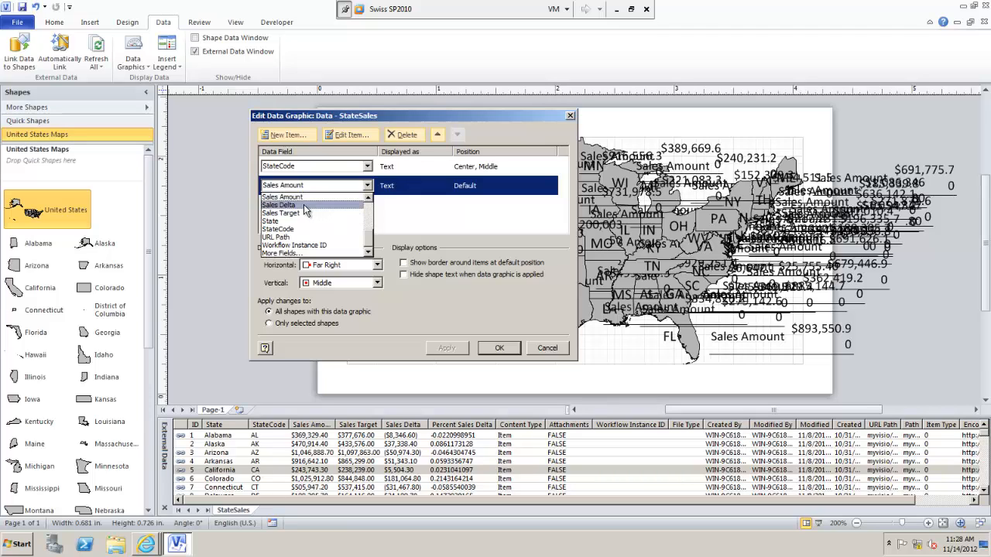
pyautogui.click(278, 204)
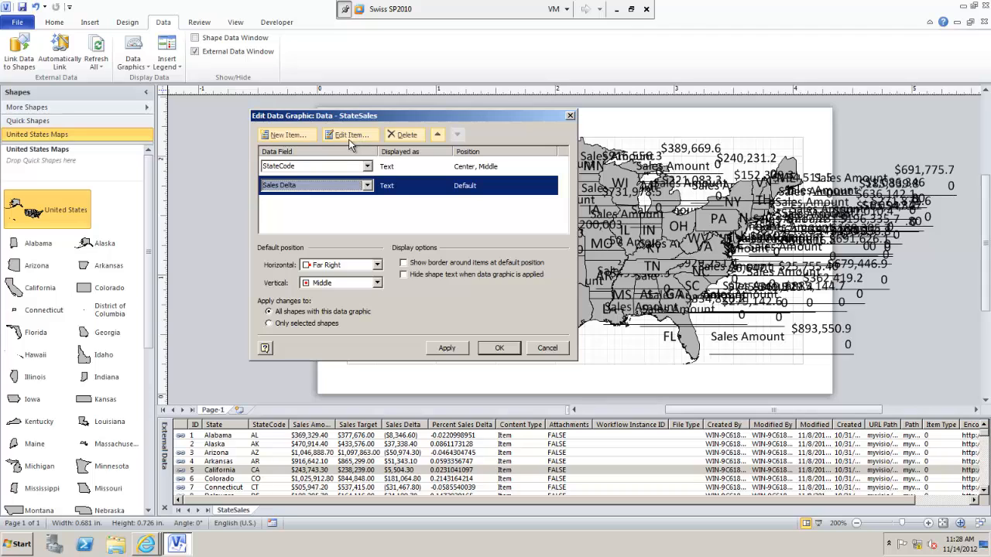
pyautogui.click(349, 135)
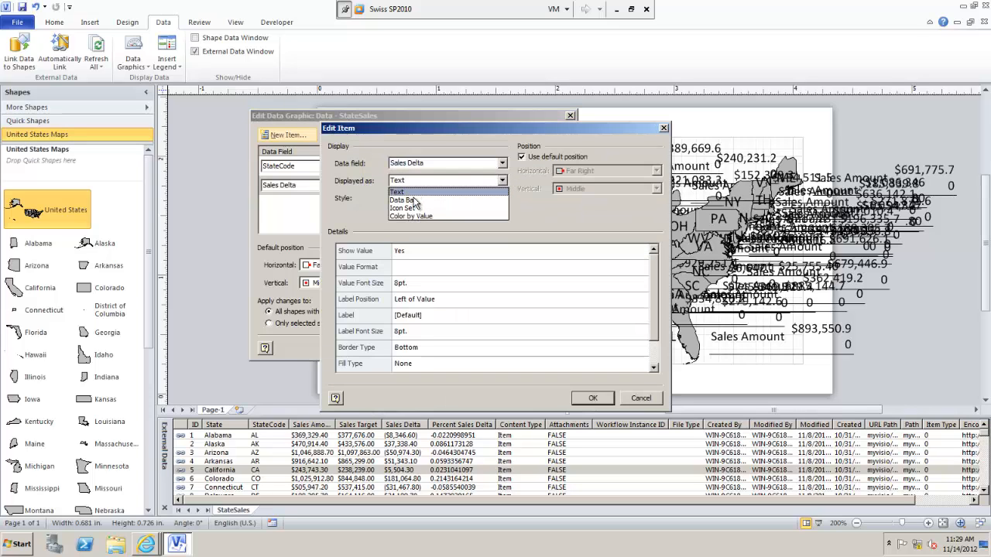
# Display the Sales Delta item as Color by Value using the Percent Sales Delta field.
pyautogui.click(410, 216)
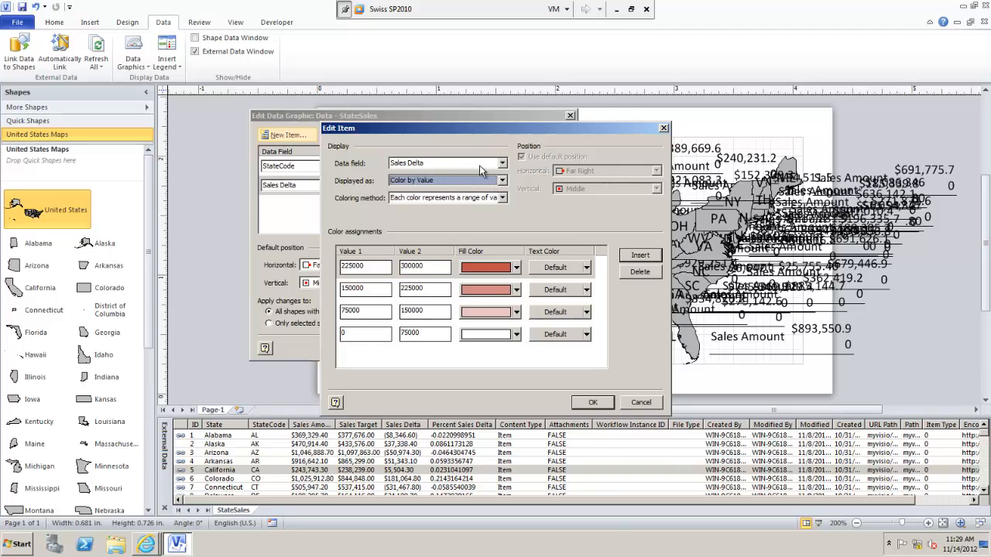
pyautogui.click(502, 163)
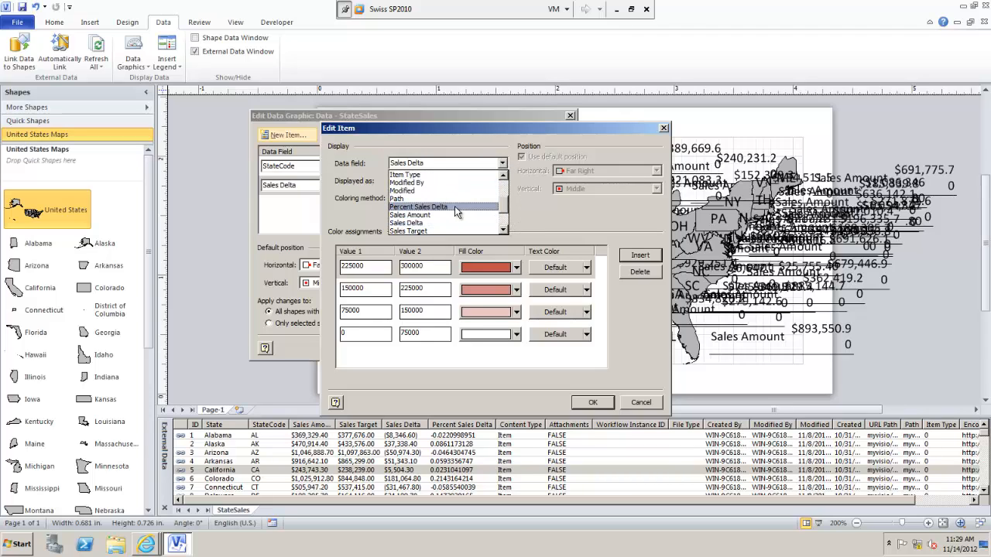
pyautogui.click(418, 206)
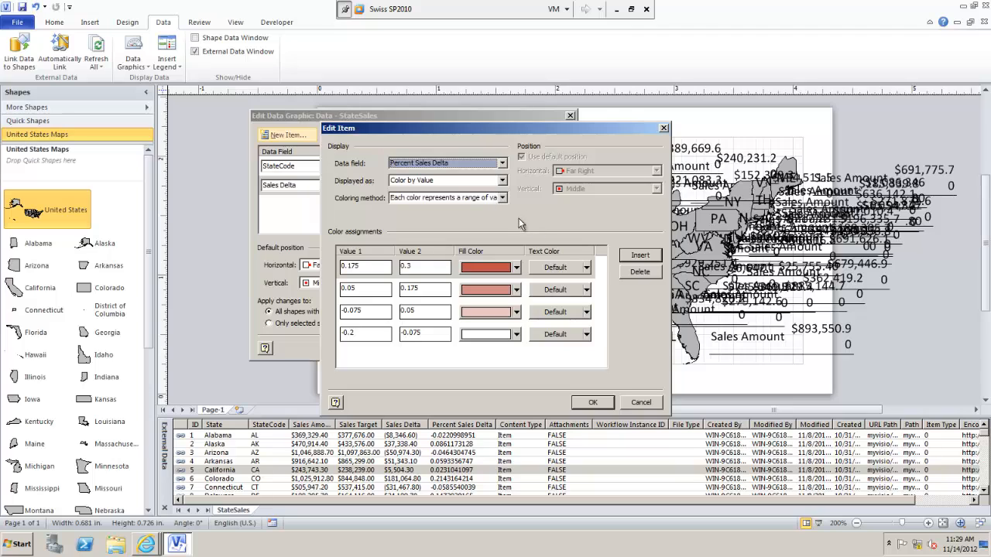
pyautogui.moveTo(345, 303)
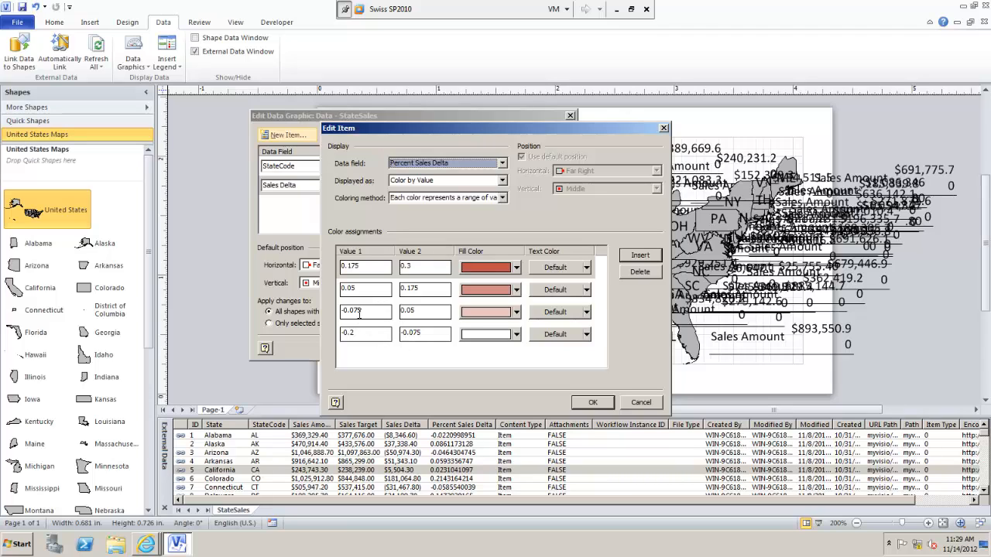
pyautogui.moveTo(395, 287)
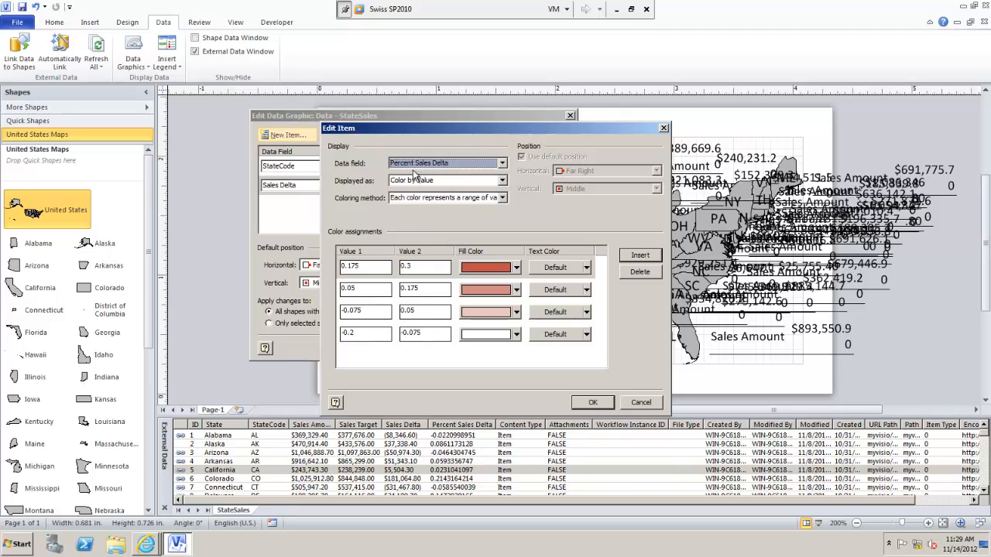
pyautogui.moveTo(417, 174)
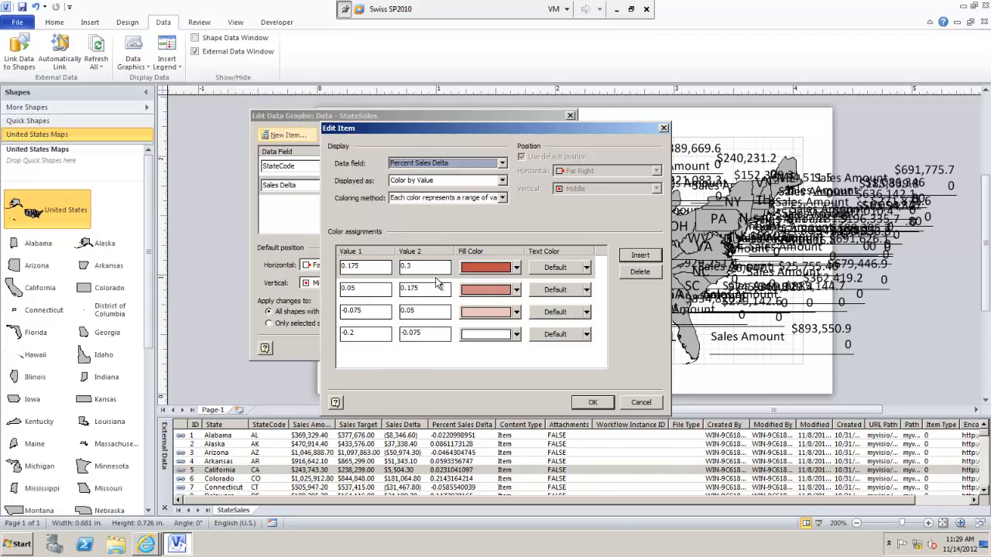
pyautogui.moveTo(429, 309)
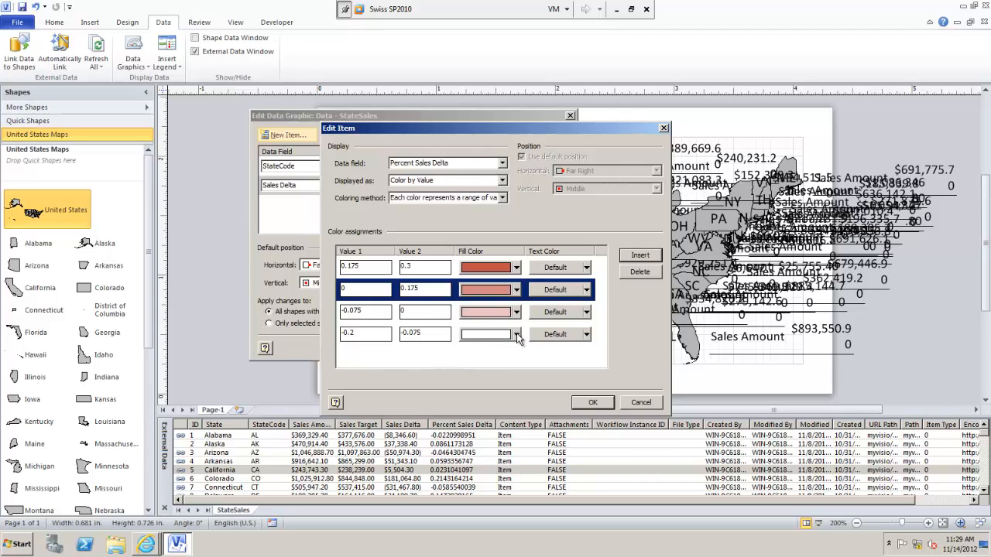
# Pick a new fill colour for the lowest Percent Sales Delta range.
pyautogui.click(514, 334)
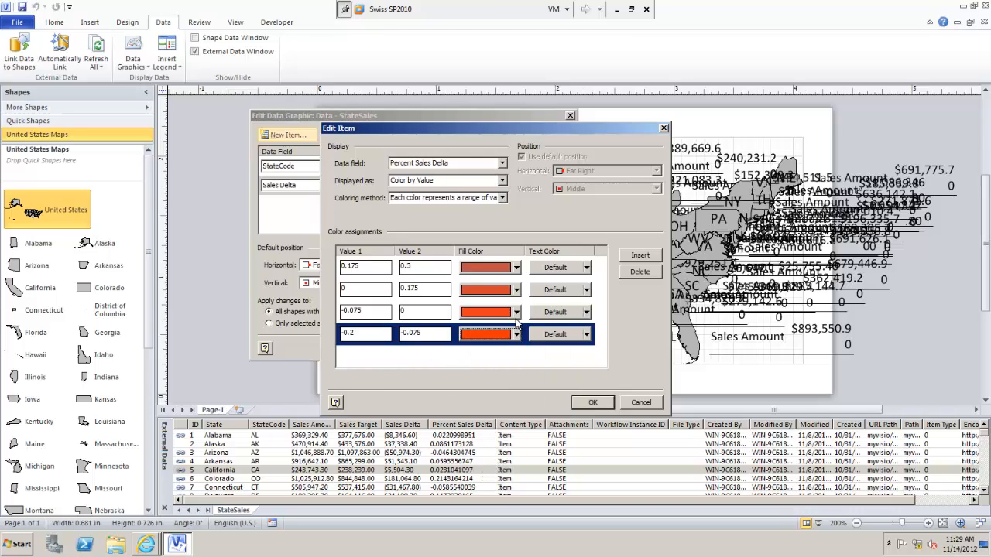
pyautogui.click(513, 333)
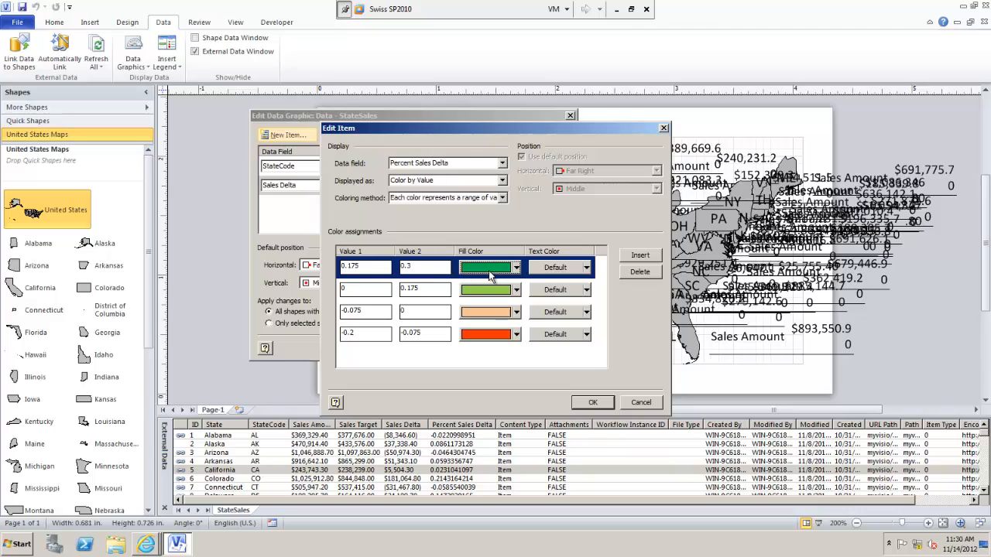
pyautogui.moveTo(509, 249)
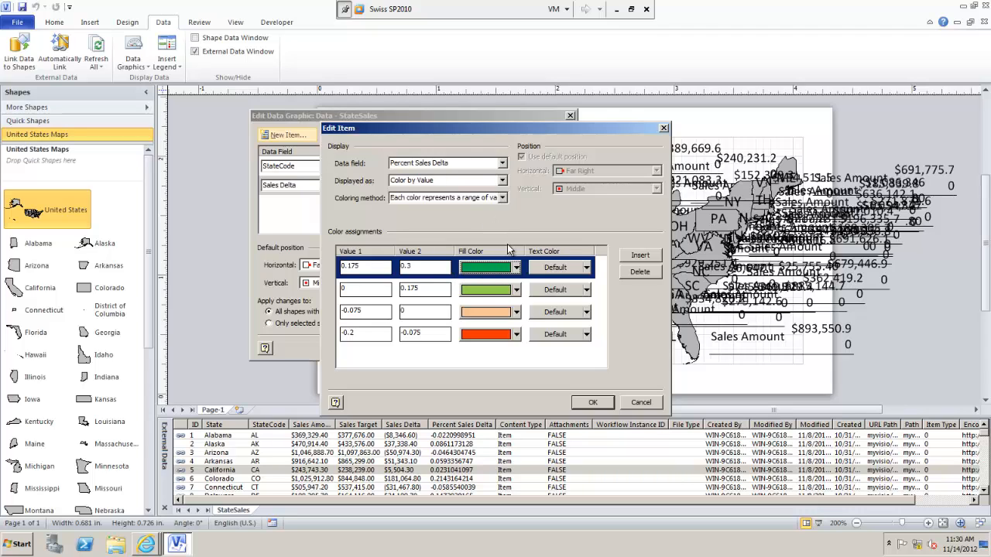
pyautogui.moveTo(530, 370)
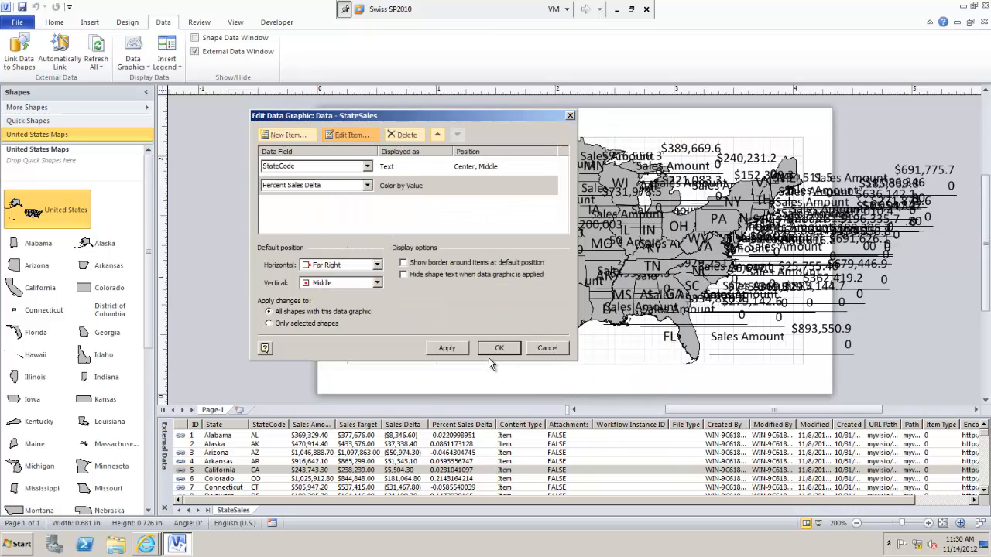
pyautogui.moveTo(491, 366)
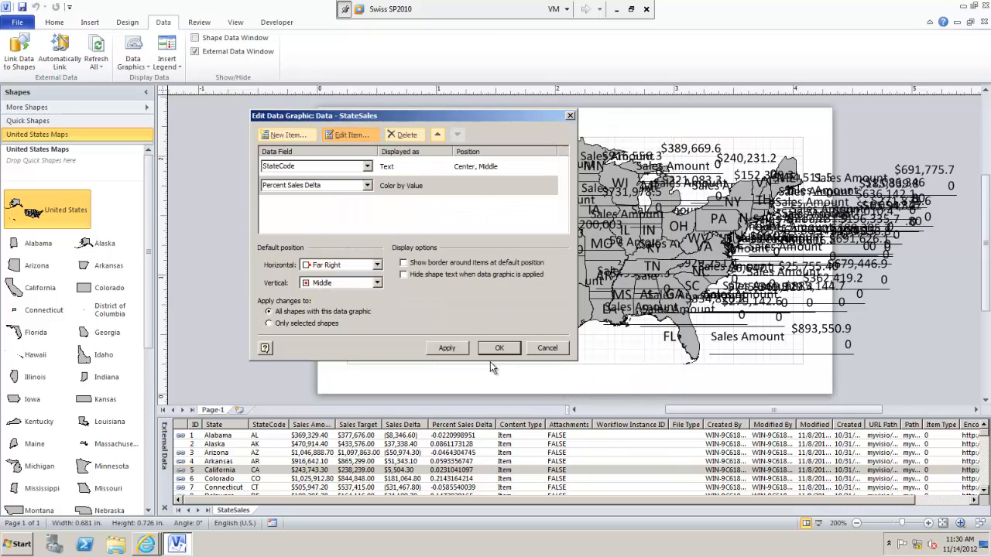
# Confirm the Edit Data Graphic dialog so the colour-by-value shading appears on the map.
pyautogui.click(500, 348)
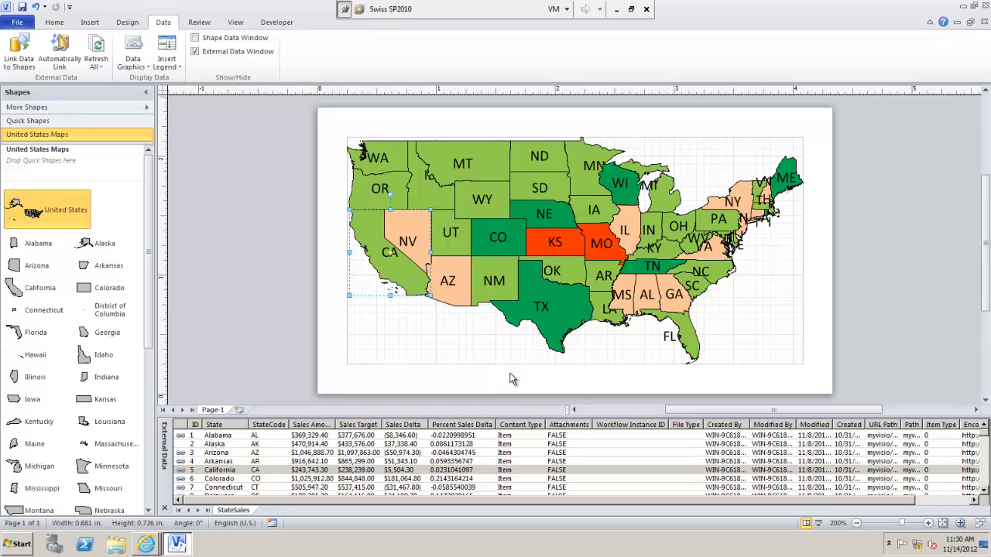
pyautogui.moveTo(507, 353)
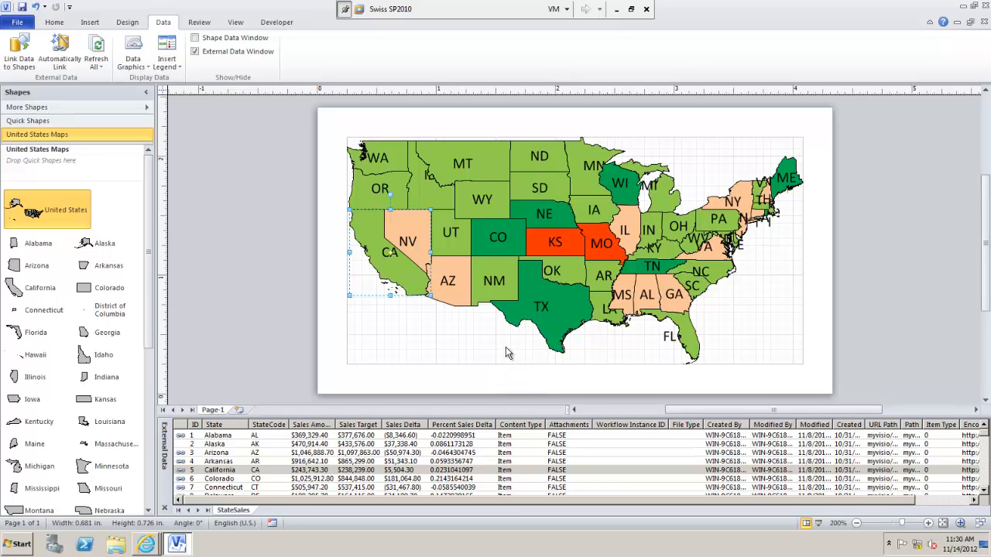
pyautogui.moveTo(512, 345)
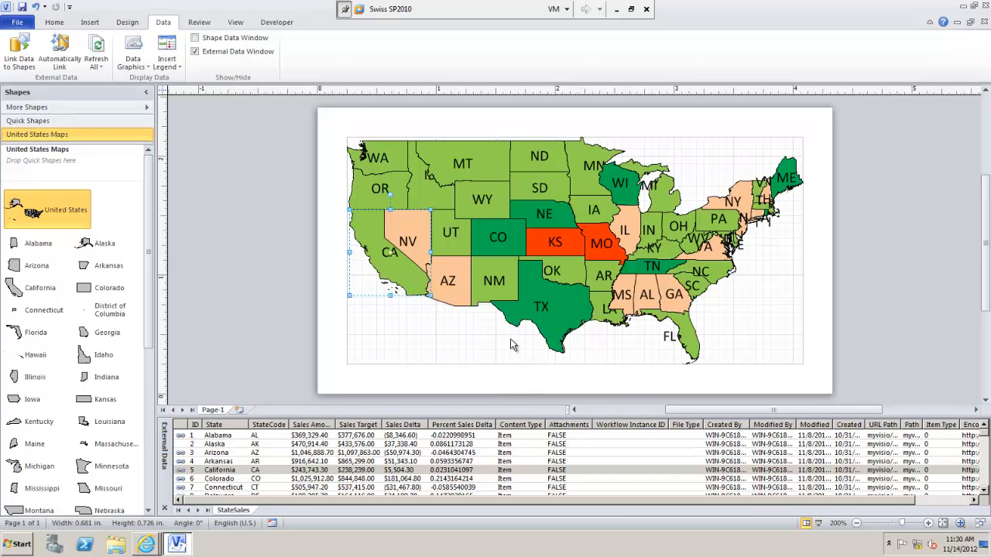
pyautogui.moveTo(574, 276)
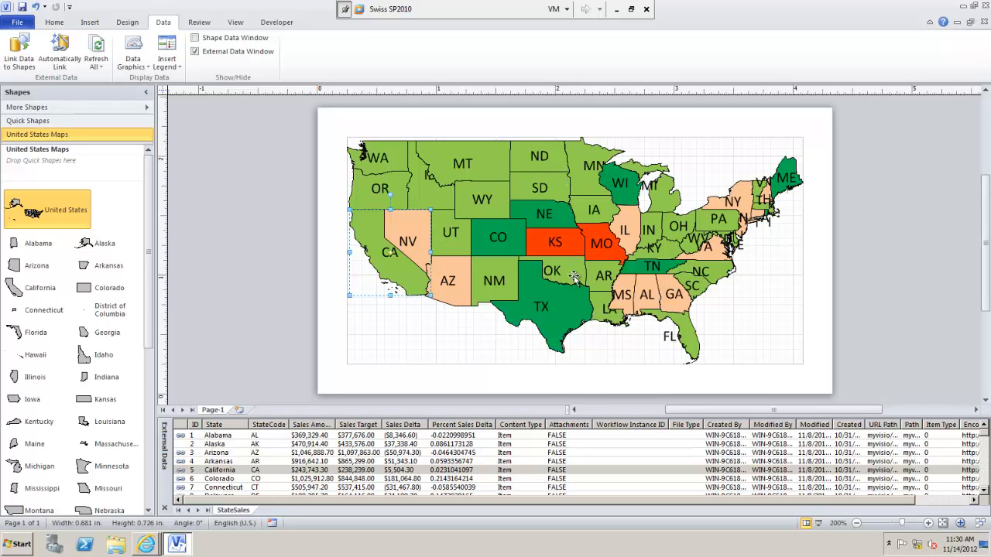
pyautogui.moveTo(569, 182)
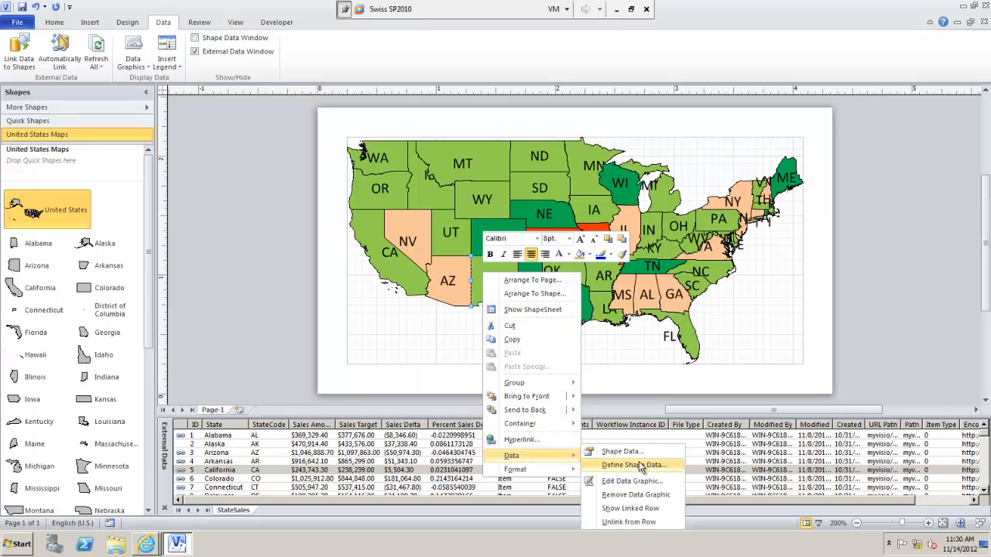
# Lower the StateCode item's value font size in the data graphic and apply it.
pyautogui.click(632, 481)
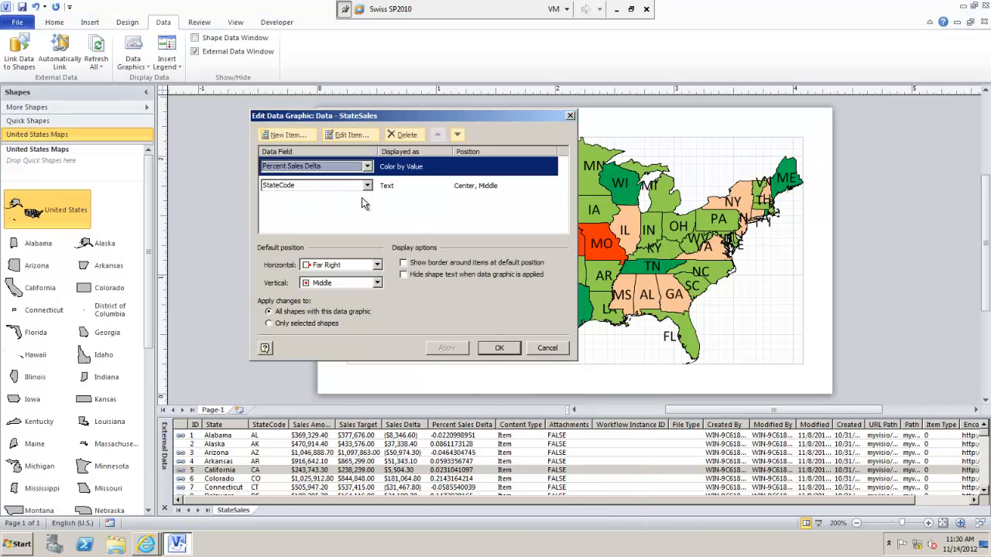
pyautogui.click(316, 185)
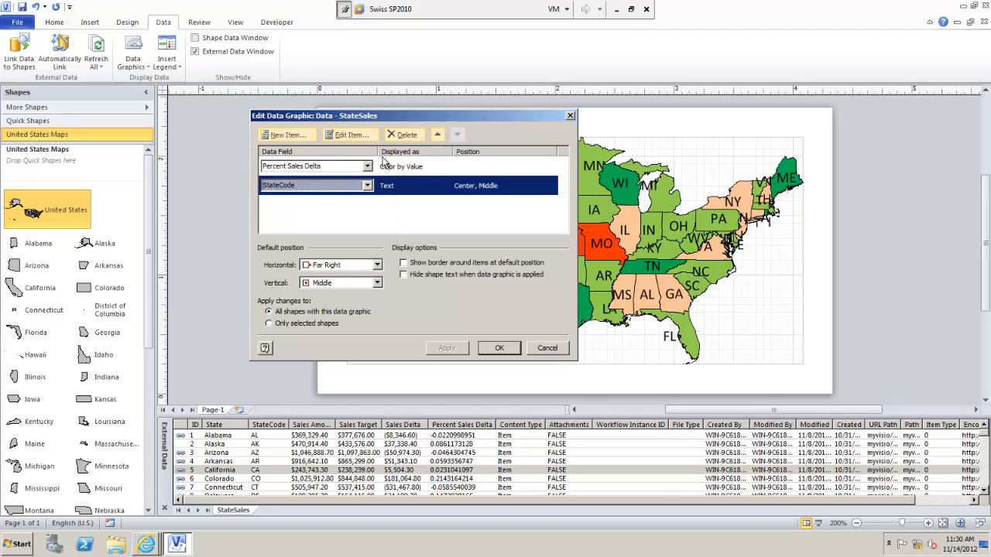
pyautogui.click(349, 133)
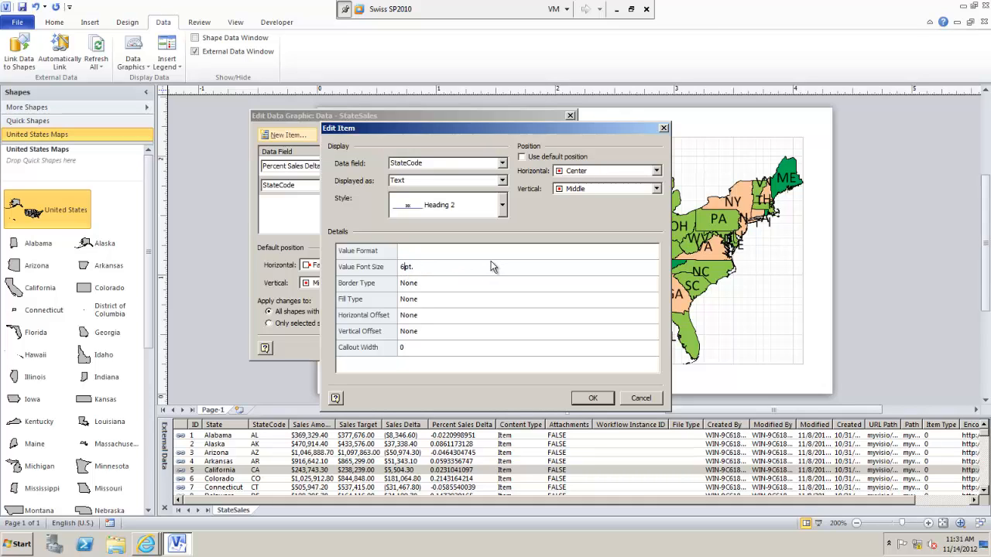
pyautogui.click(593, 397)
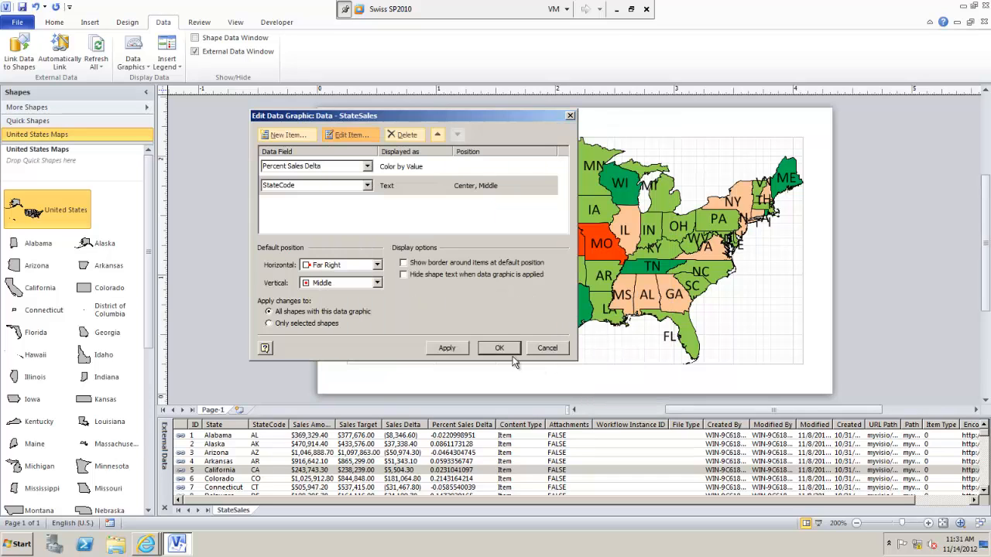
pyautogui.click(446, 347)
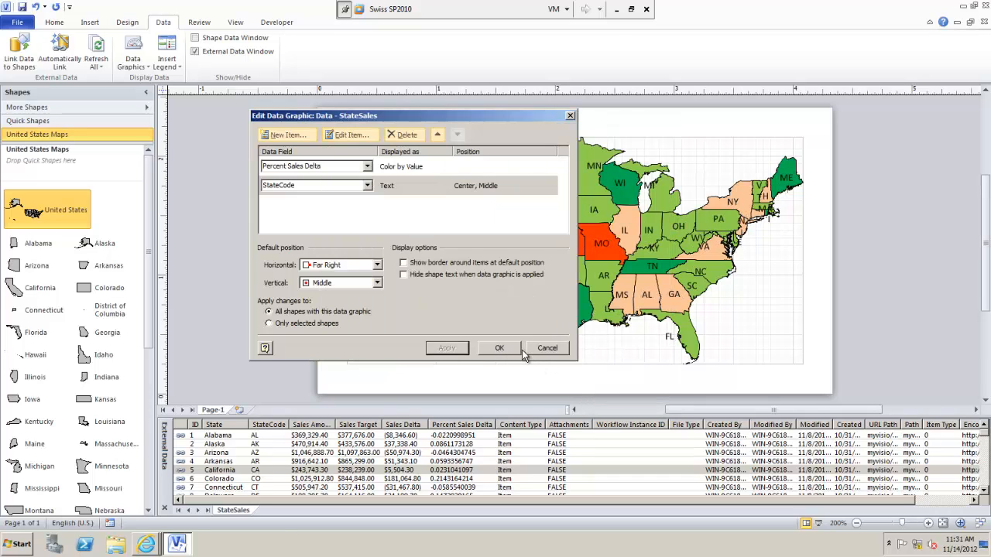
pyautogui.click(499, 348)
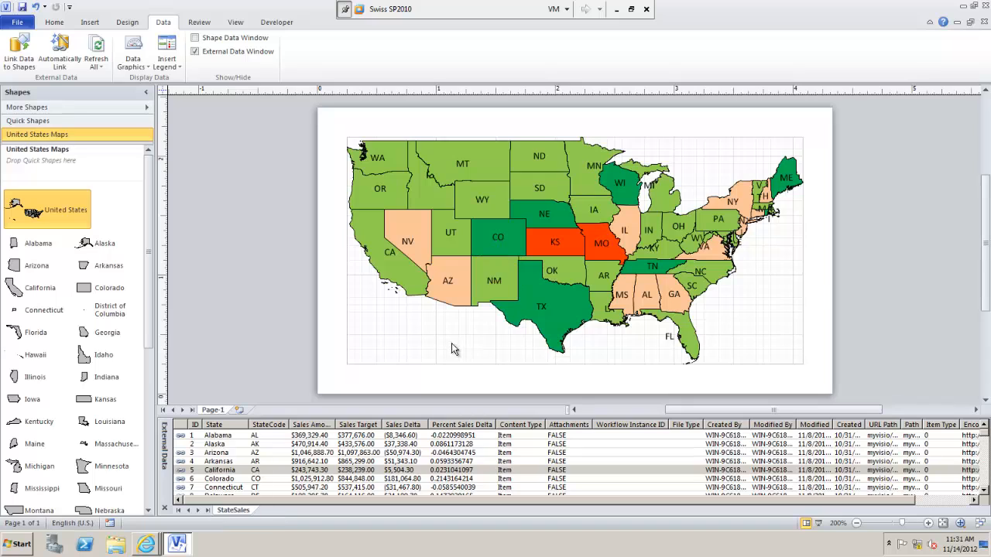
pyautogui.moveTo(428, 357)
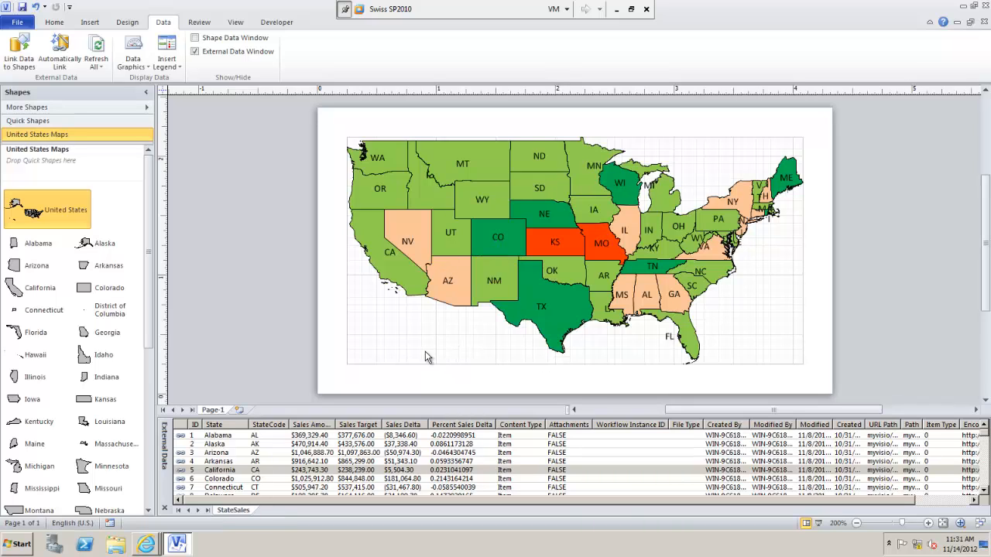
pyautogui.moveTo(379, 345)
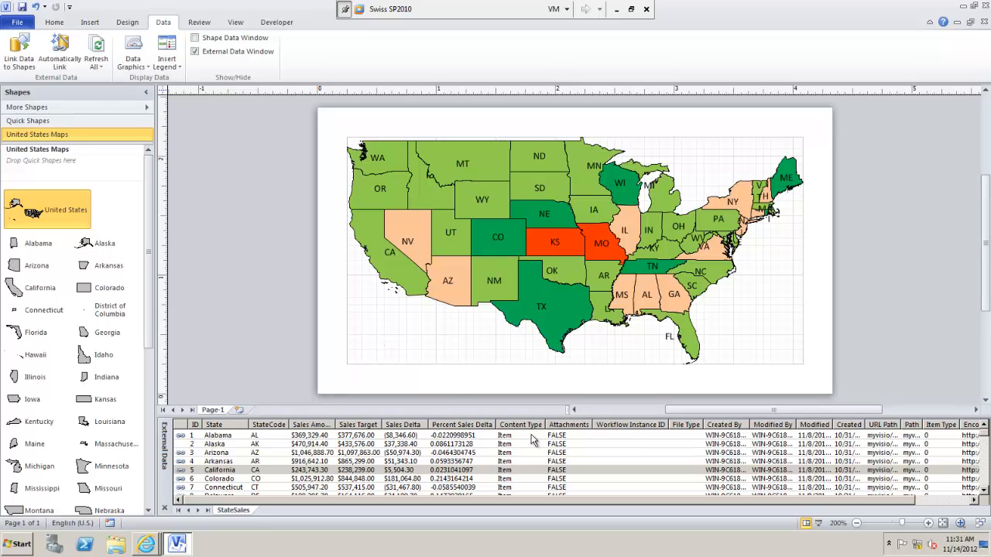
pyautogui.moveTo(504, 467)
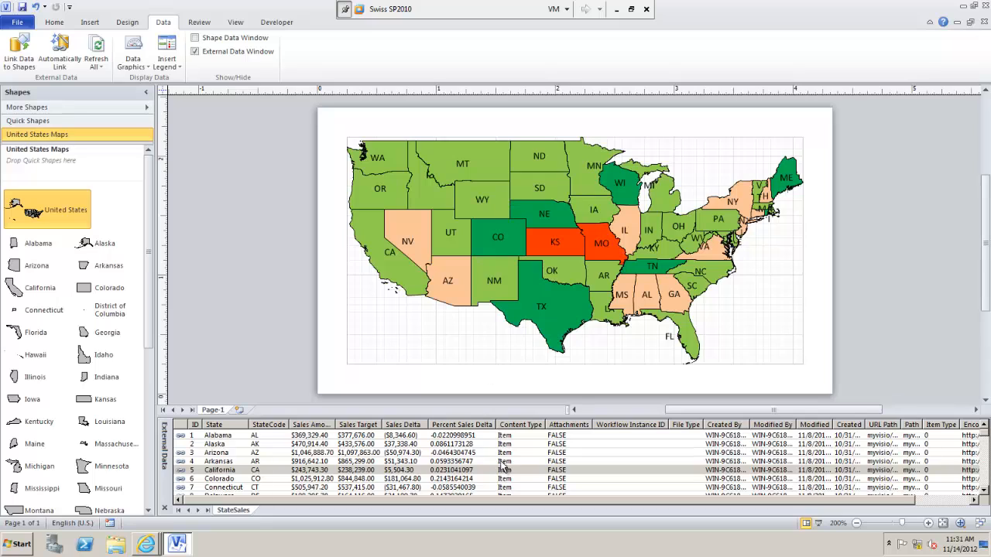
pyautogui.moveTo(296, 323)
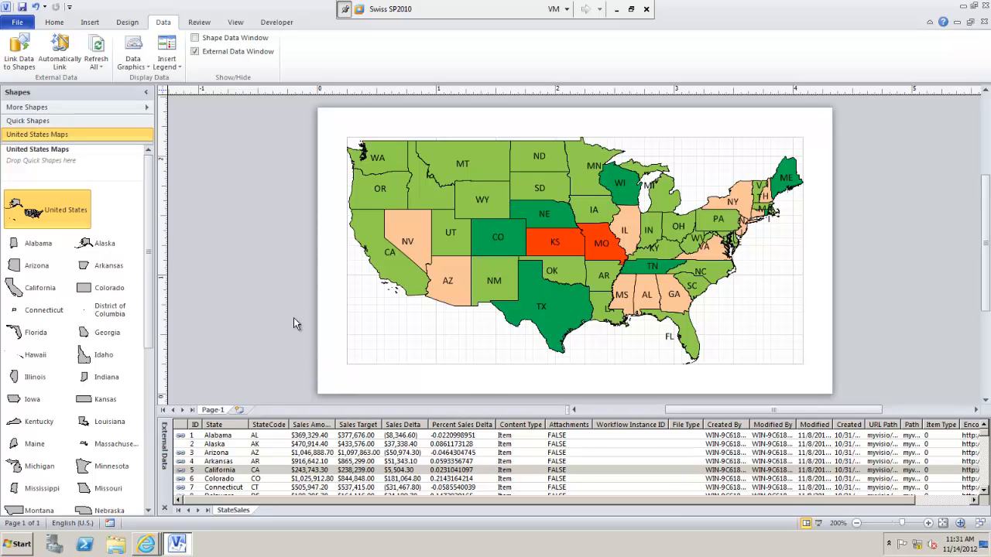
pyautogui.moveTo(258, 152)
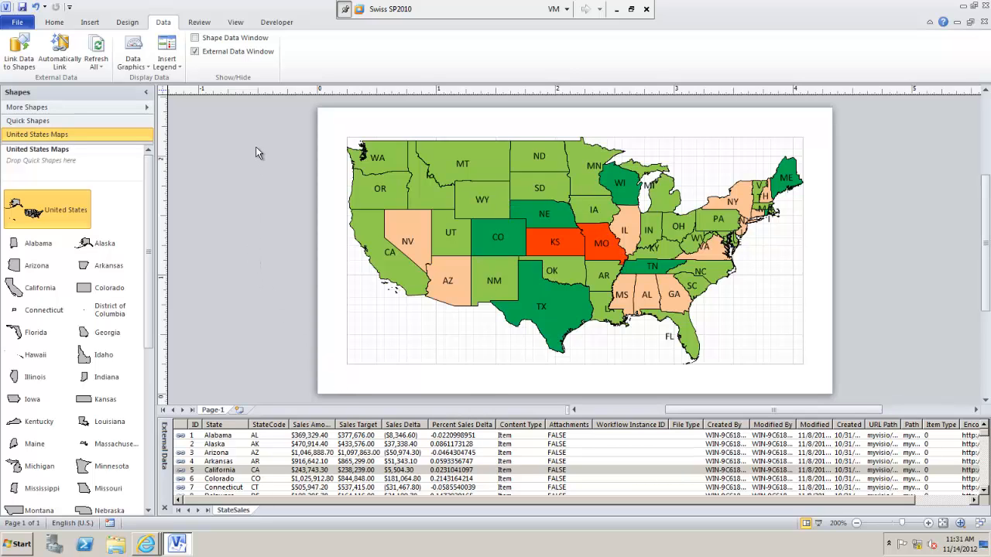
pyautogui.moveTo(263, 168)
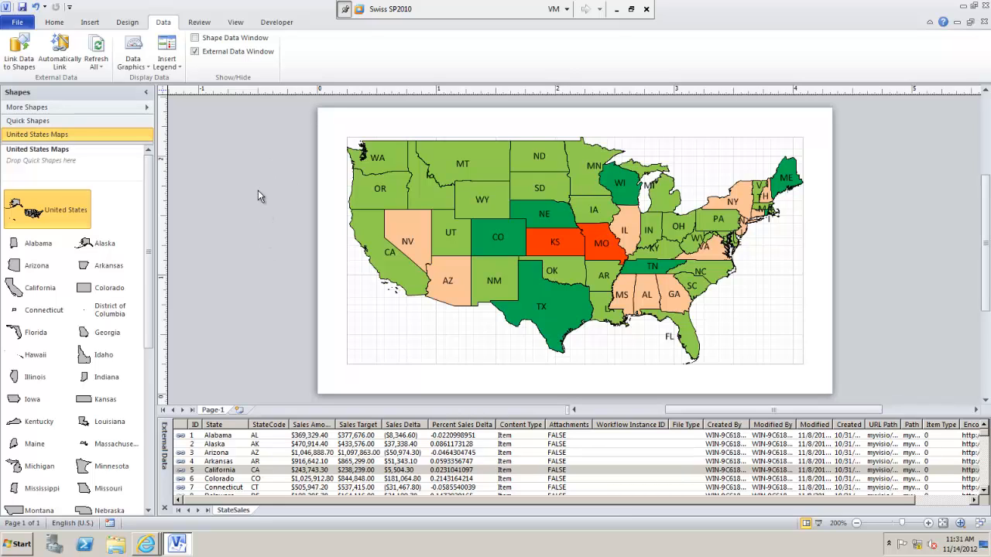
pyautogui.moveTo(280, 189)
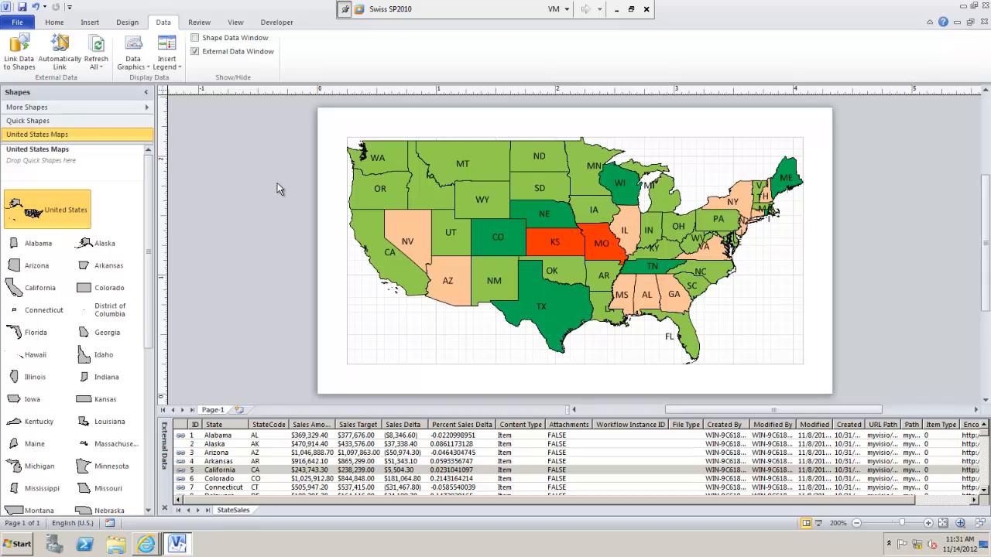
pyautogui.moveTo(293, 204)
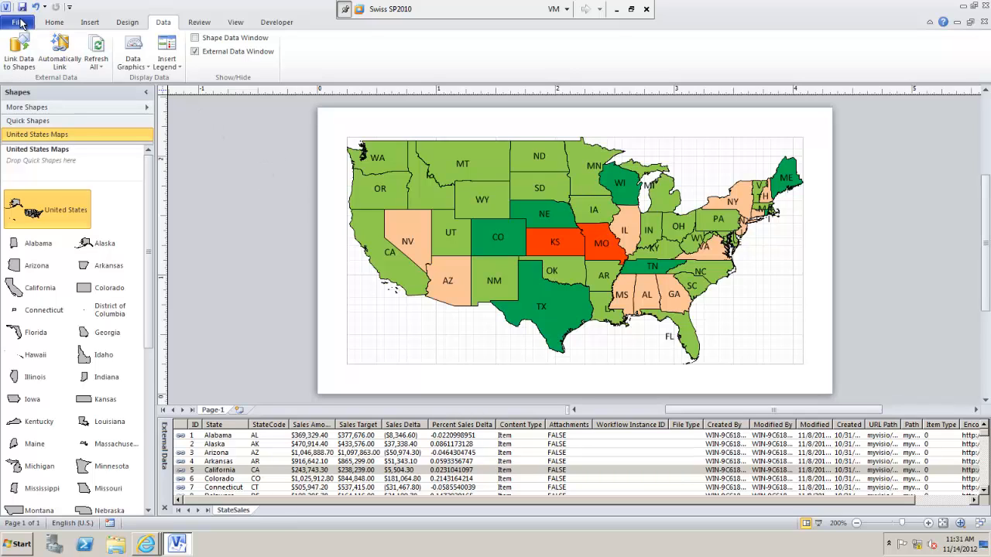
# Save a copy as Web Drawing type in the Desktop folder under the name USA.
pyautogui.click(17, 21)
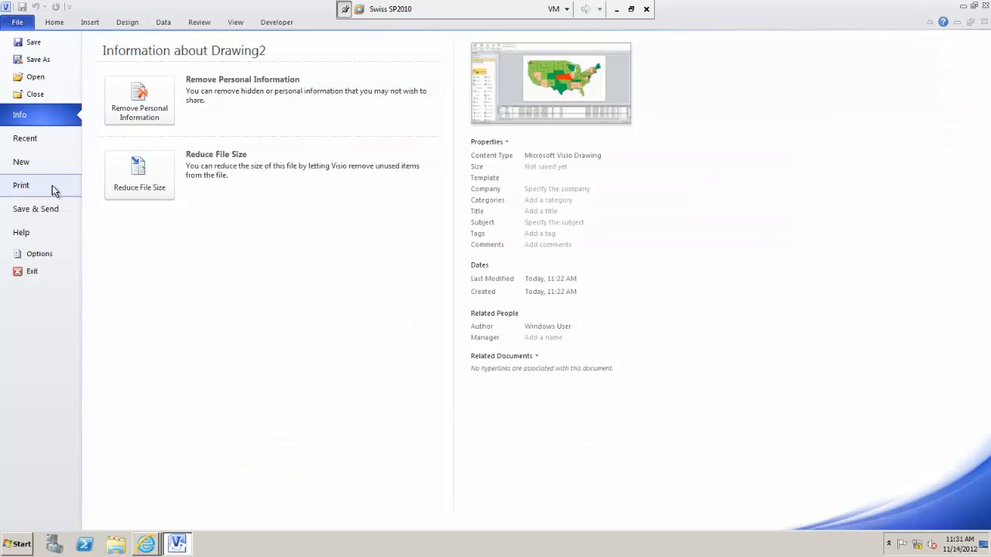
pyautogui.click(38, 60)
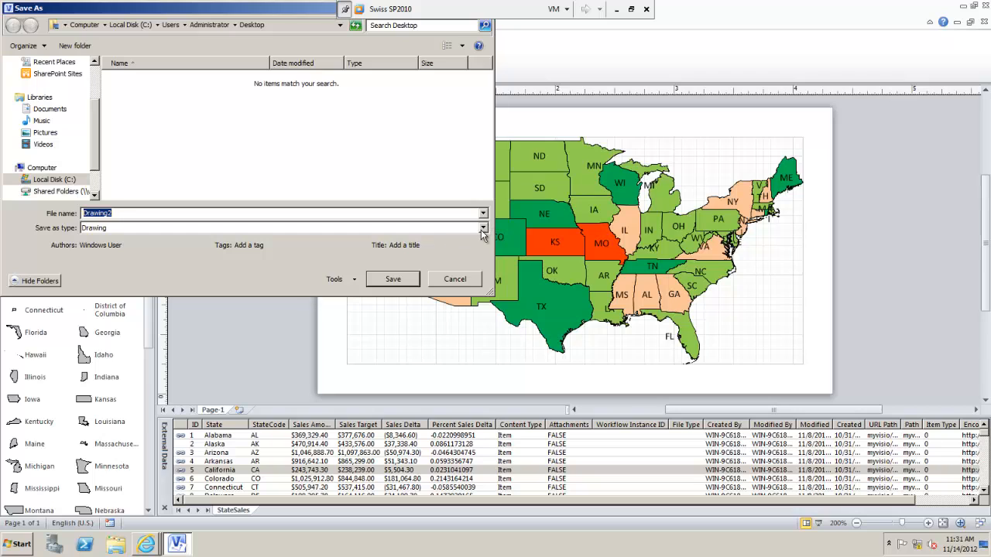
pyautogui.click(482, 228)
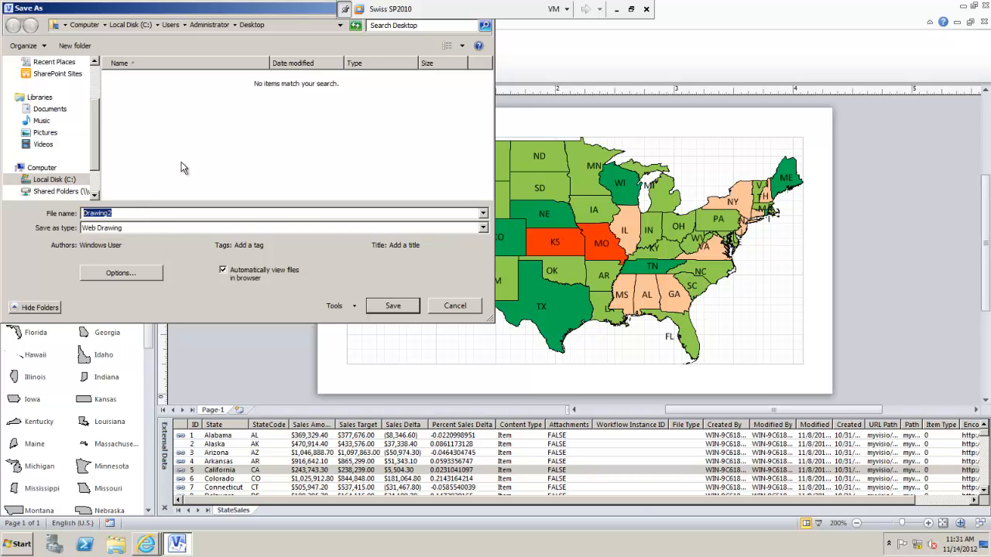
pyautogui.moveTo(176, 128)
pyautogui.write('USA')
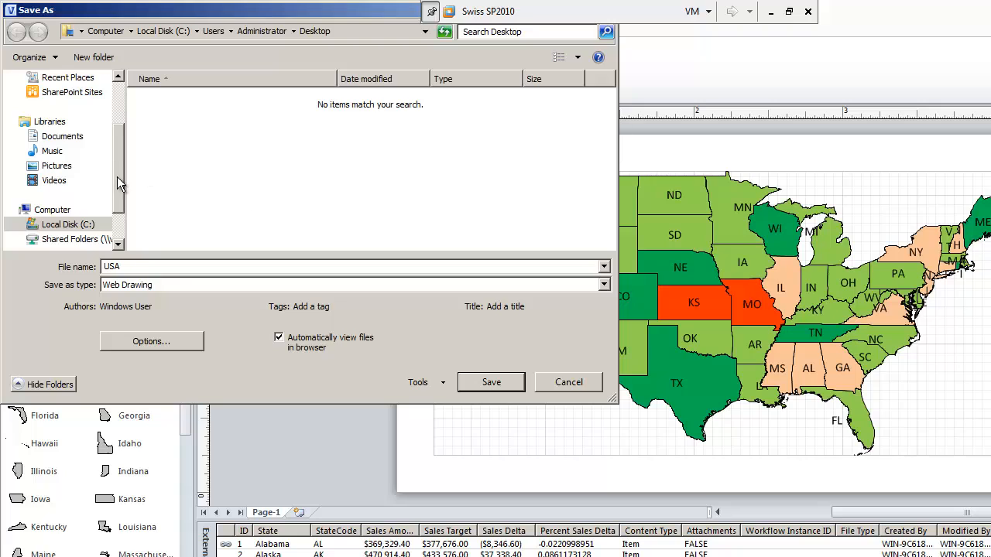
pyautogui.click(56, 127)
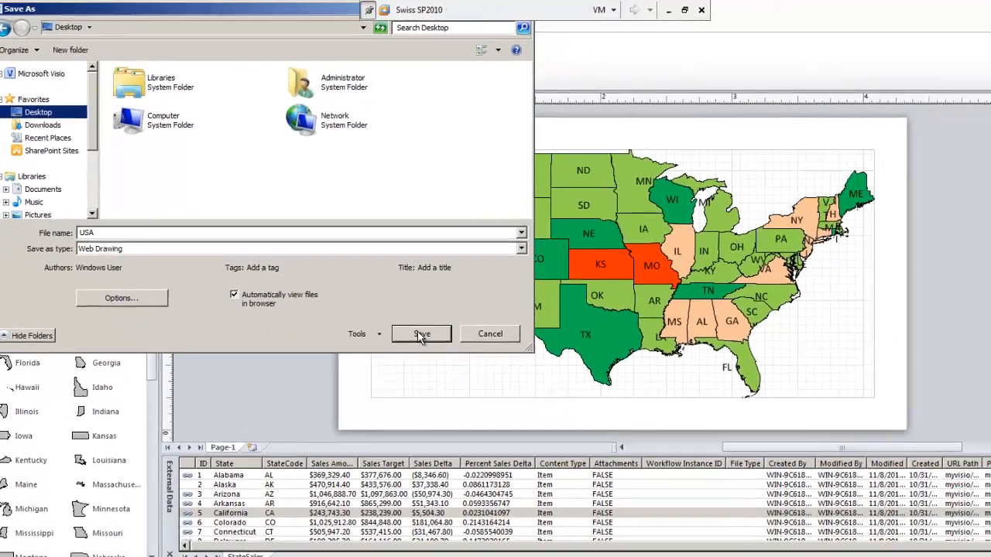
pyautogui.click(421, 334)
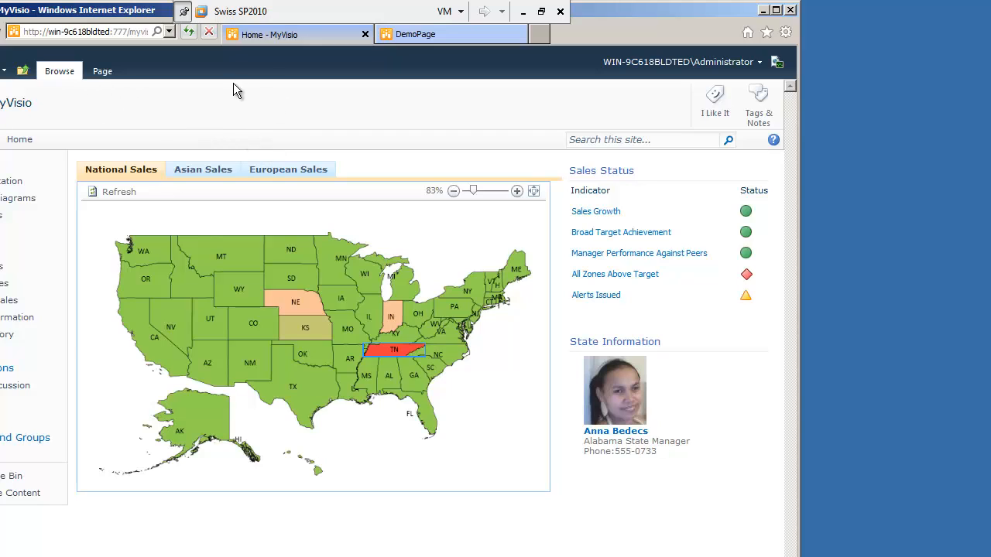
pyautogui.moveTo(147, 107)
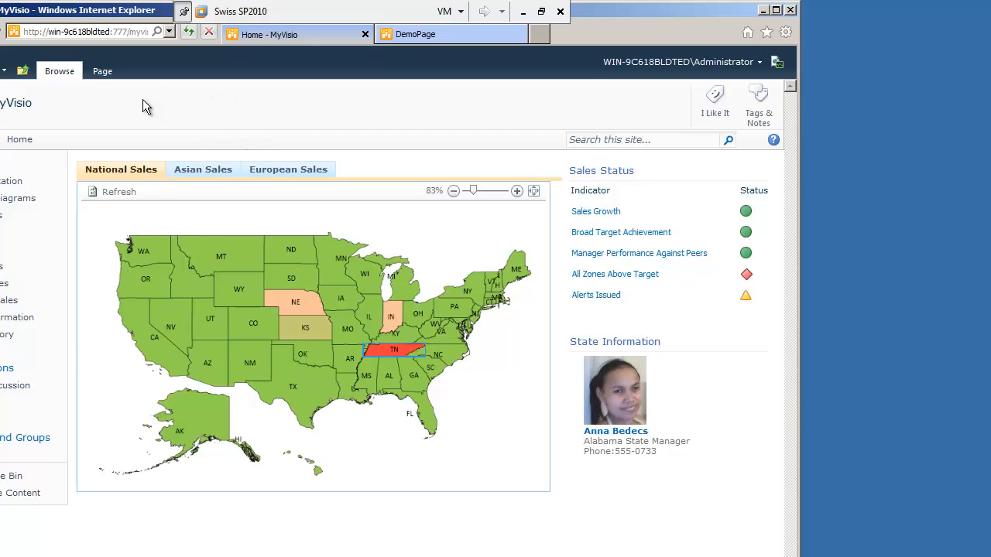
pyautogui.moveTo(89, 112)
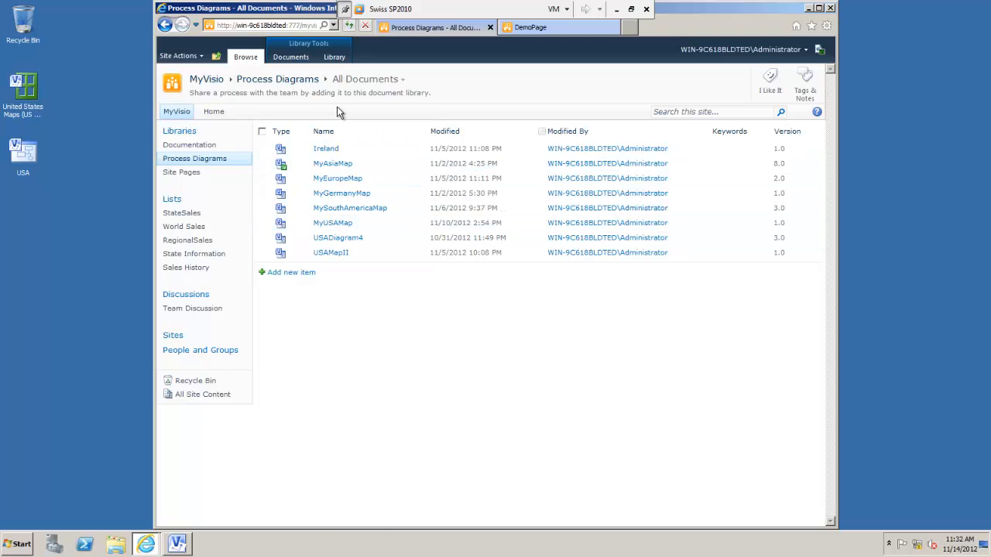
pyautogui.moveTo(324, 311)
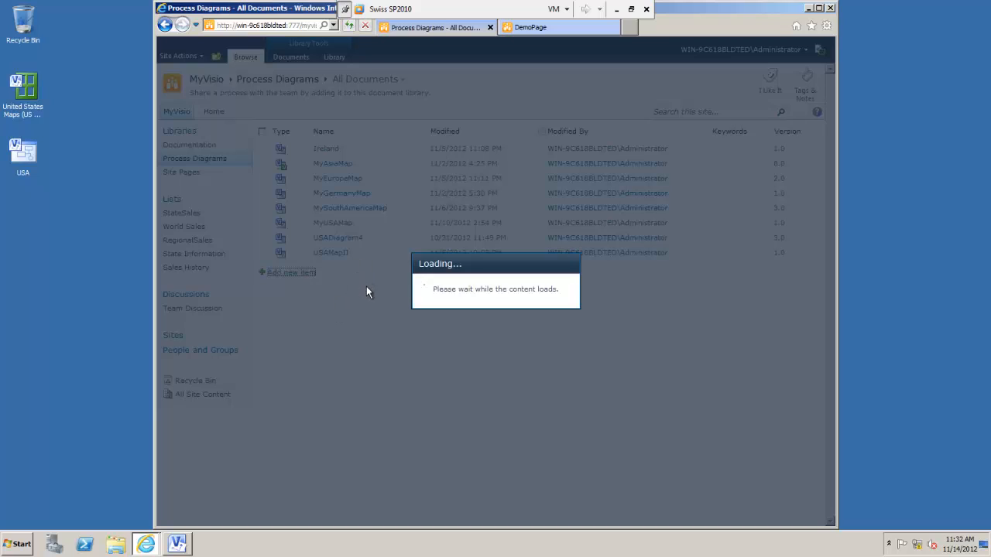
pyautogui.moveTo(330, 315)
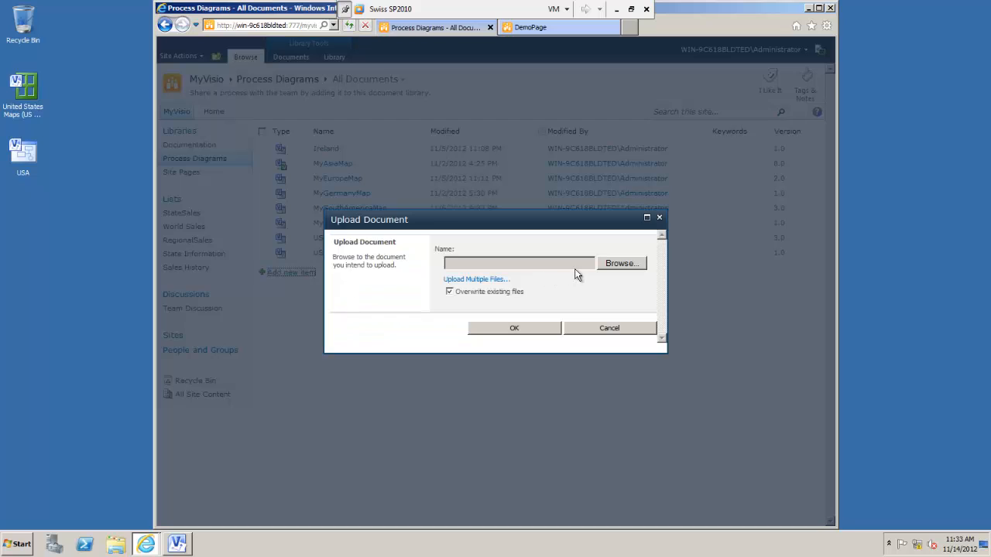
# Upload USA.vdw from the Desktop into the Process Diagrams library.
pyautogui.click(622, 263)
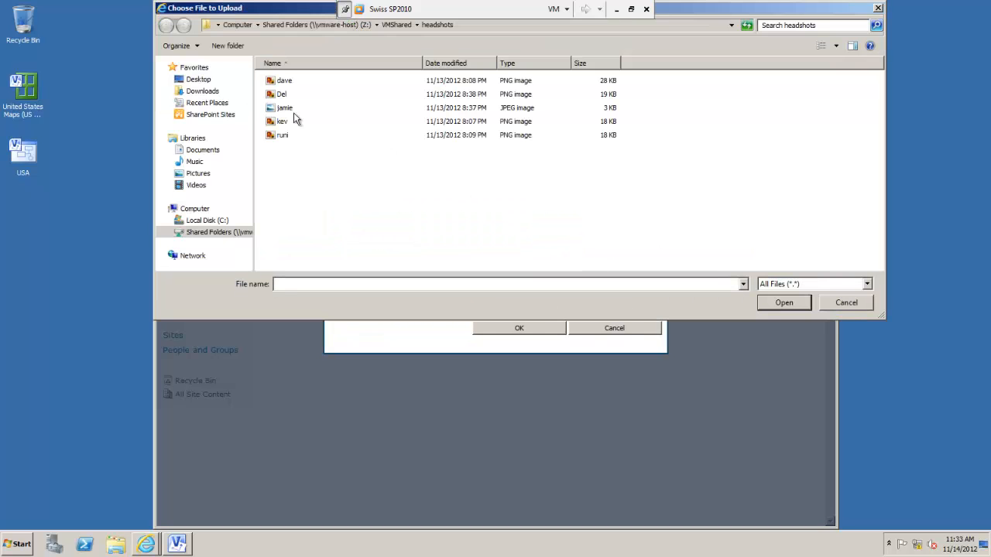
pyautogui.click(198, 79)
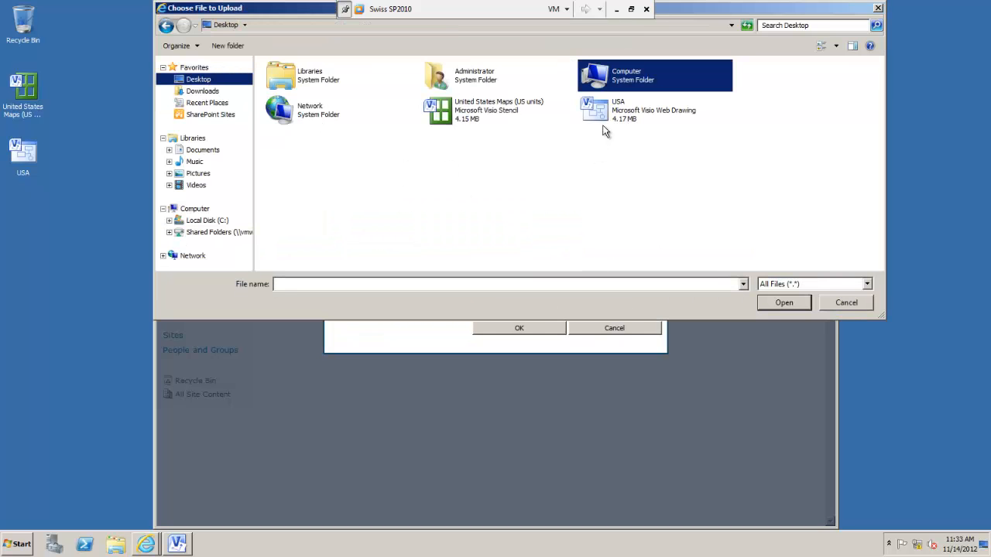
pyautogui.click(654, 110)
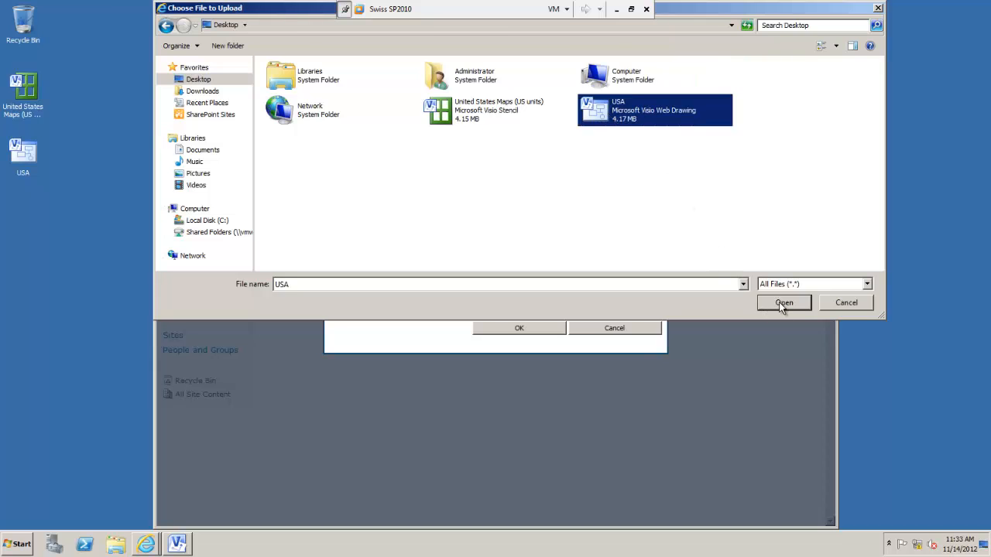
pyautogui.click(784, 303)
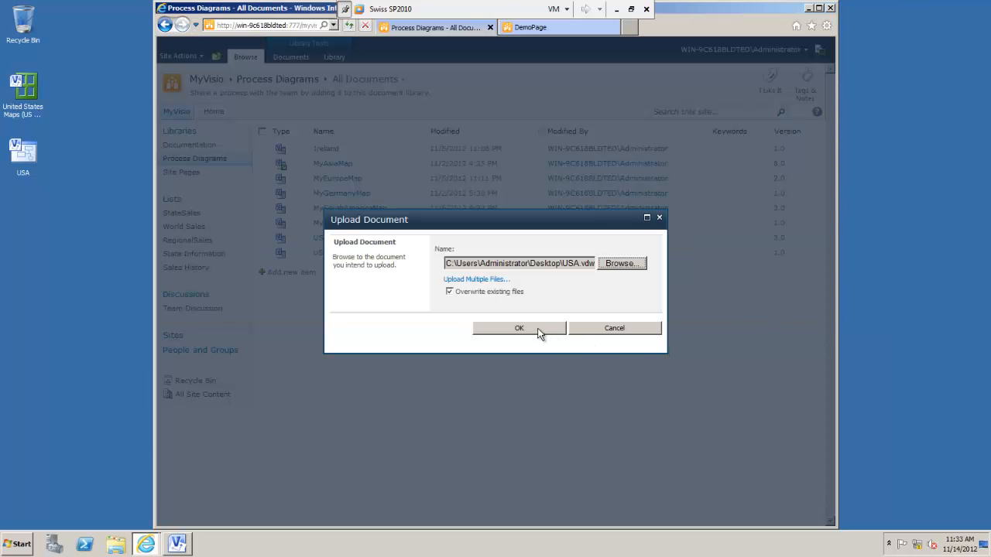
pyautogui.click(519, 327)
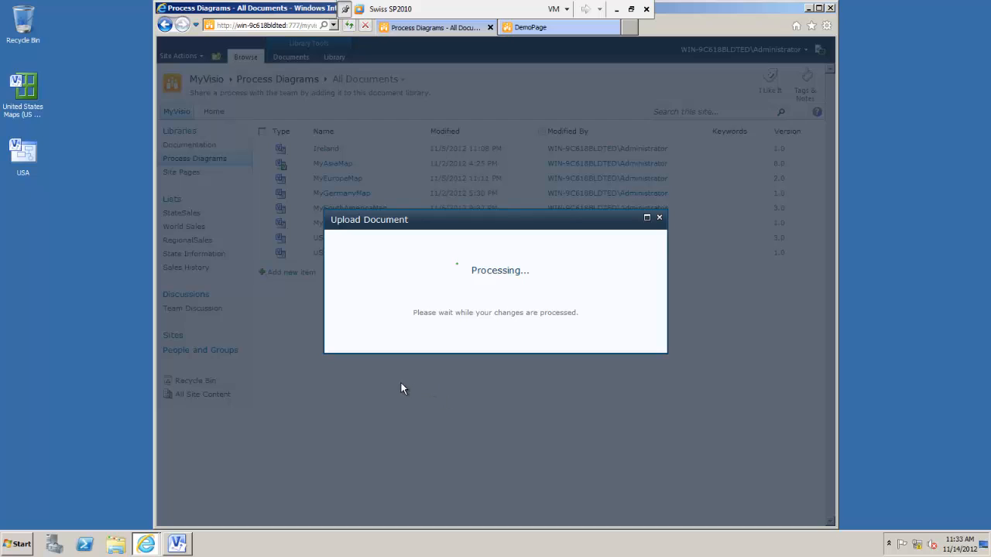
pyautogui.moveTo(355, 378)
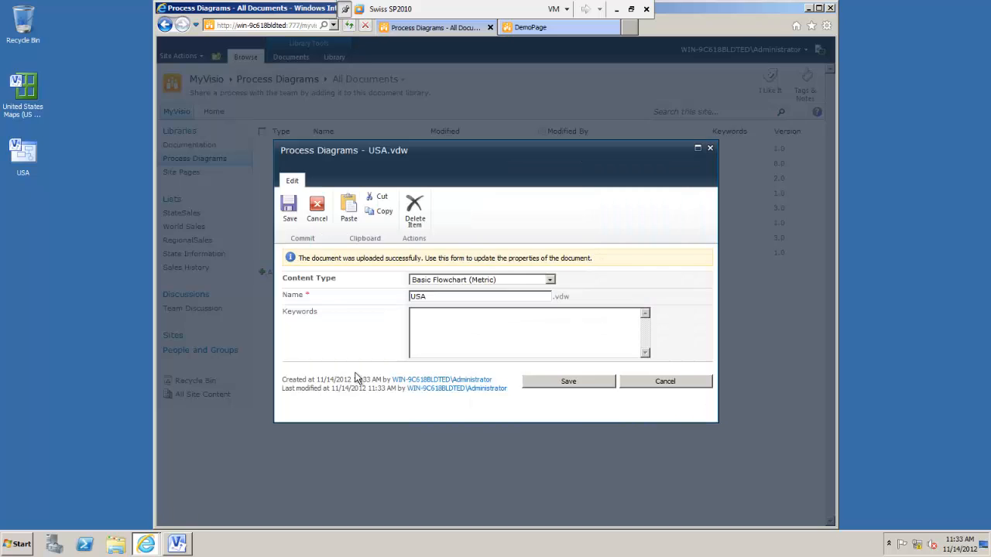
# Set the uploaded item's content type to BPMN Diagram (Metric) and save.
pyautogui.click(550, 280)
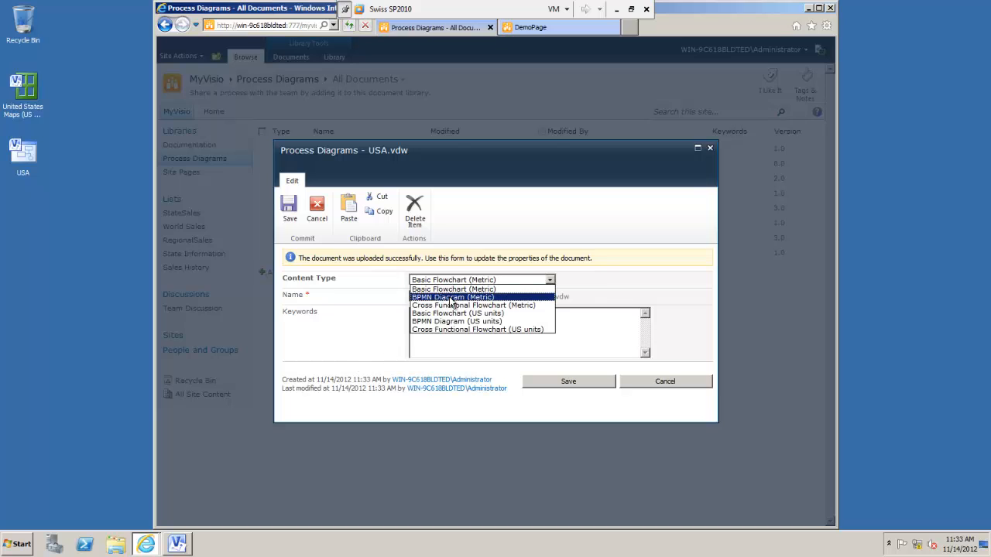
pyautogui.click(453, 297)
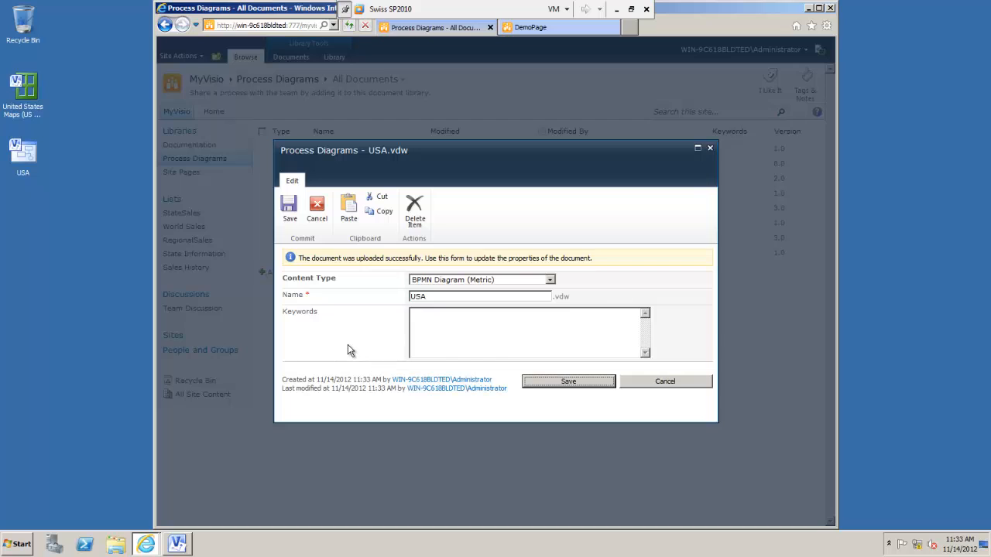
pyautogui.click(567, 381)
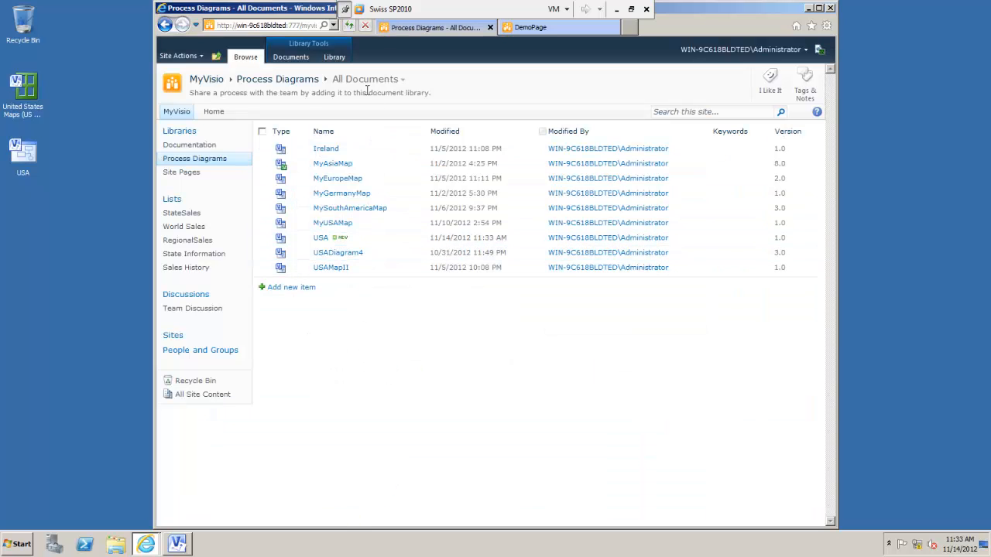
# Switch to DemoPage and put it into edit mode.
pyautogui.click(531, 27)
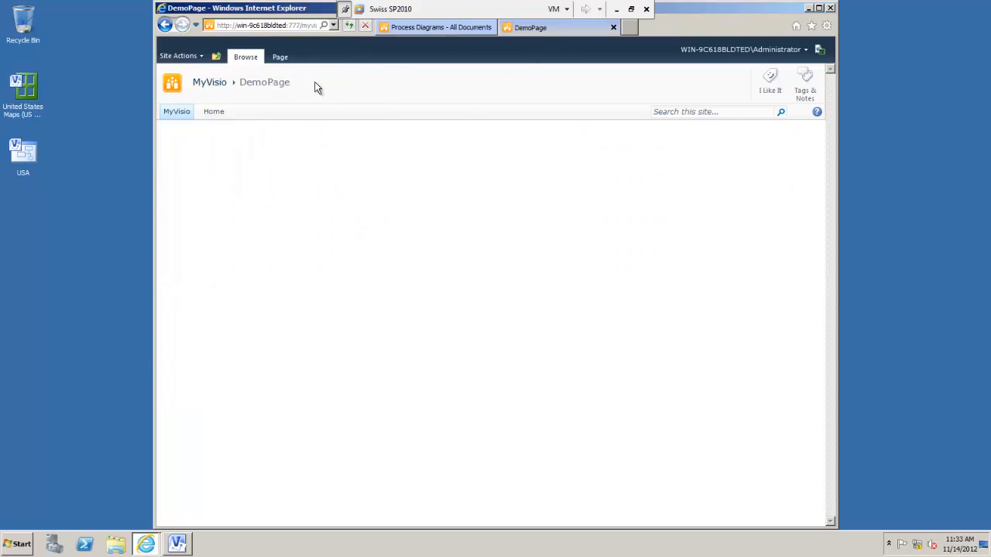
pyautogui.click(279, 56)
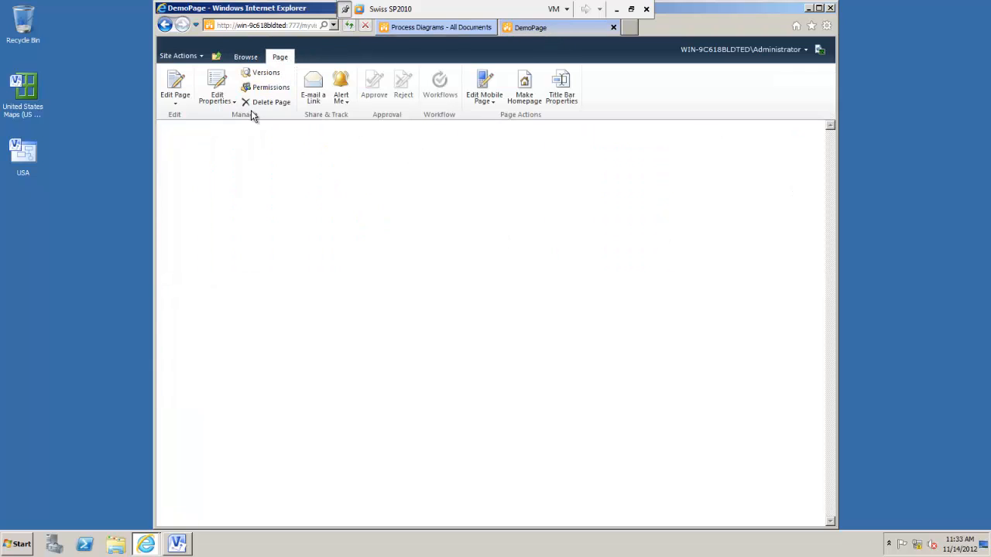
pyautogui.click(175, 85)
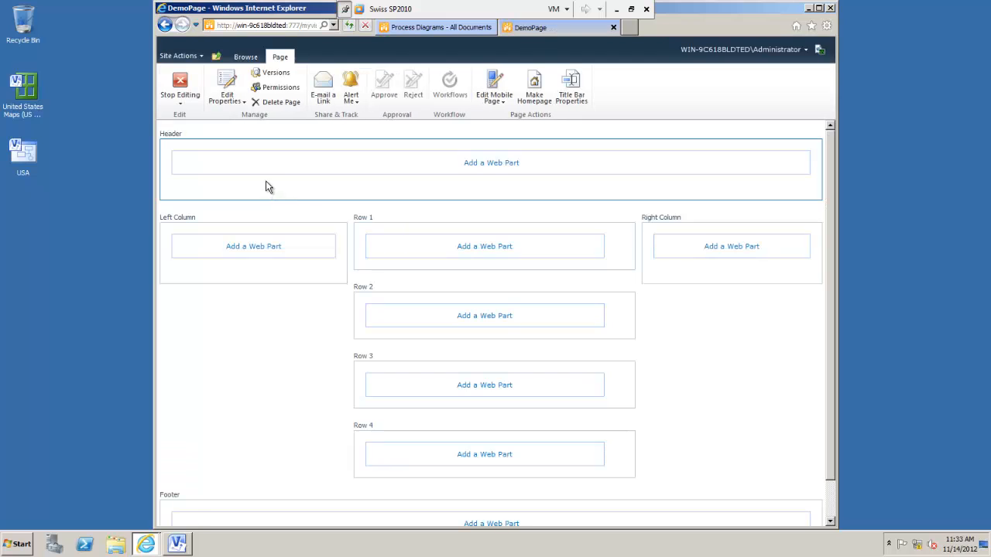
# Insert the Visio Web Access web part from Business Data into the Header zone.
pyautogui.click(491, 163)
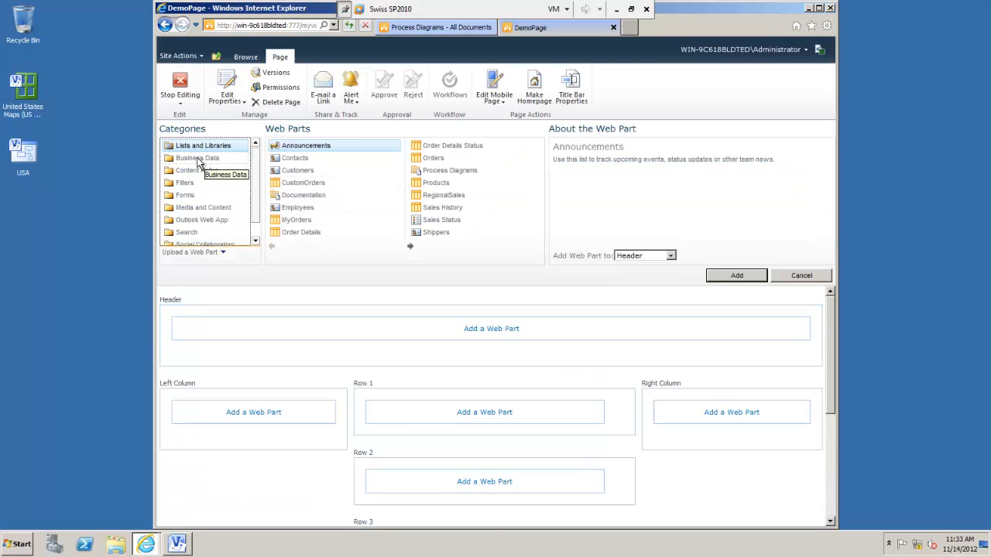
pyautogui.click(197, 157)
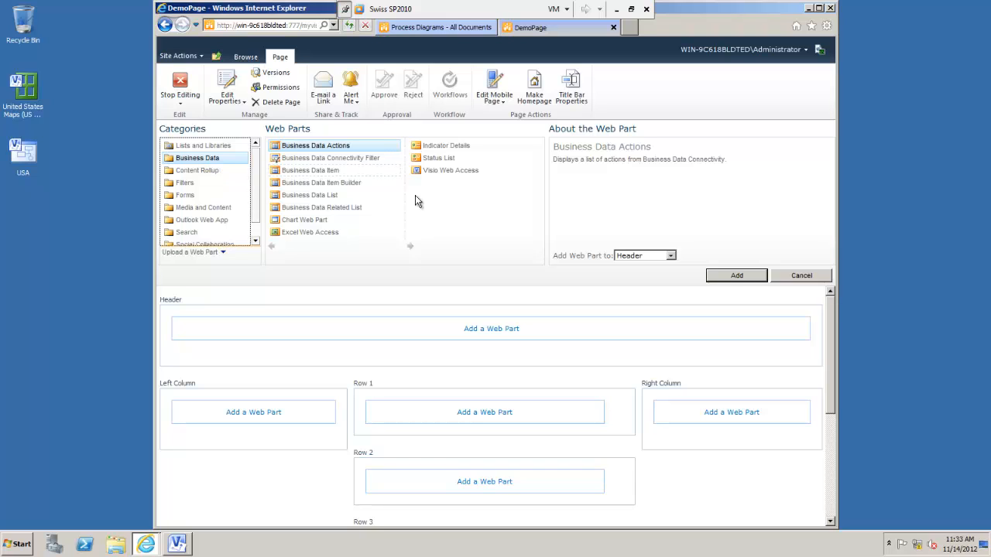
pyautogui.click(450, 171)
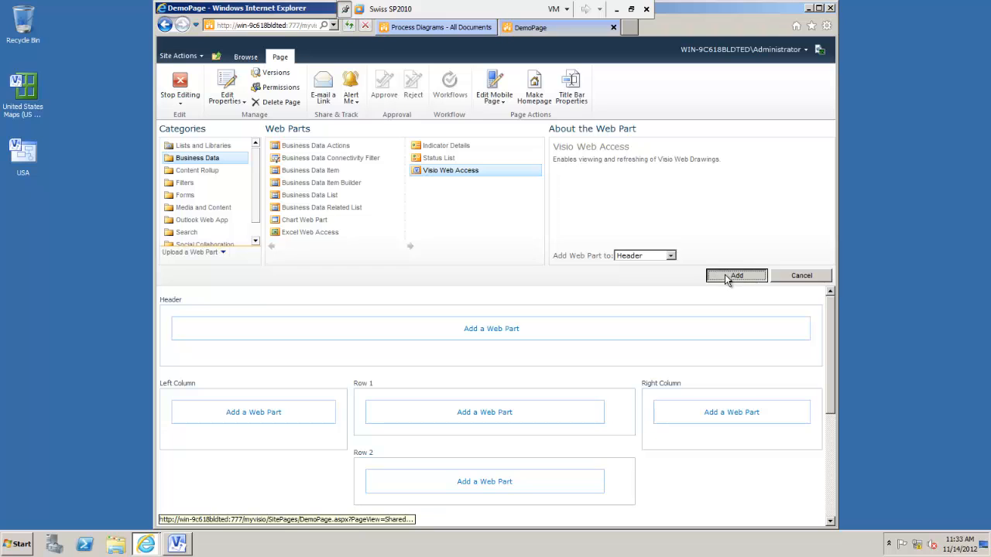
pyautogui.click(736, 276)
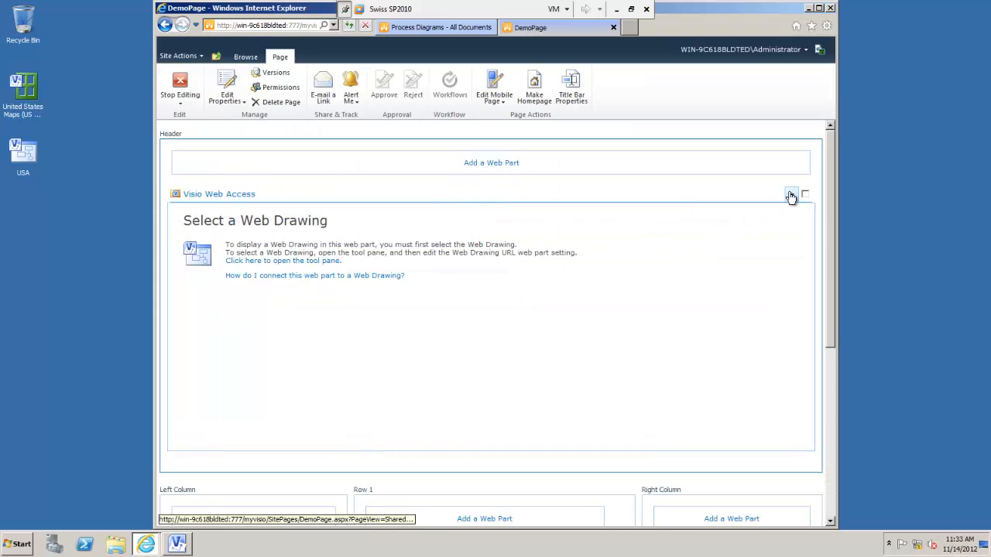
# Set the Visio Web Access part's drawing to Process Diagrams > USA and save.
pyautogui.click(791, 193)
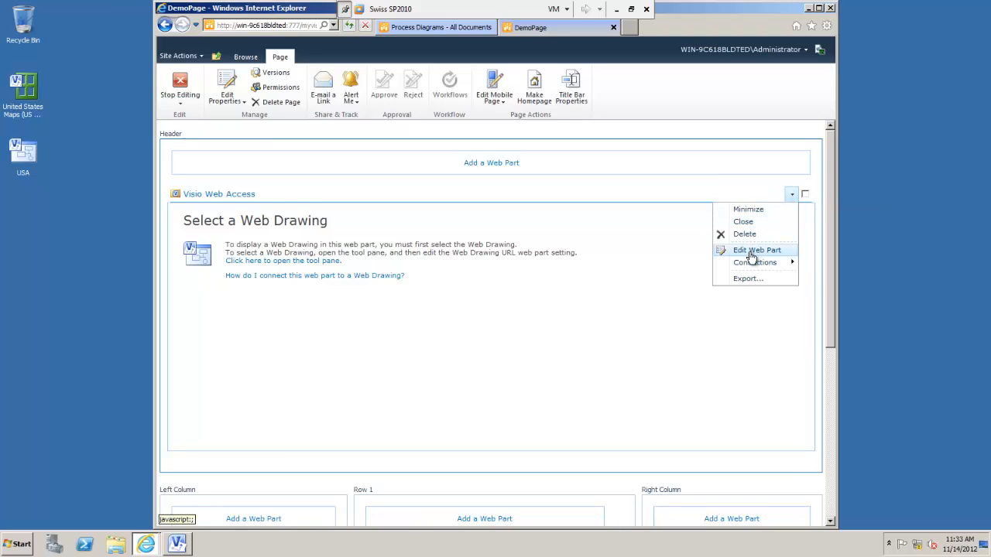
pyautogui.click(756, 249)
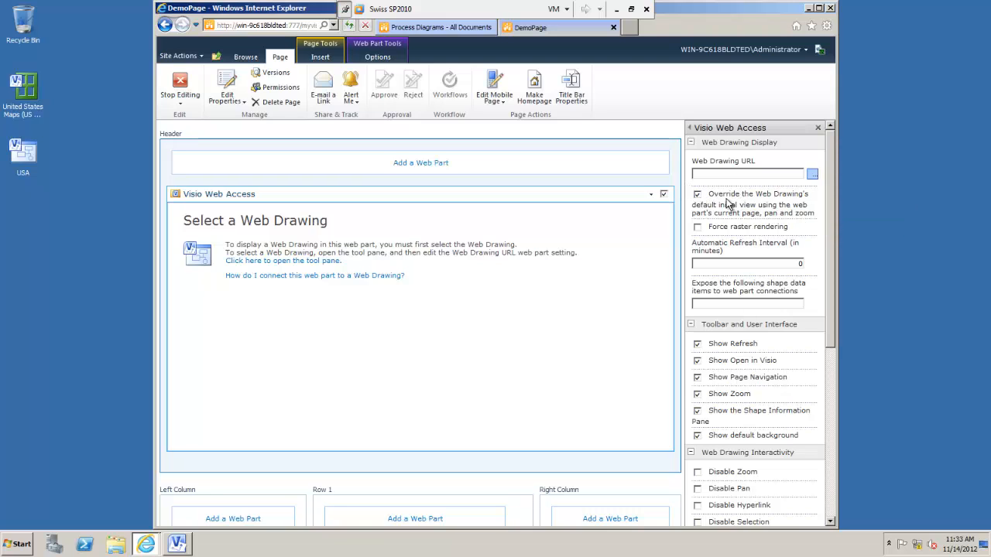
pyautogui.moveTo(700, 196)
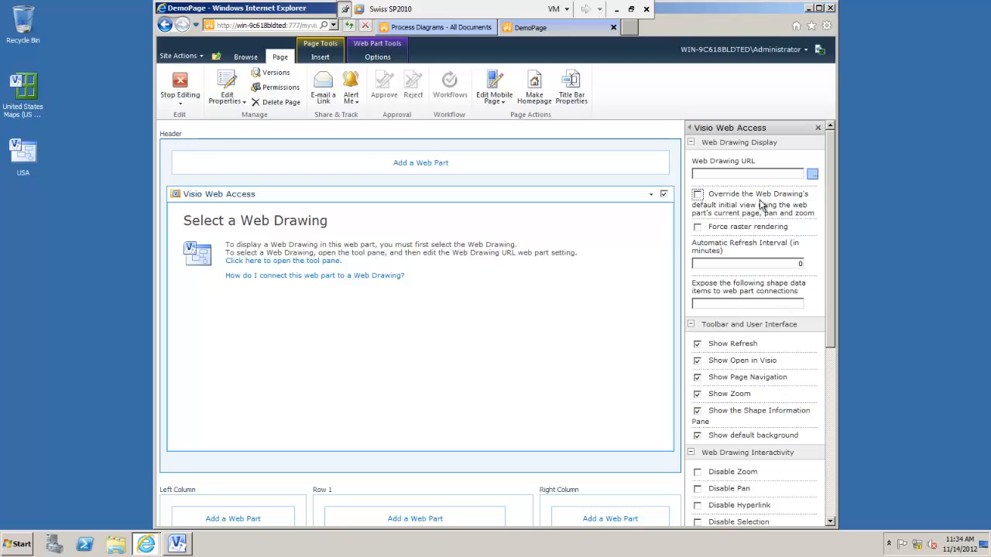
pyautogui.moveTo(761, 208)
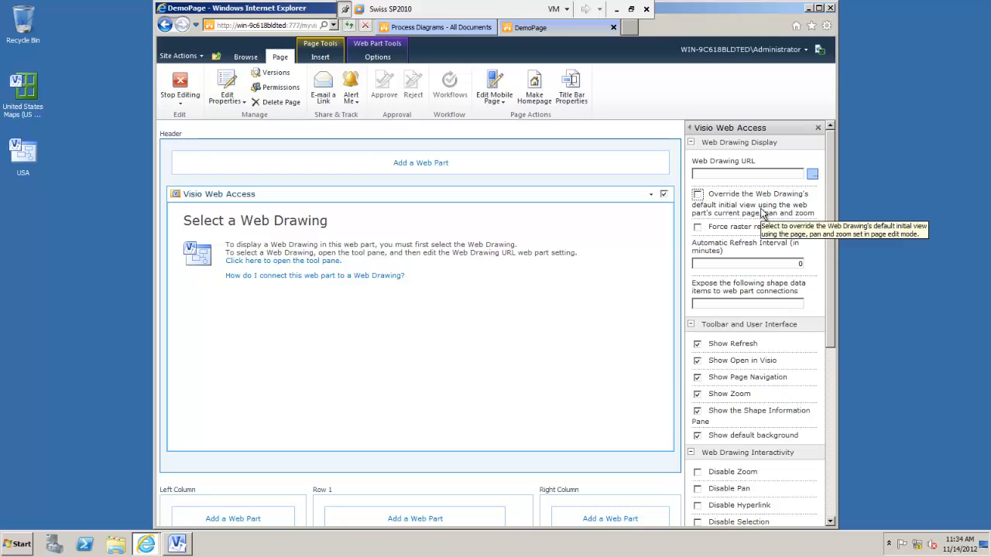
pyautogui.moveTo(723, 202)
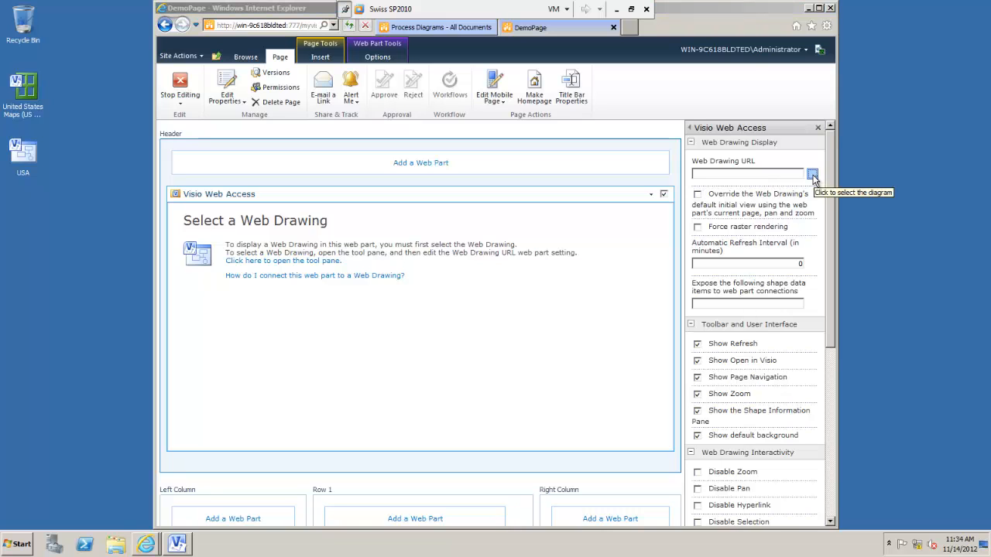
pyautogui.click(811, 174)
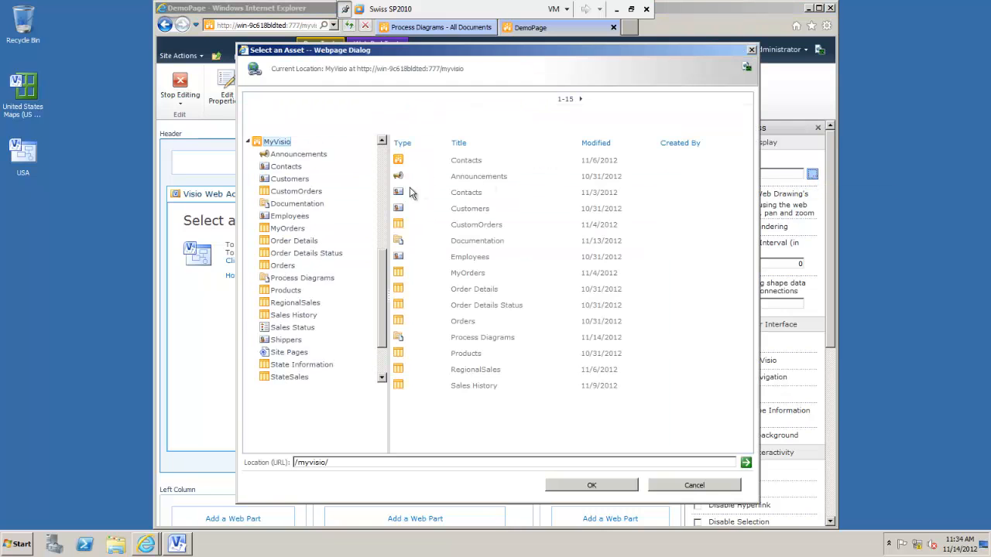
pyautogui.click(301, 277)
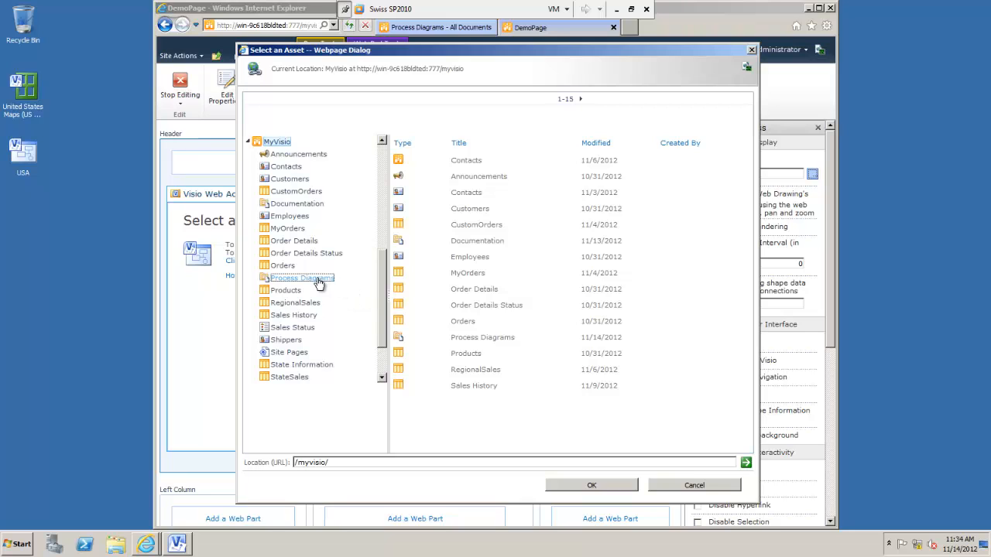
pyautogui.click(301, 278)
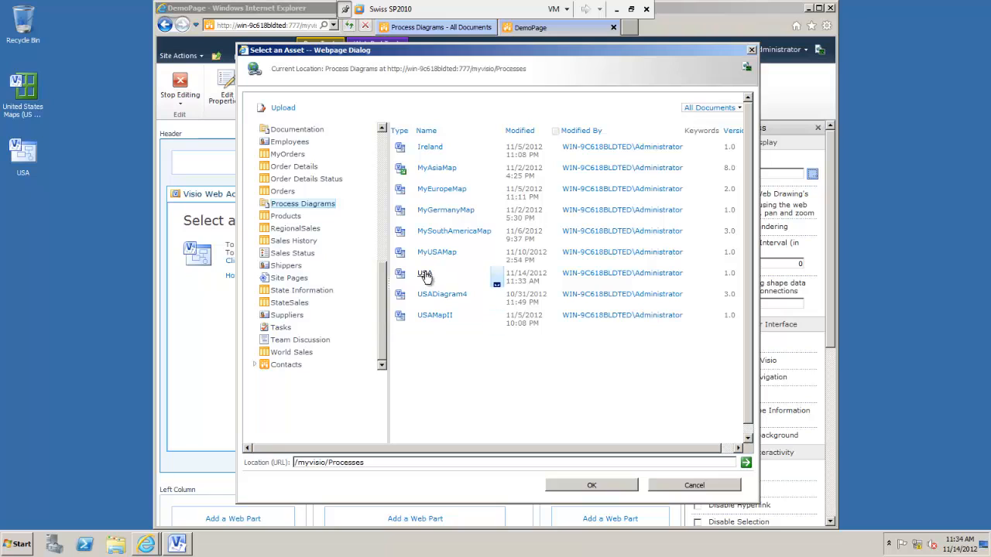
pyautogui.click(424, 276)
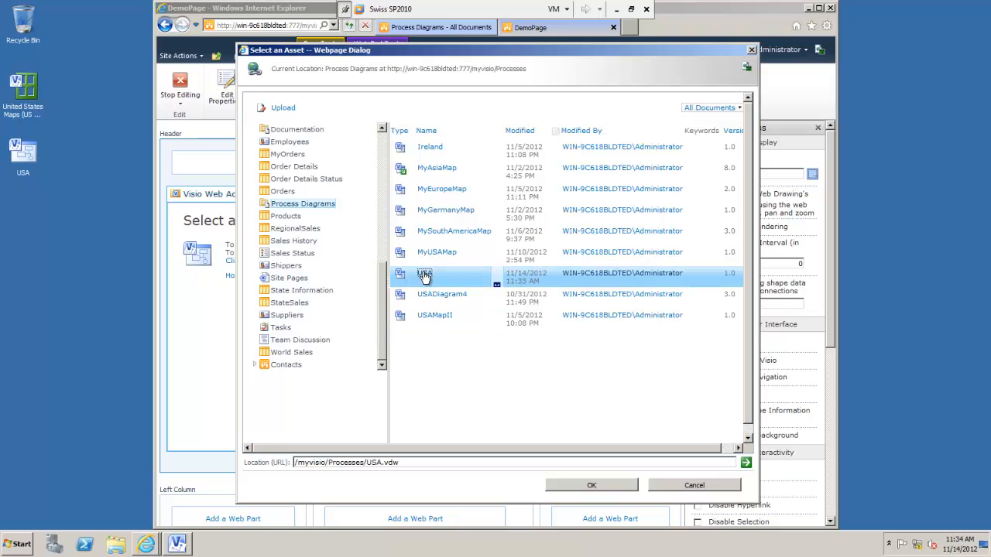
pyautogui.click(590, 485)
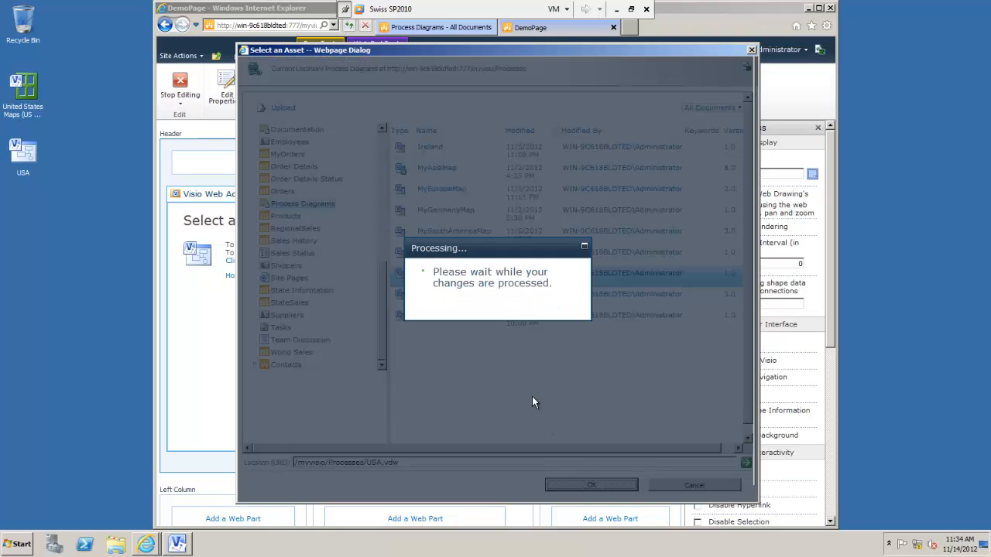
pyautogui.click(591, 485)
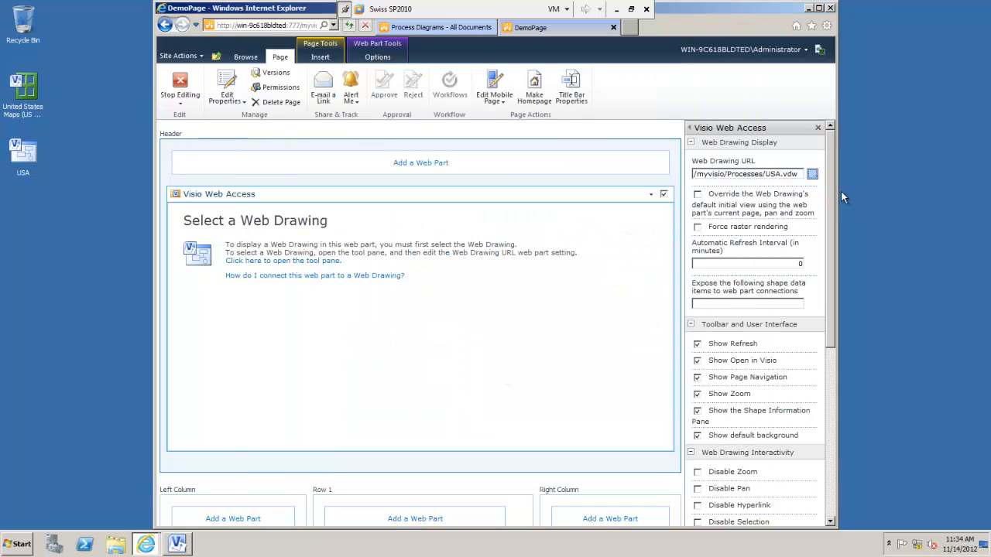
pyautogui.scroll(-3)
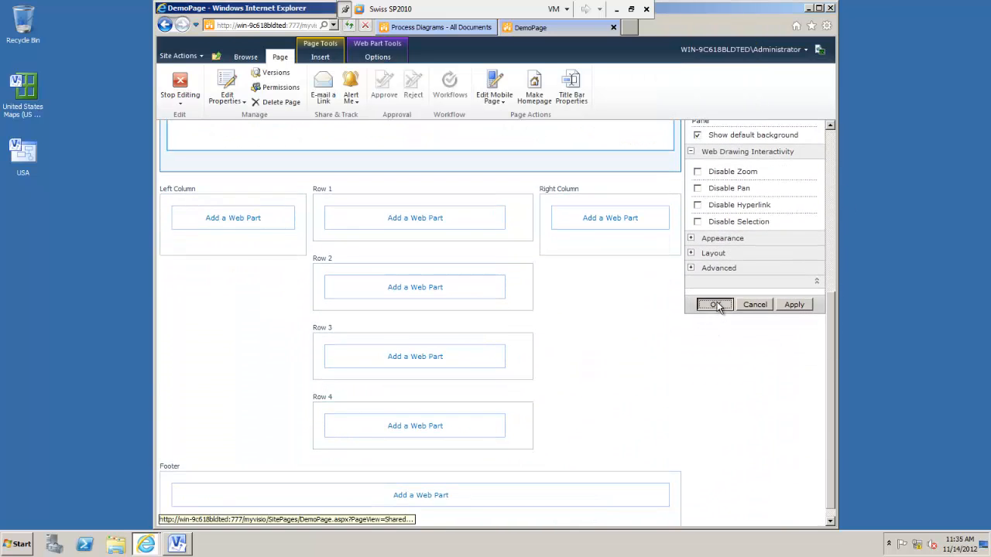
pyautogui.click(713, 304)
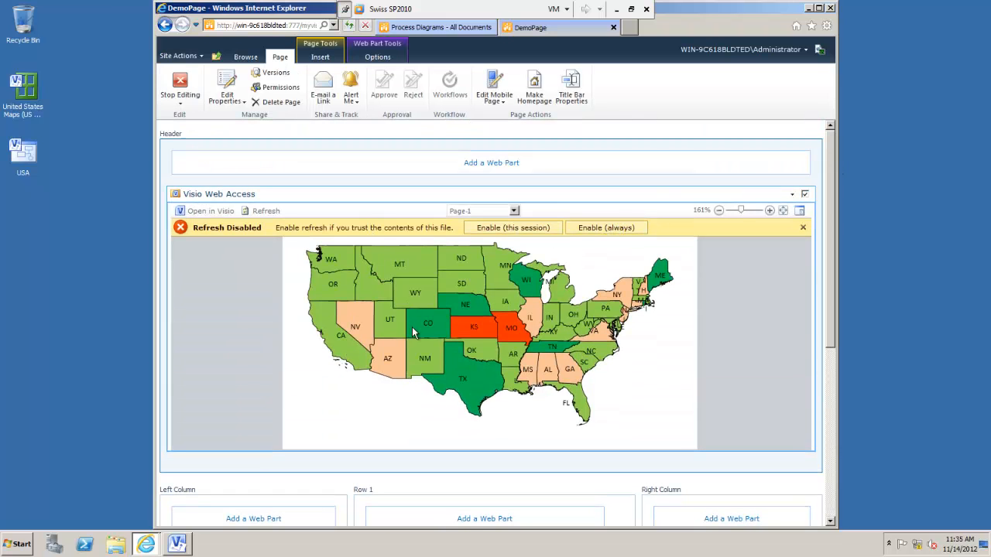
pyautogui.moveTo(418, 277)
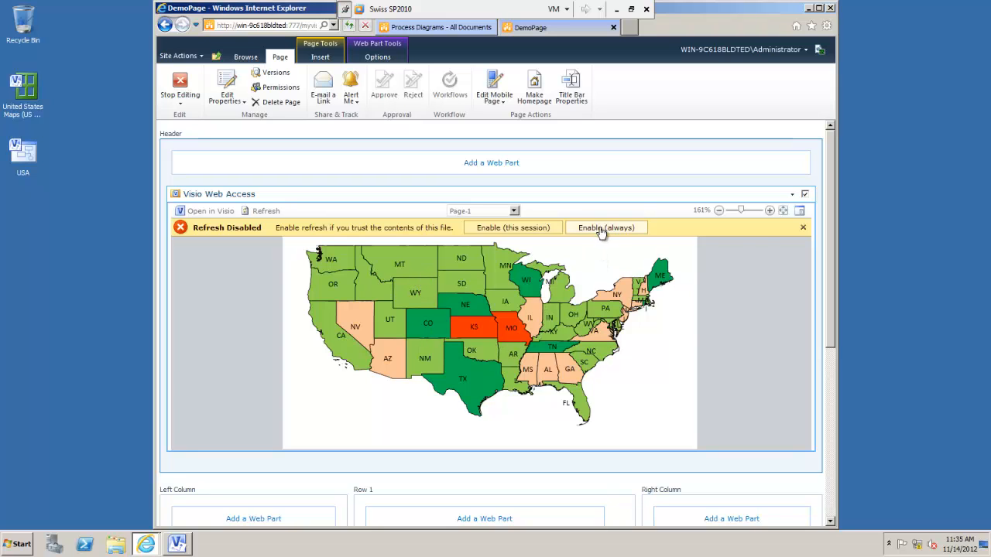
# Choose Enable (always) on the map's Refresh Disabled notification bar.
pyautogui.click(605, 228)
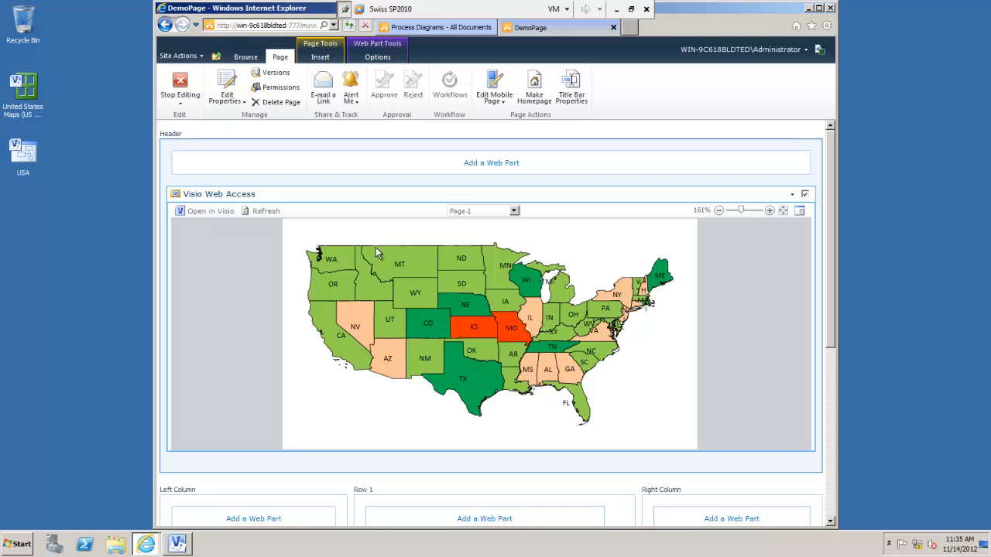
pyautogui.moveTo(408, 265)
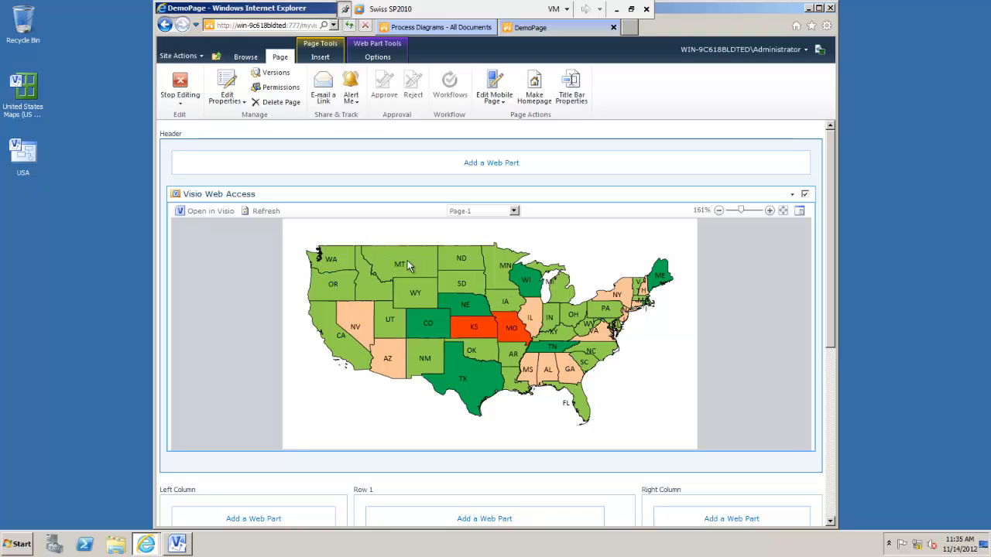
pyautogui.moveTo(486, 283)
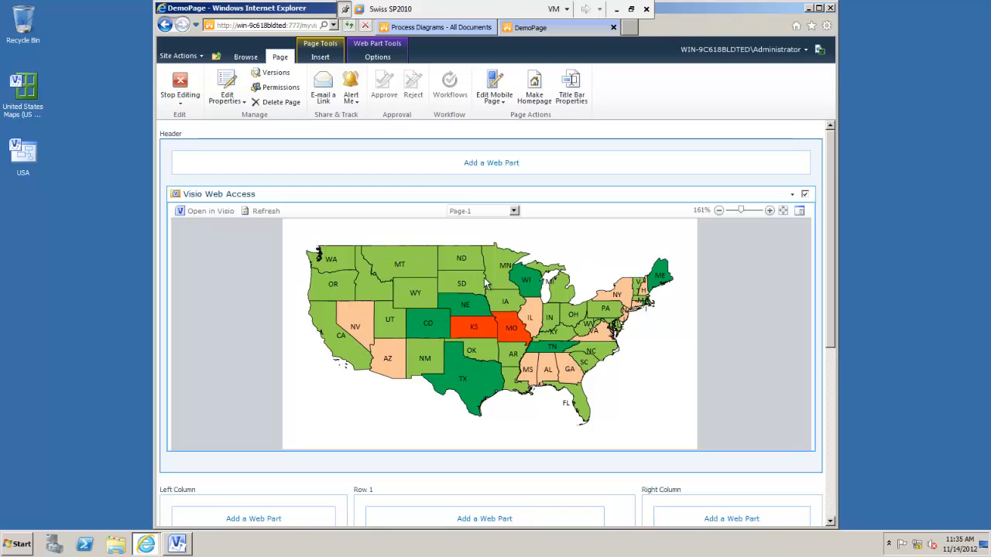
pyautogui.moveTo(472, 374)
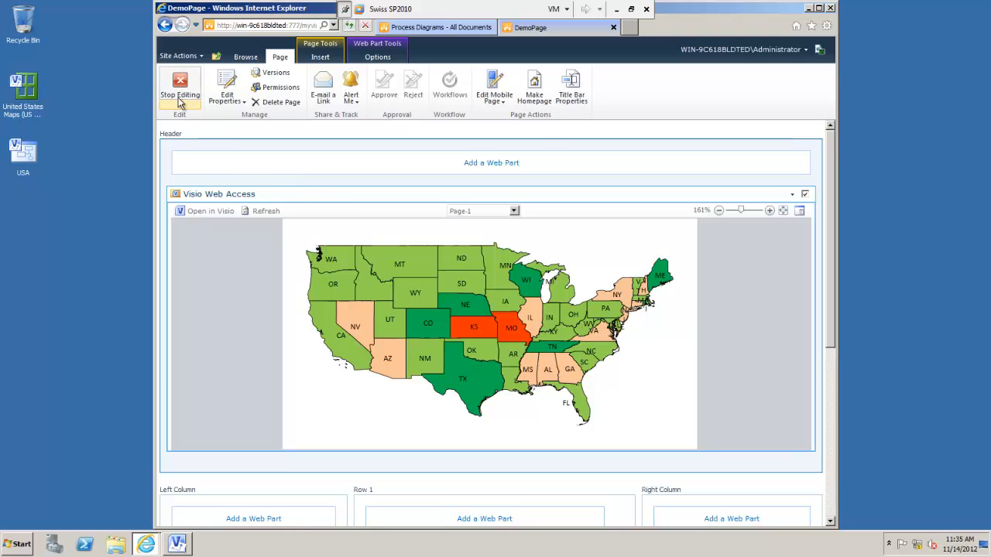
# Stop editing DemoPage to show the shaded USA sales map in Visio Web Access.
pyautogui.click(179, 85)
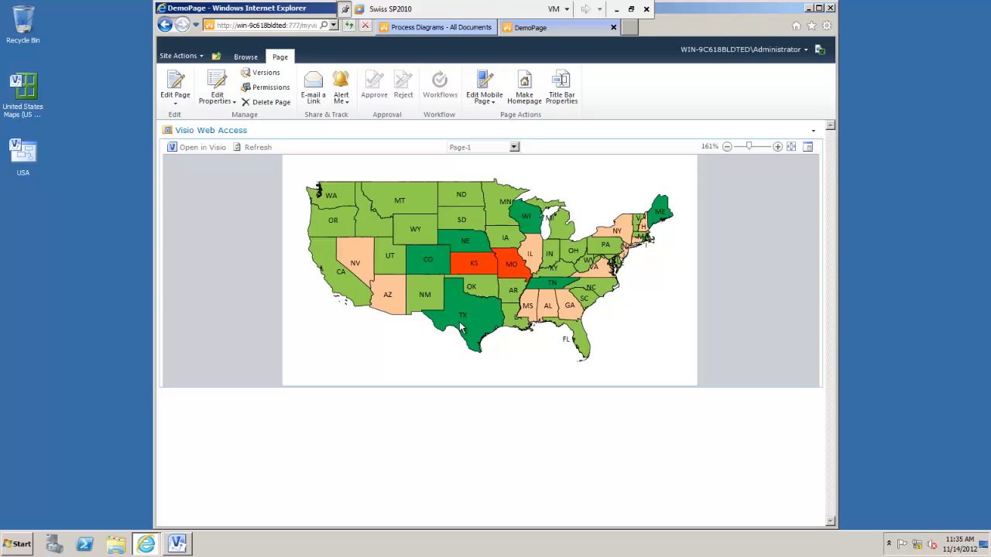
pyautogui.moveTo(631, 184)
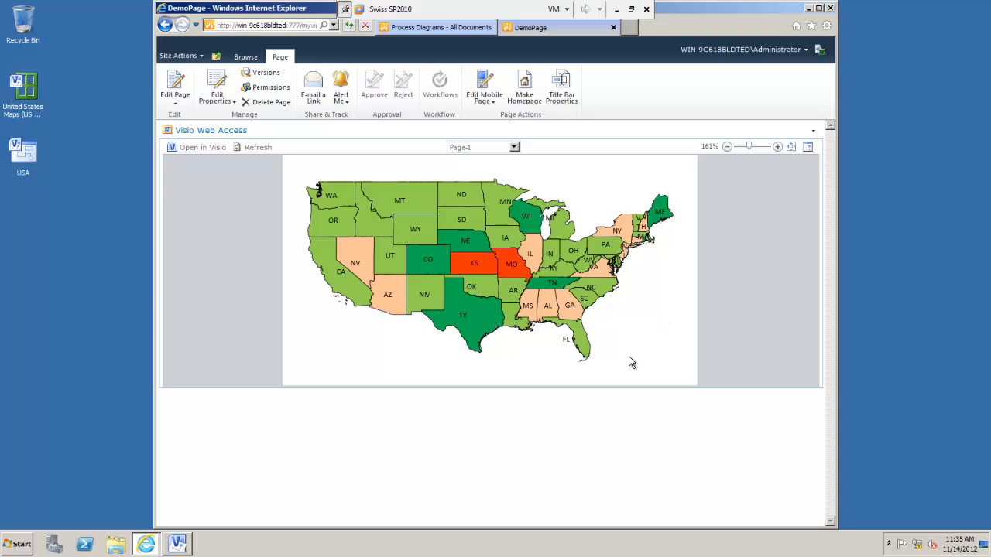
pyautogui.moveTo(650, 299)
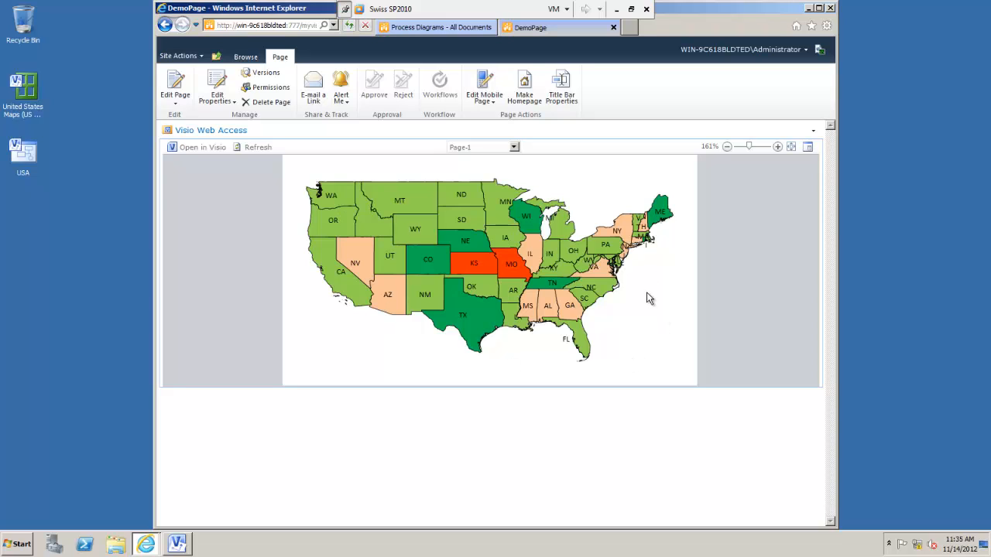
pyautogui.moveTo(541, 304)
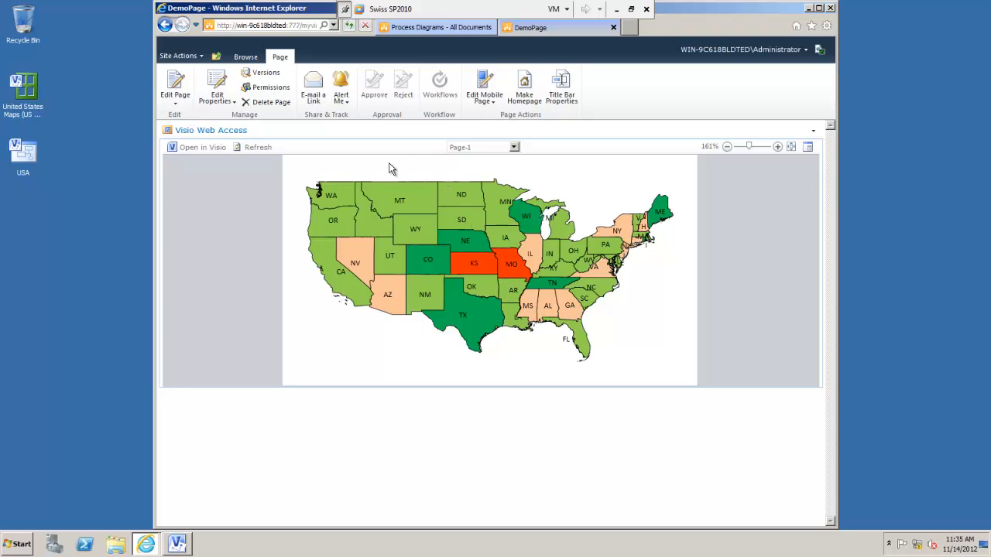
pyautogui.moveTo(254, 306)
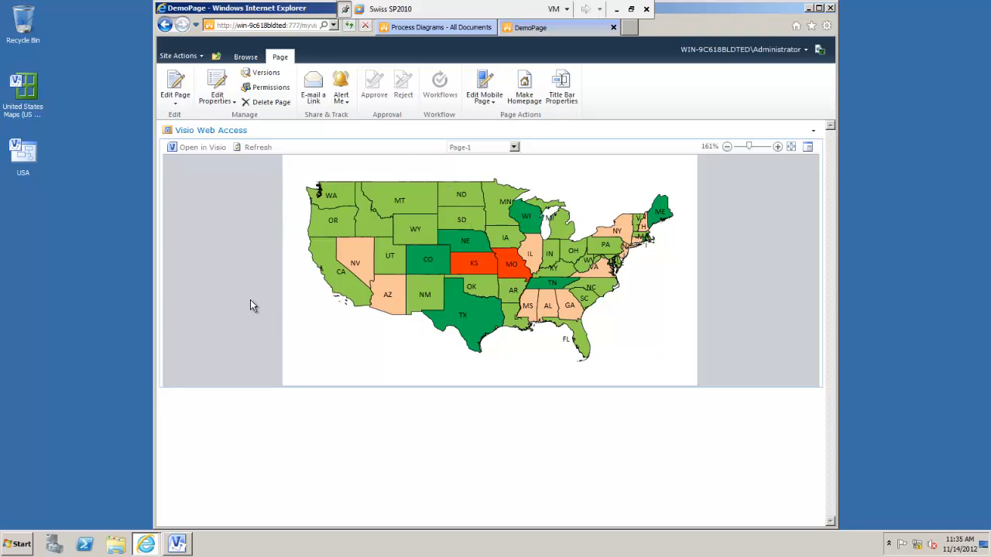
pyautogui.moveTo(247, 300)
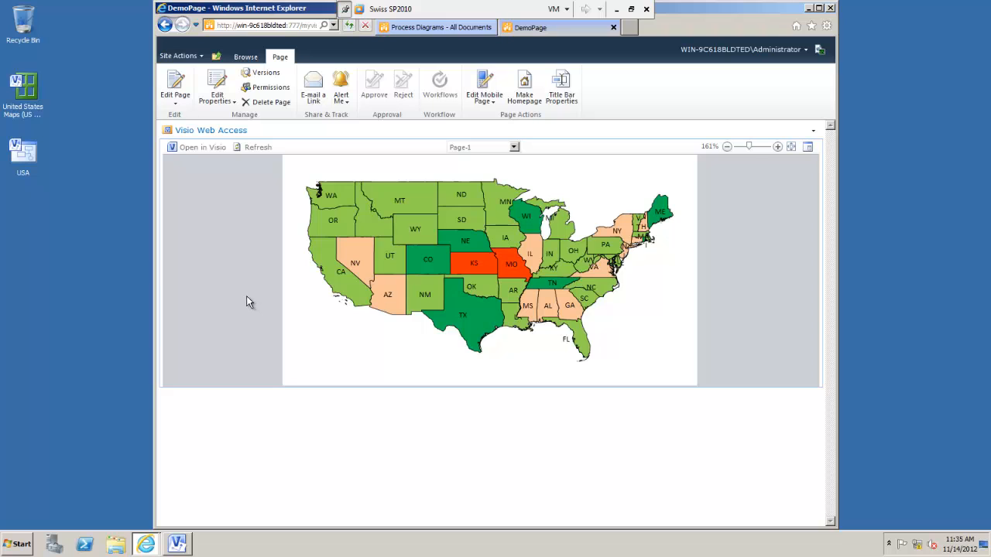
pyautogui.moveTo(246, 301)
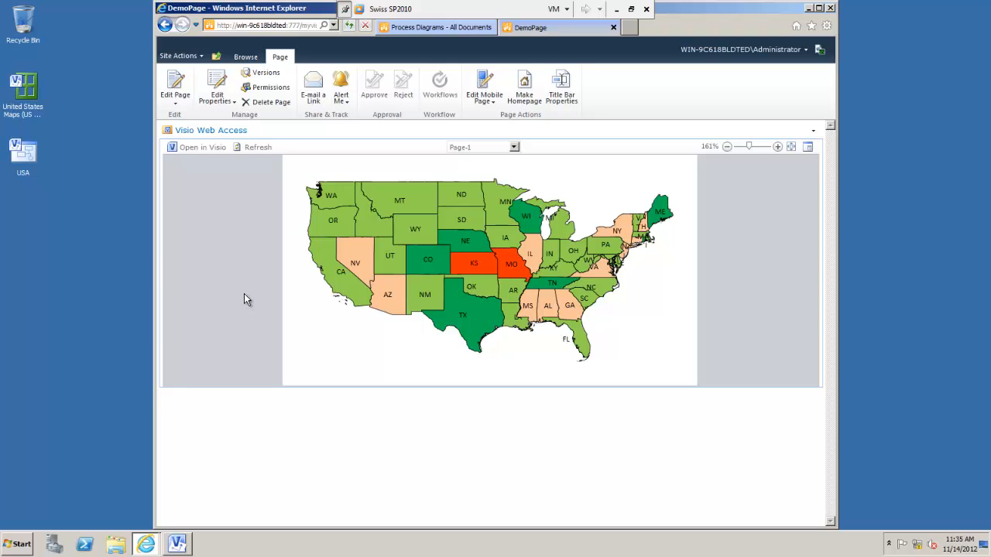